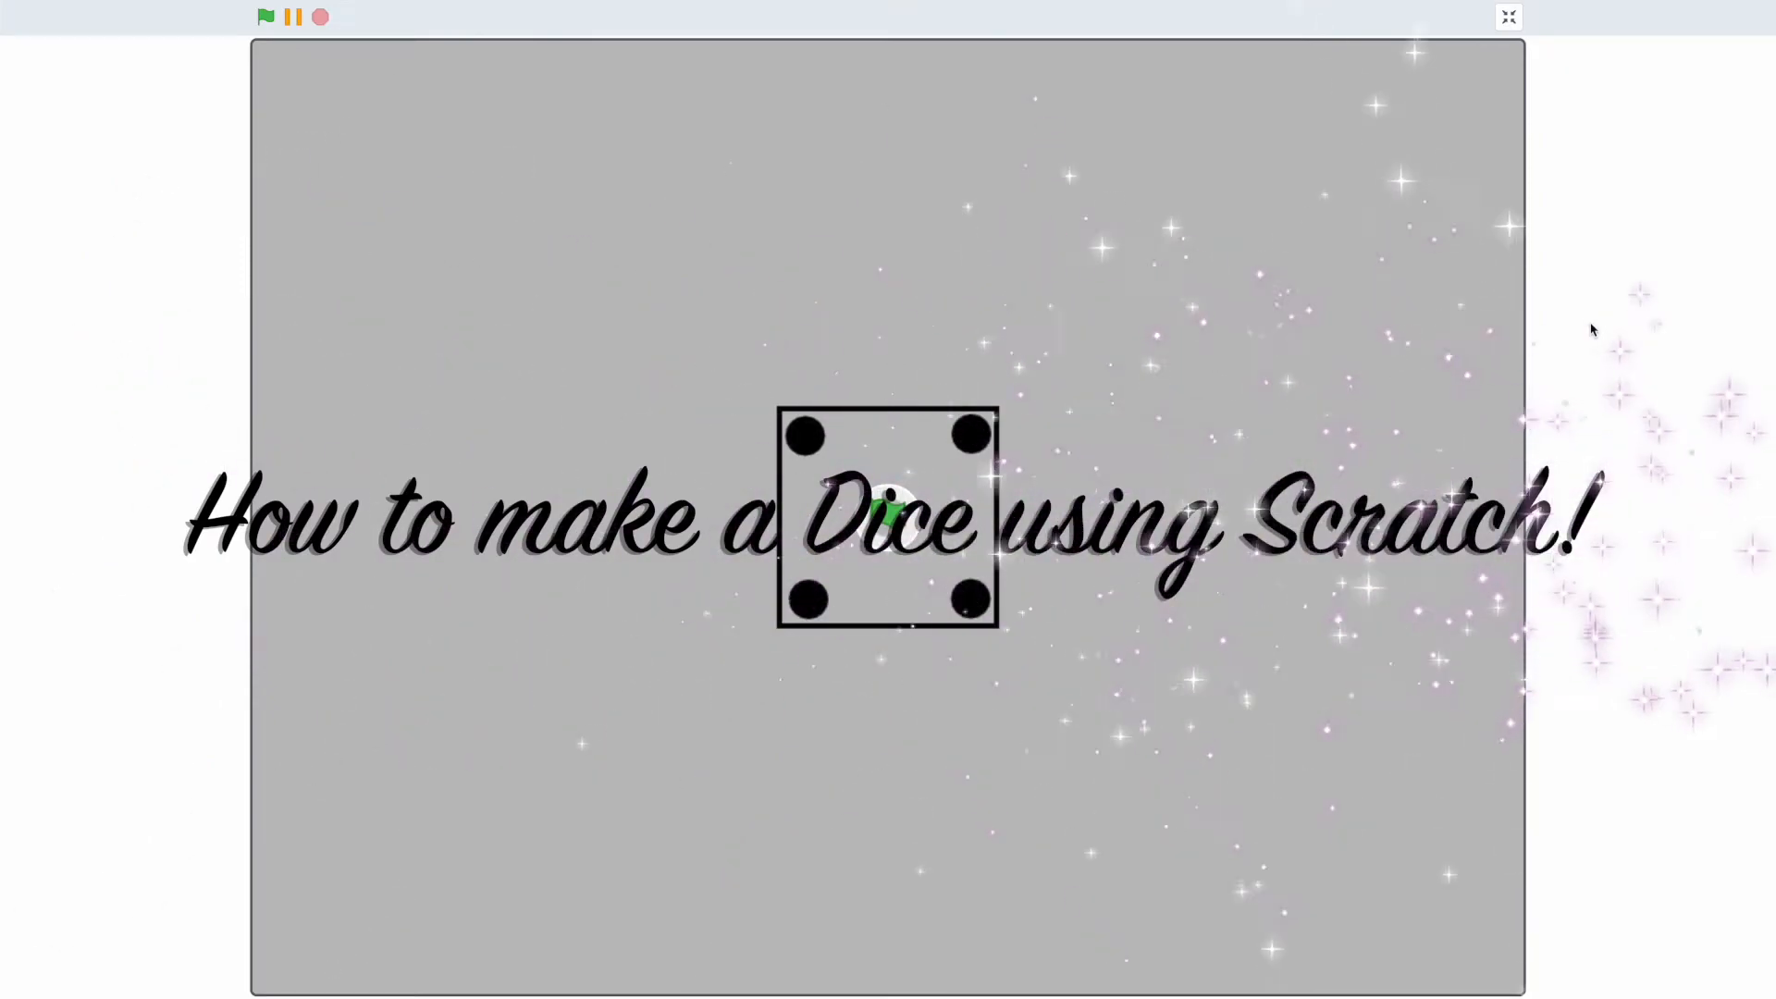
- Run the finished dice project twice as a preview of the goal
{"action": "left_click", "coordinate": [266, 17]}
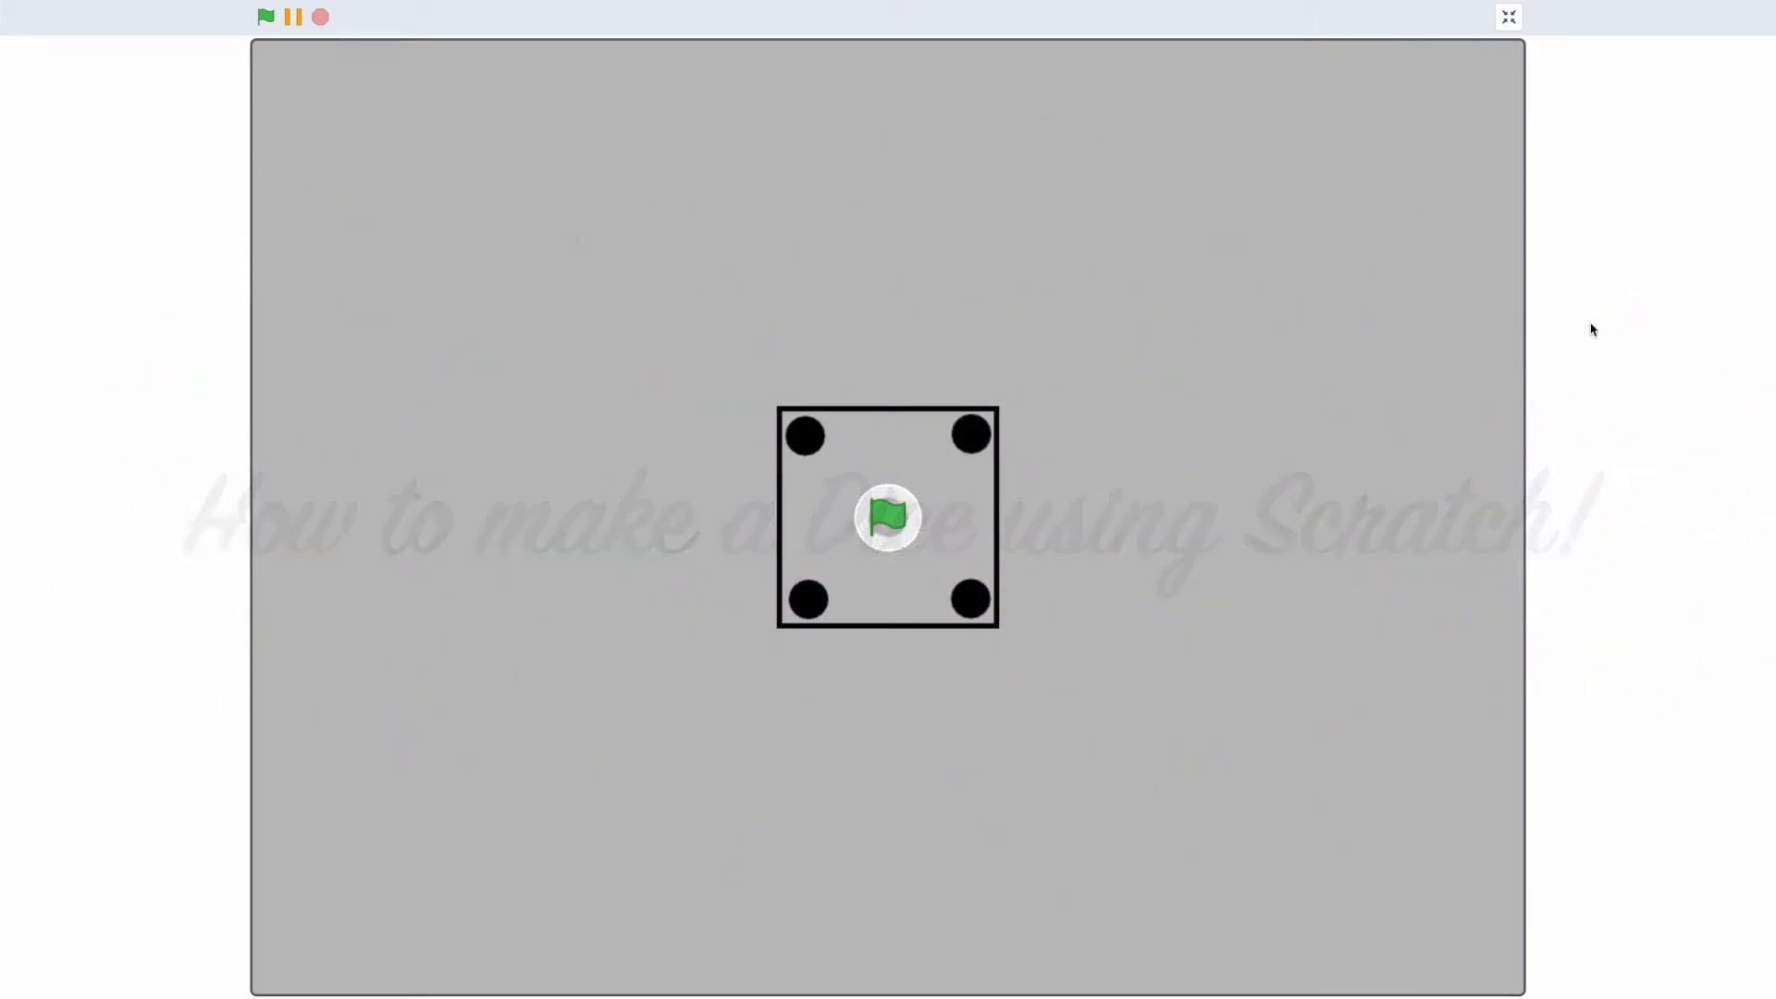
{"action": "left_click", "coordinate": [266, 17]}
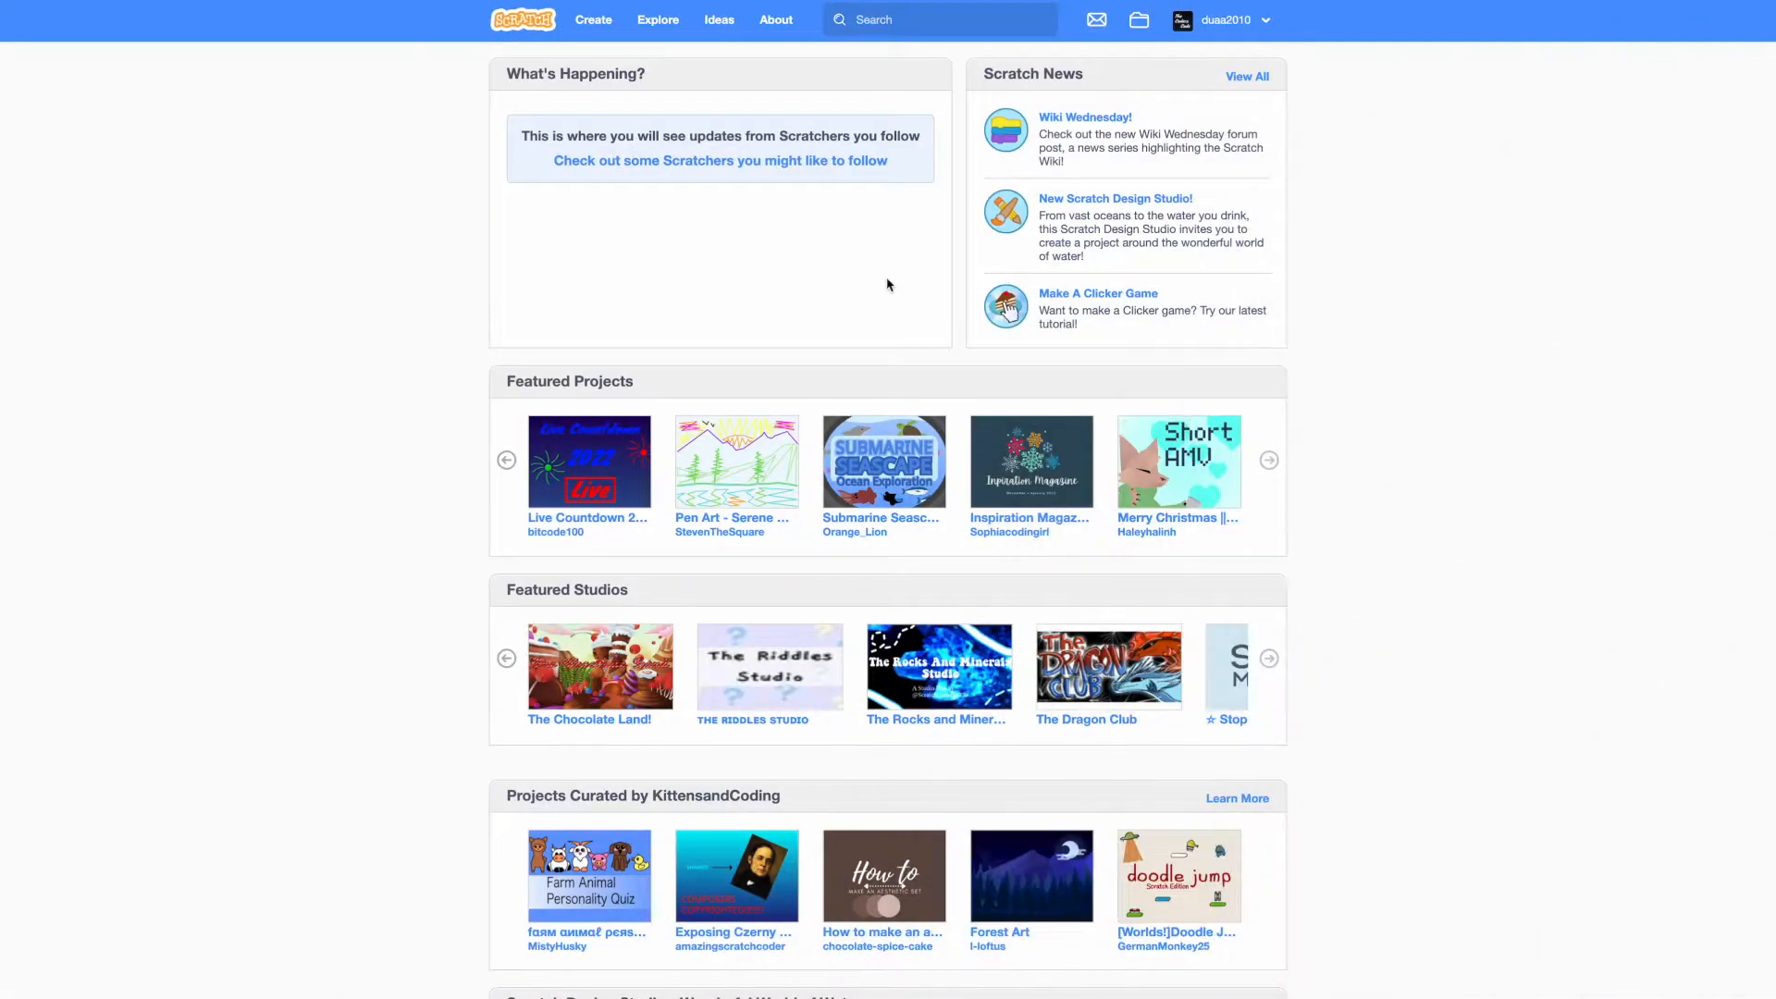
{"action": "mouse_move", "coordinate": [888, 282]}
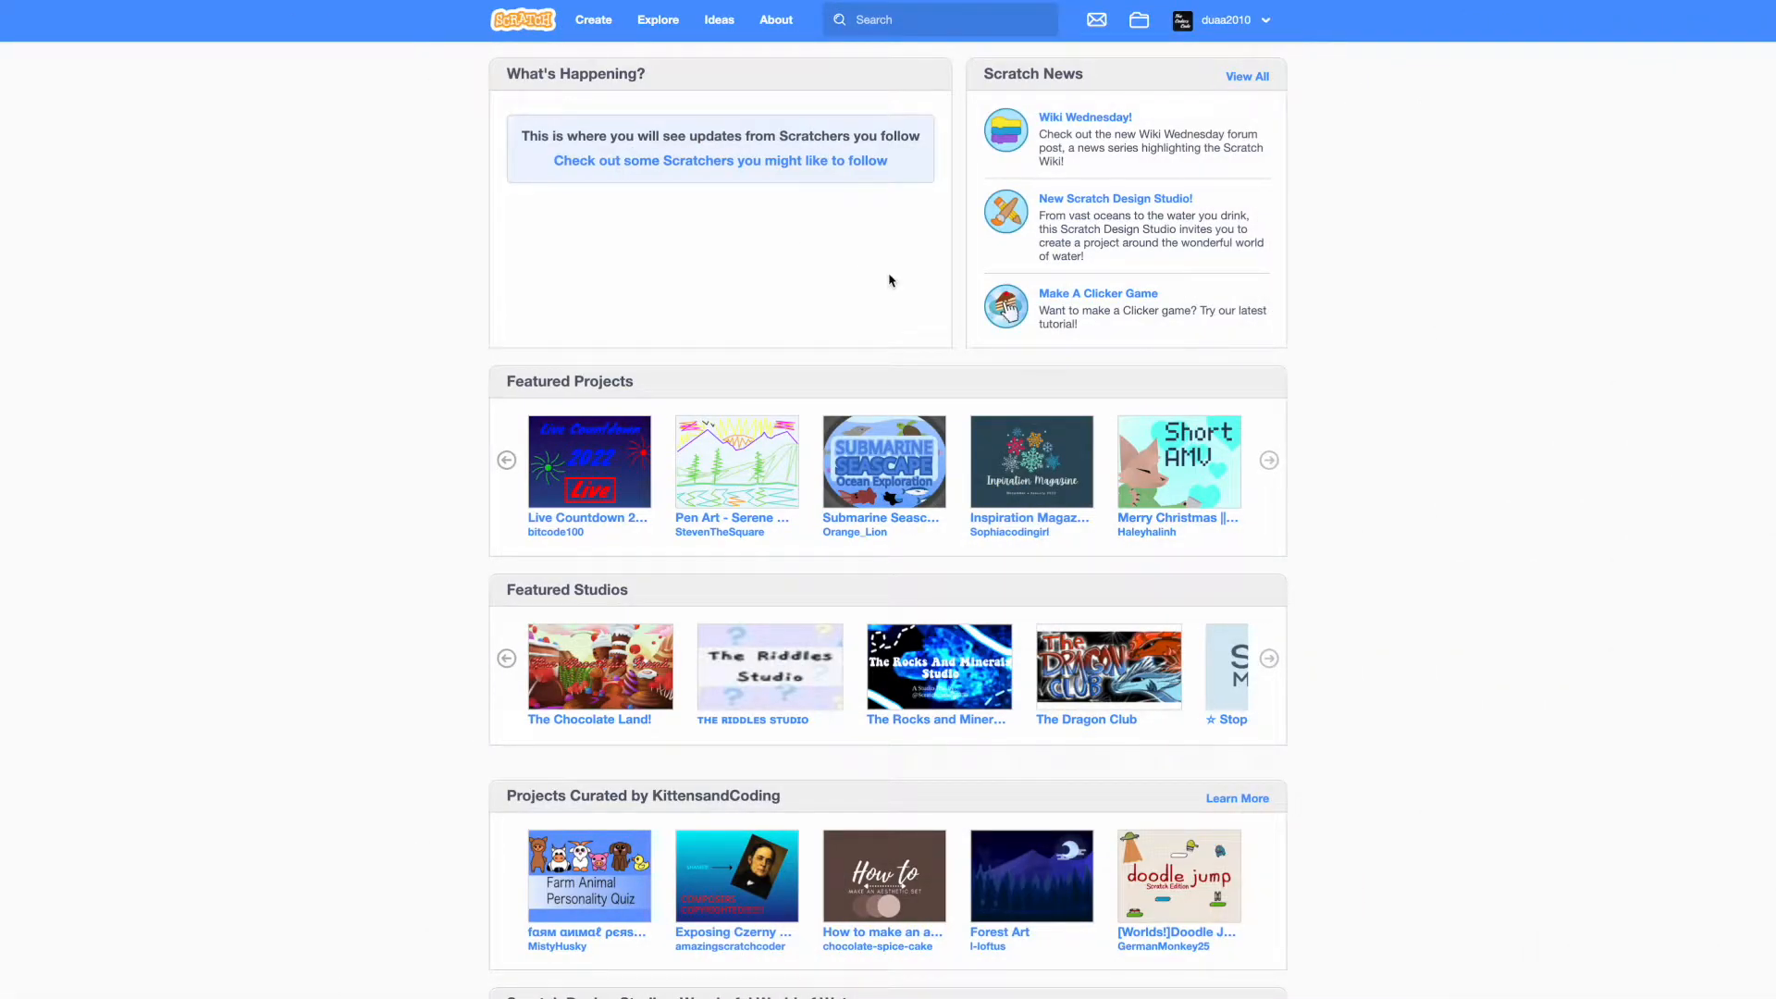
{"action": "mouse_move", "coordinate": [592, 19]}
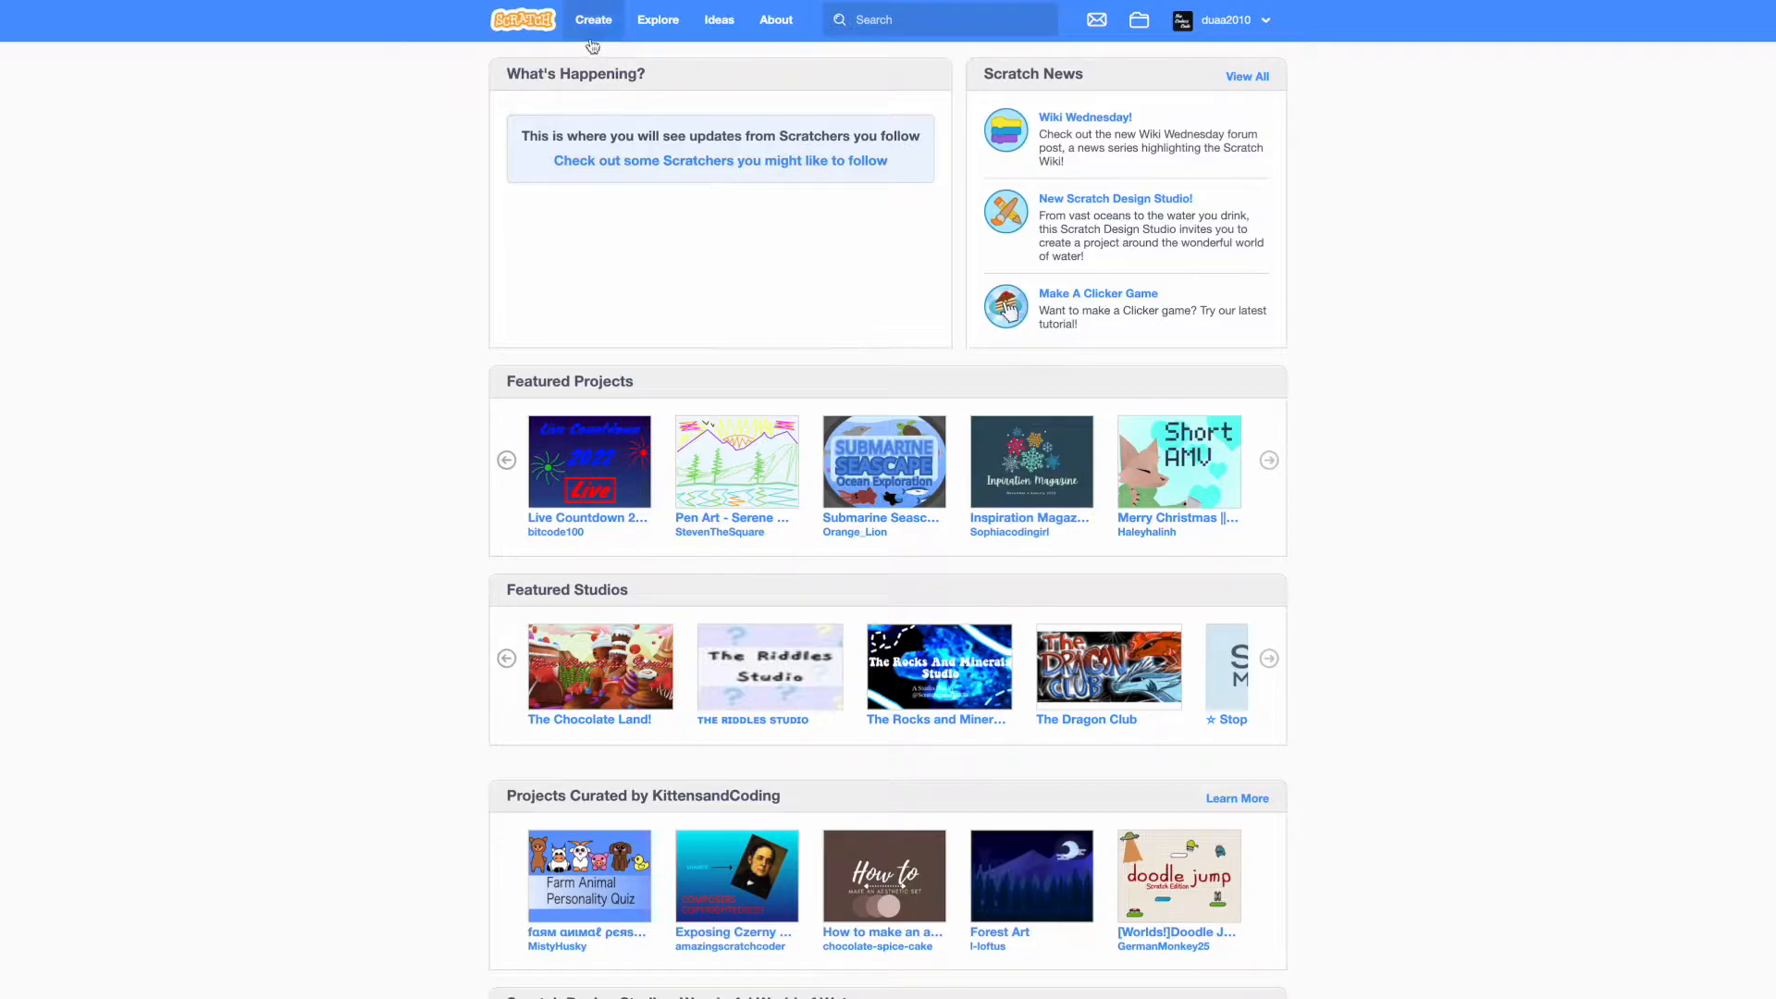
- Create a new Scratch project titled 'Dice' and go to the sprite's costumes
{"action": "left_click", "coordinate": [592, 19]}
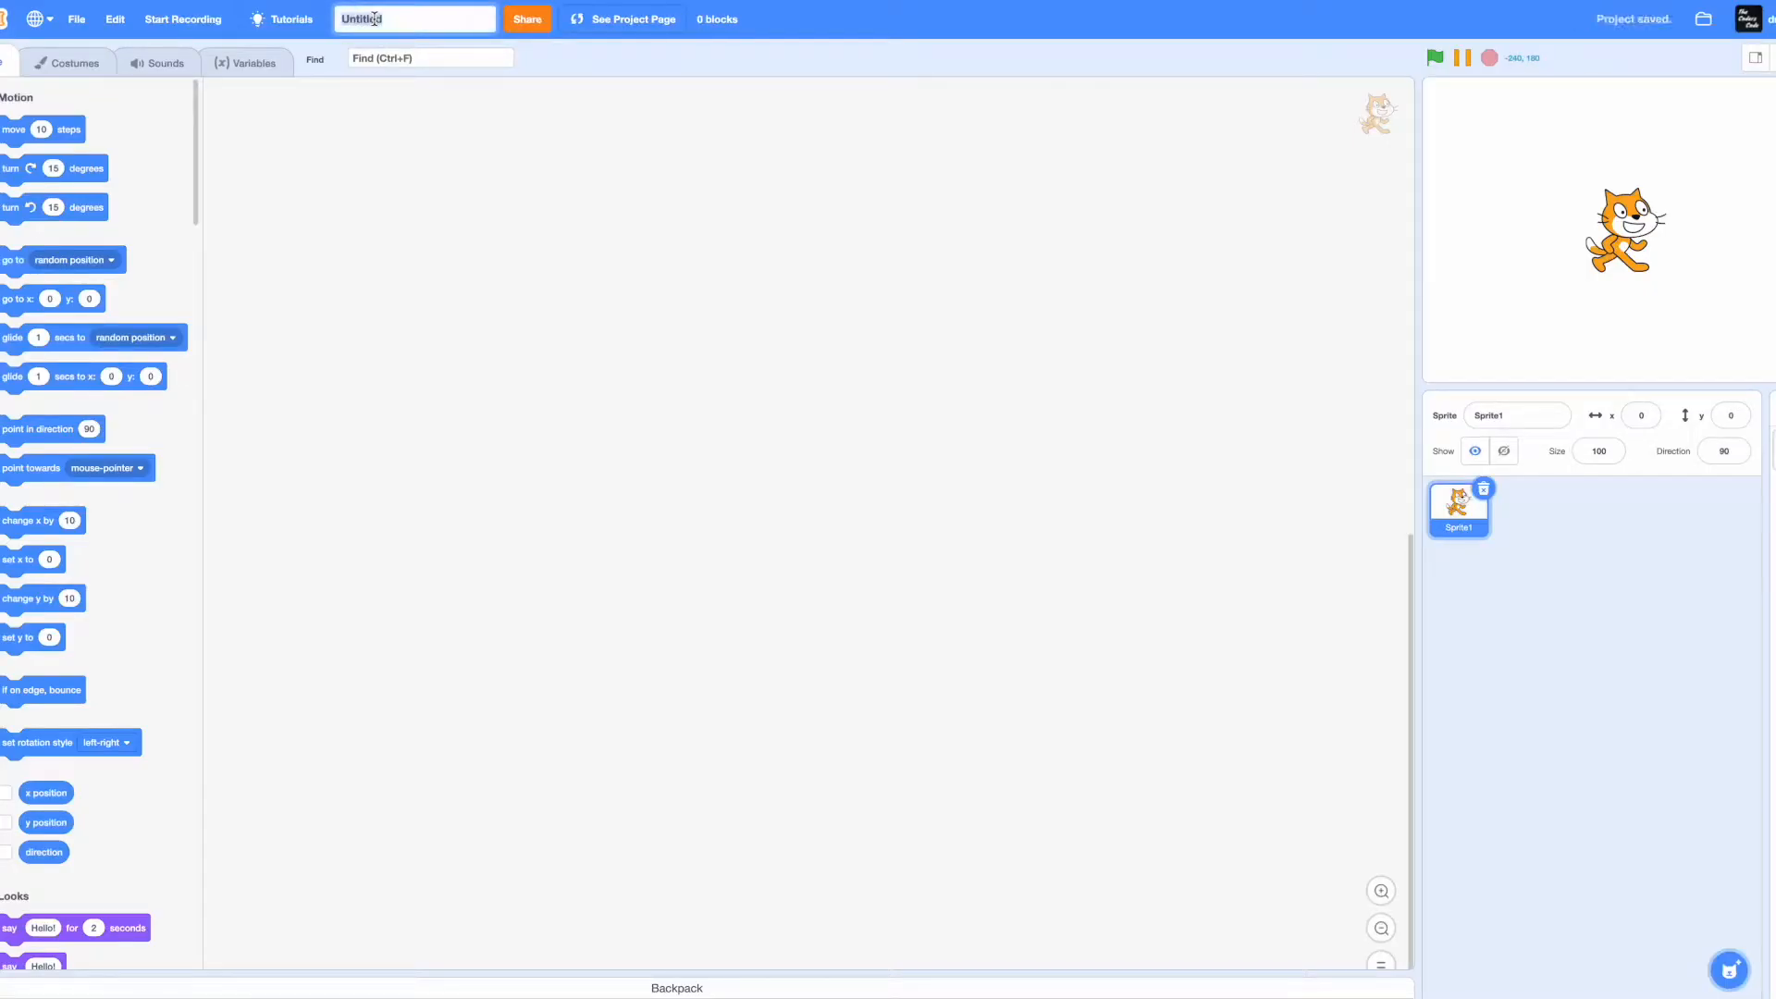
{"action": "type", "text": "Dice"}
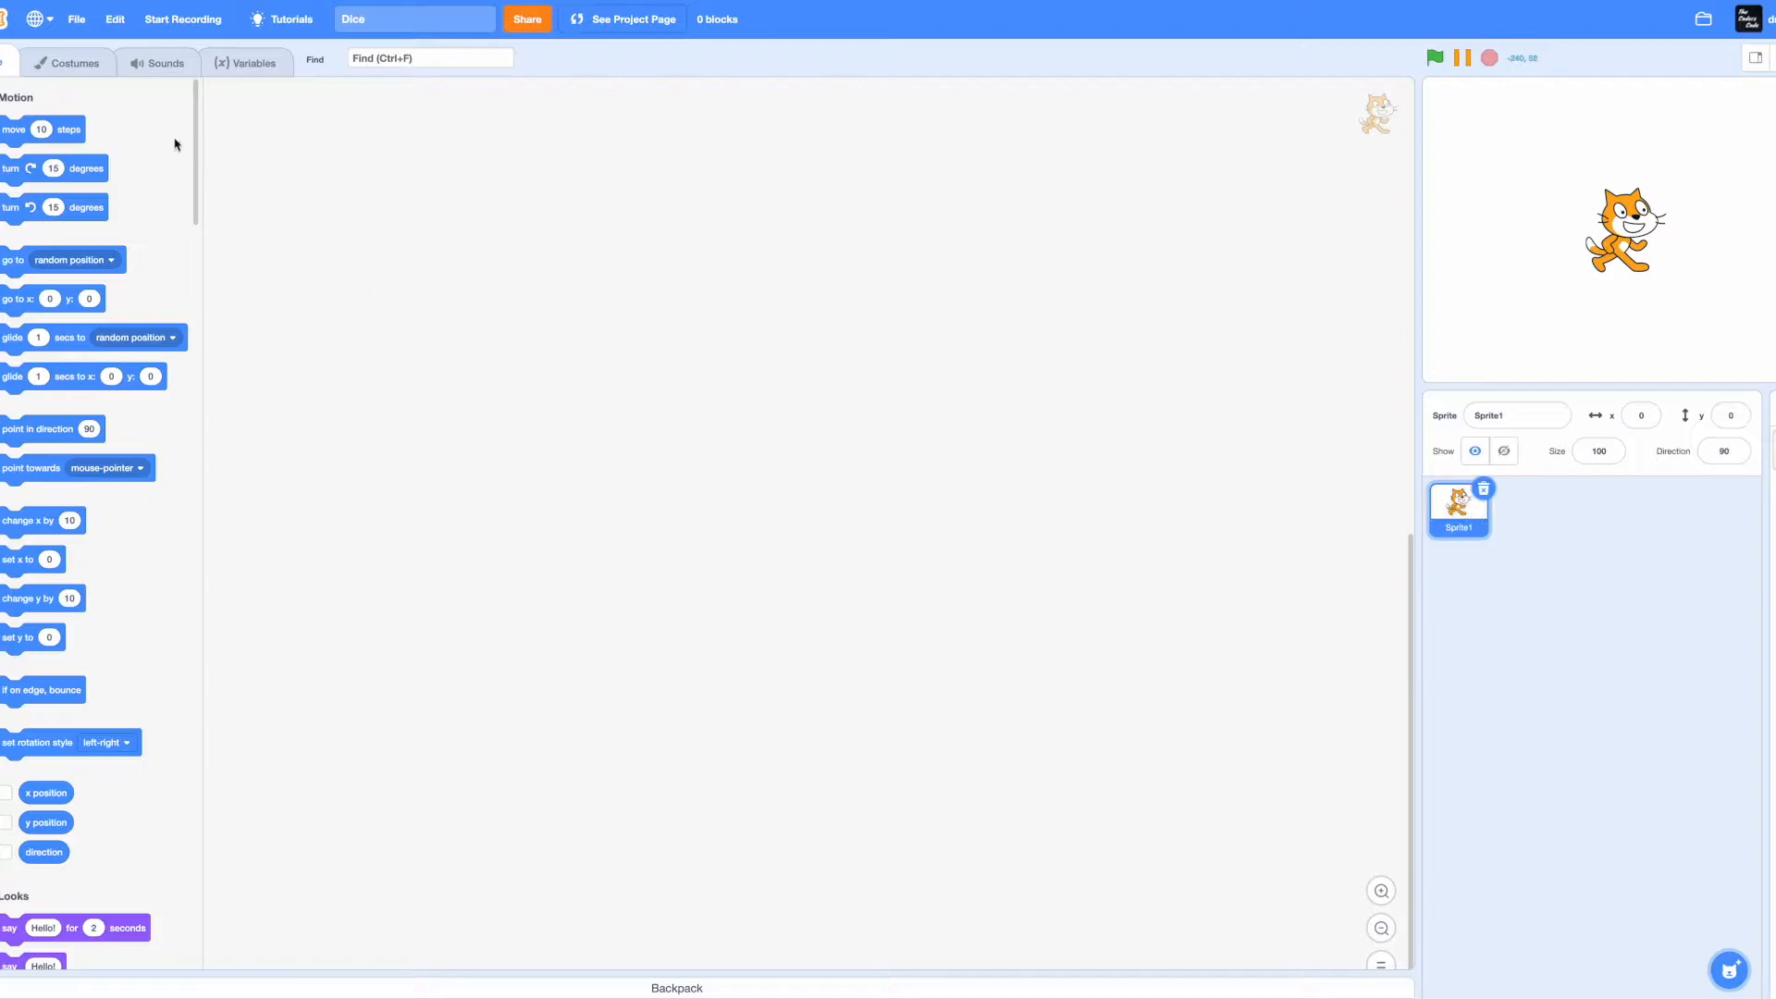
{"action": "left_click", "coordinate": [69, 63]}
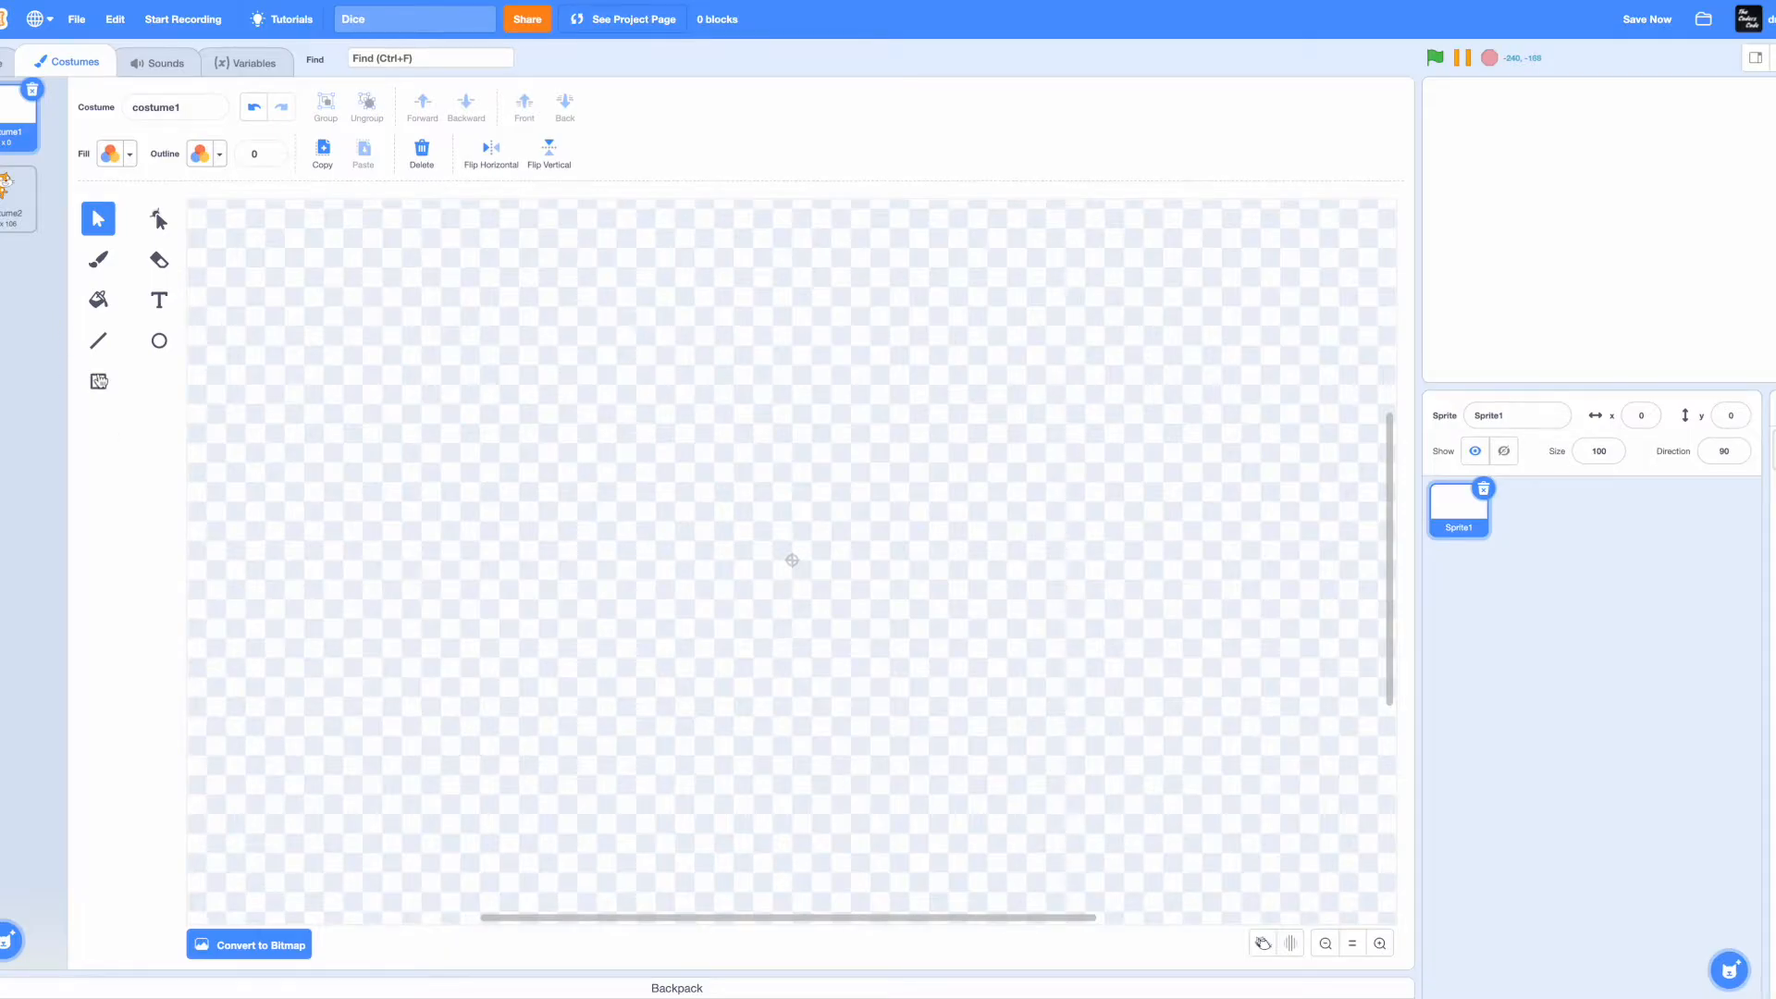
- Draw a one-dot die face: empty black-outlined square (width 4) with a centred black dot
{"action": "left_click", "coordinate": [98, 381]}
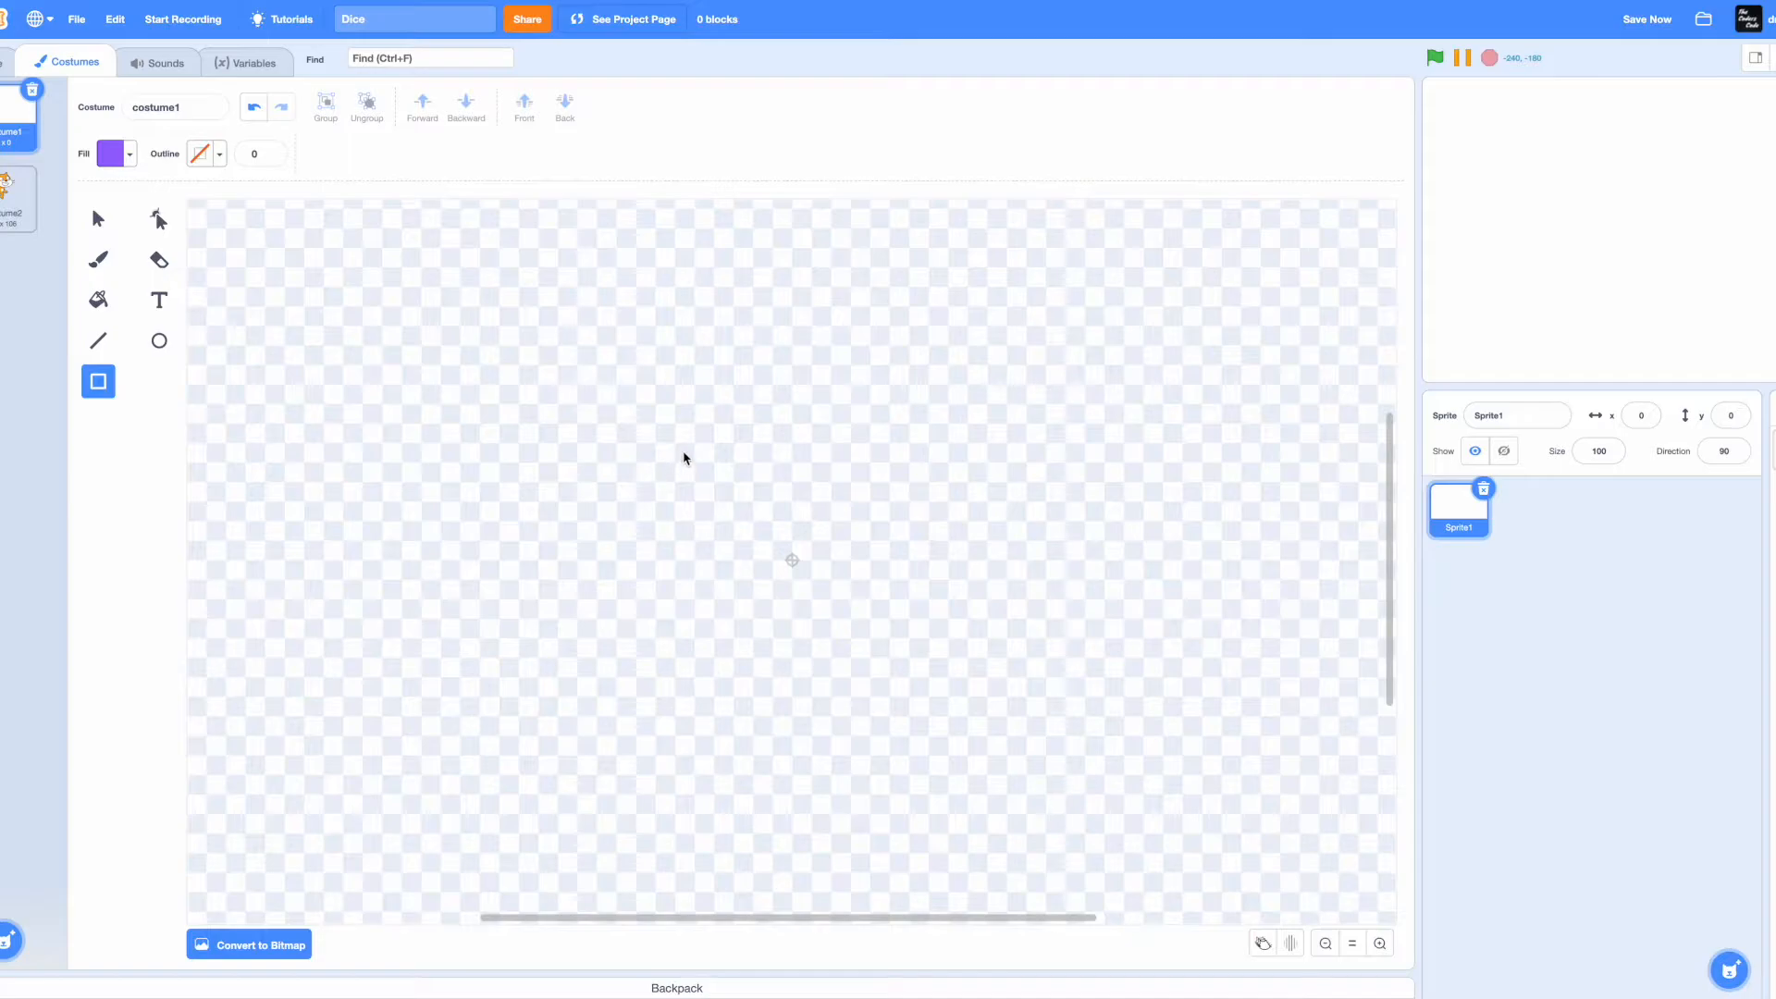
{"action": "mouse_move", "coordinate": [620, 392]}
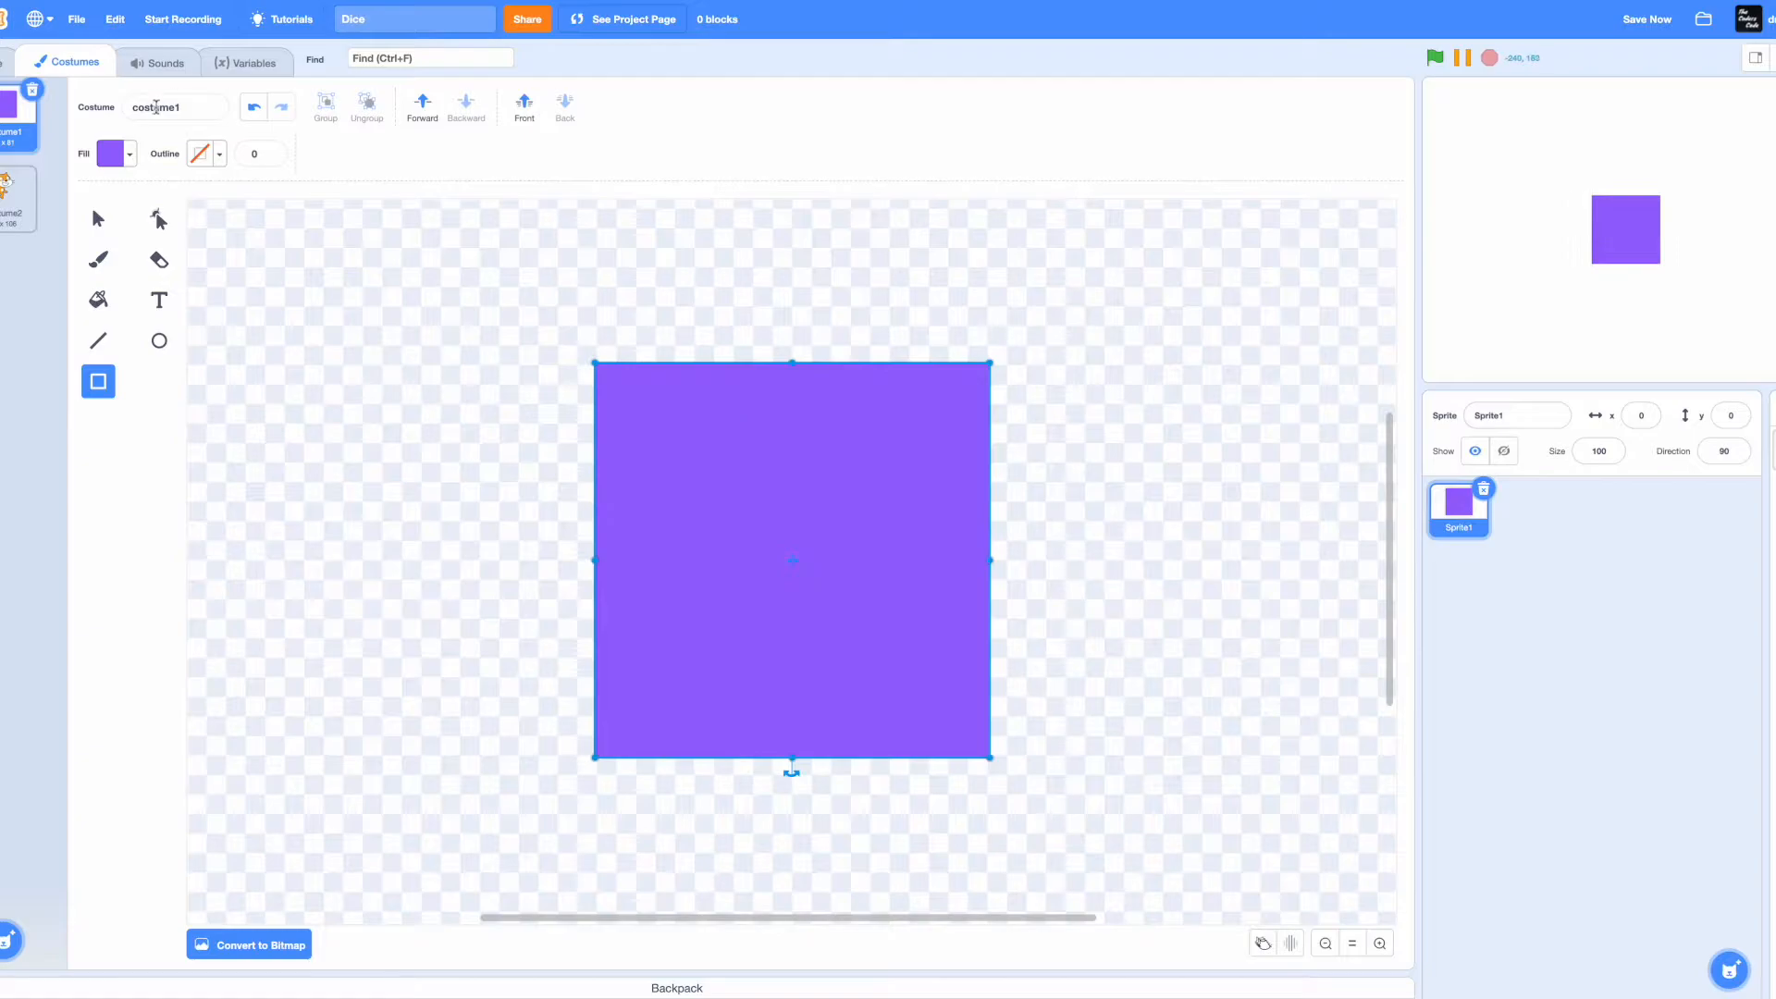
{"action": "left_click", "coordinate": [109, 153]}
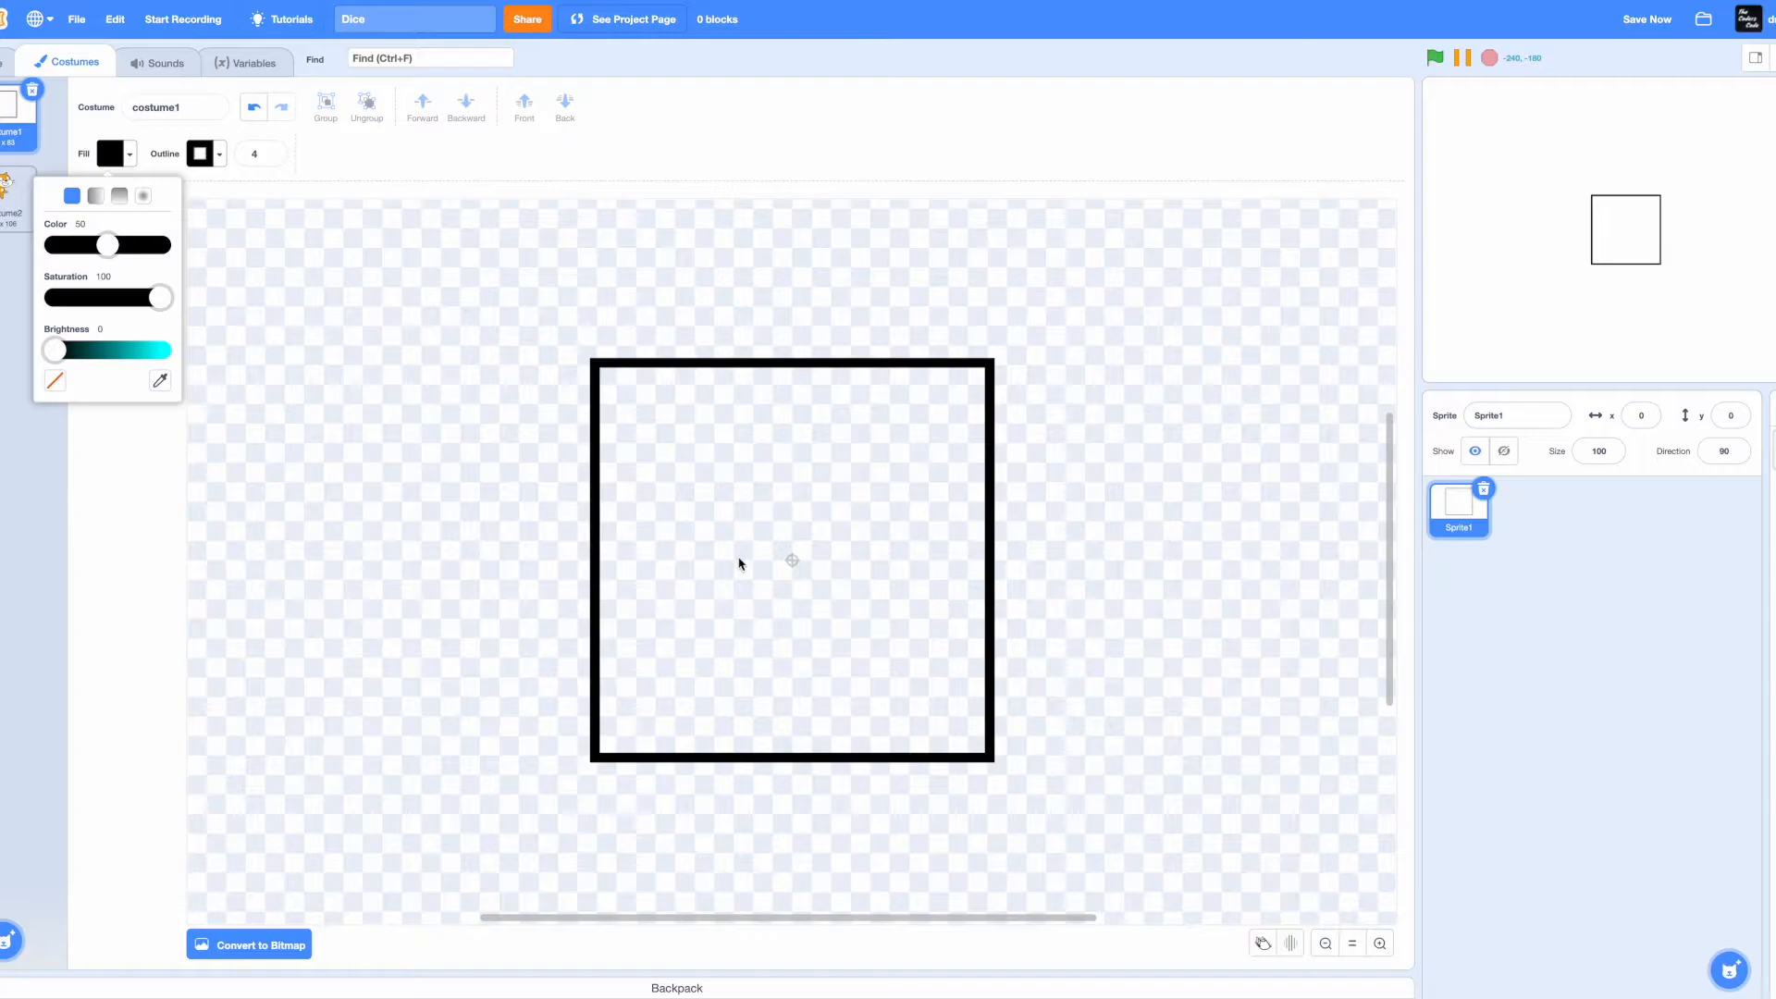
{"action": "mouse_move", "coordinate": [764, 533]}
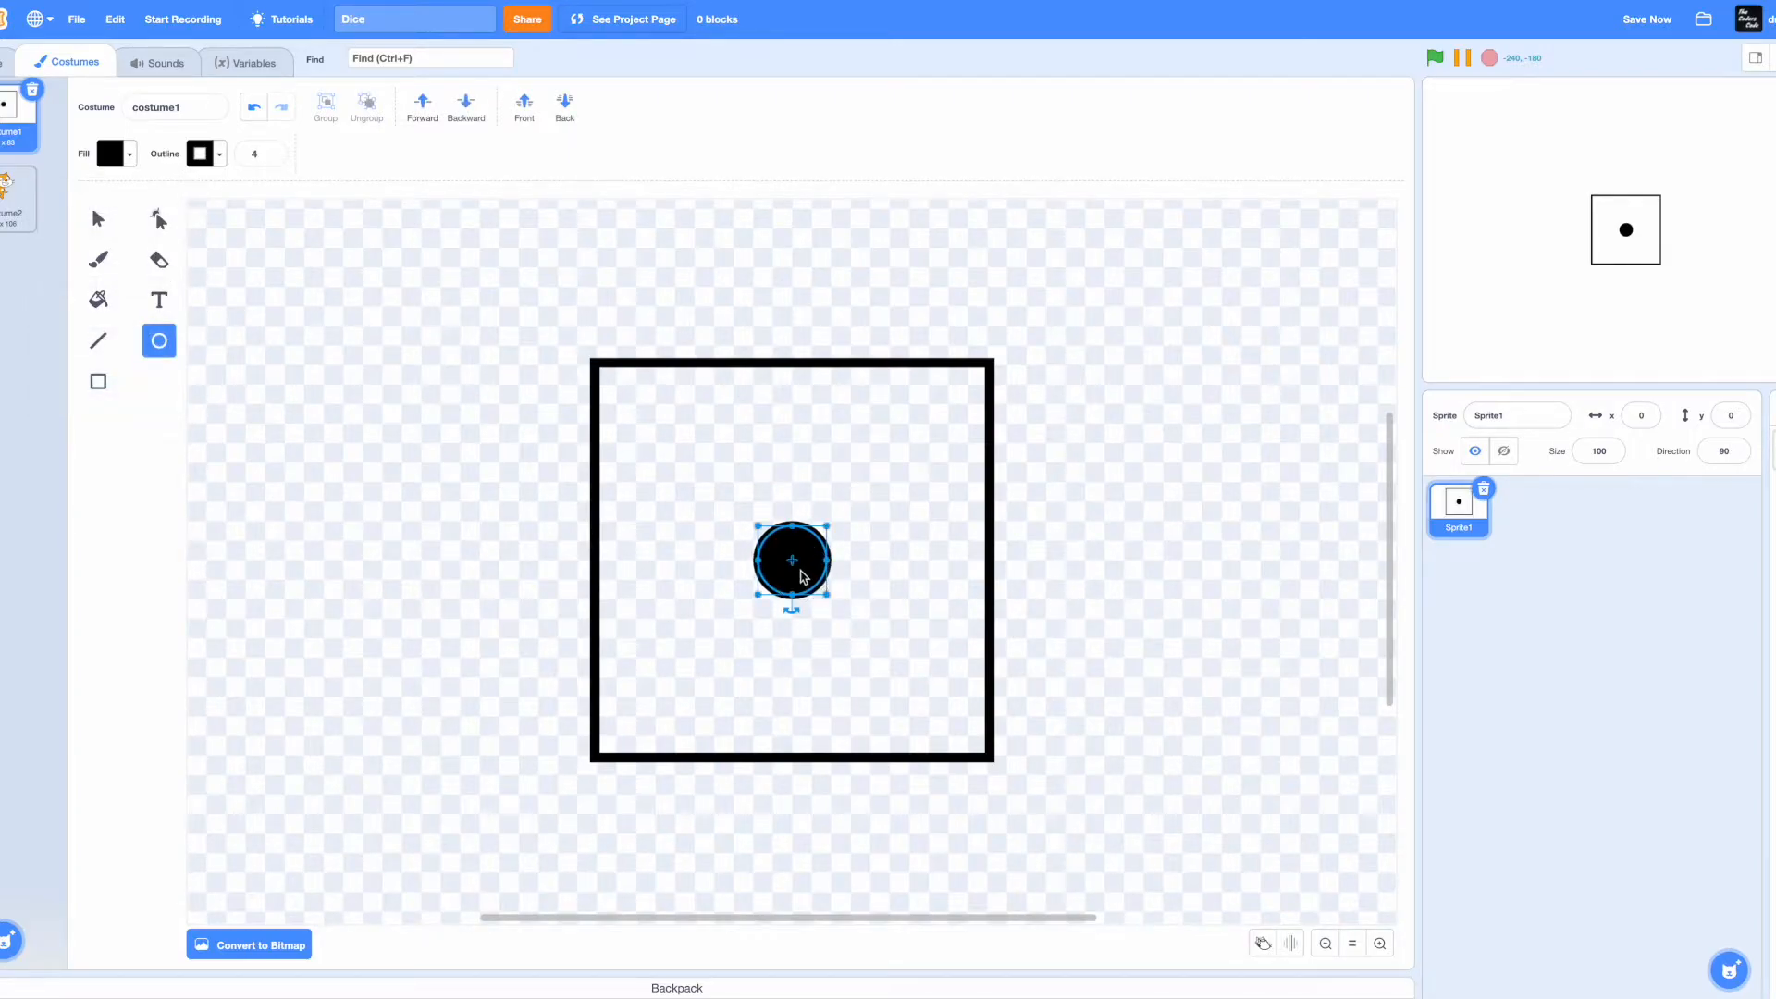
{"action": "left_click", "coordinate": [176, 108]}
{"action": "type", "text": "1"}
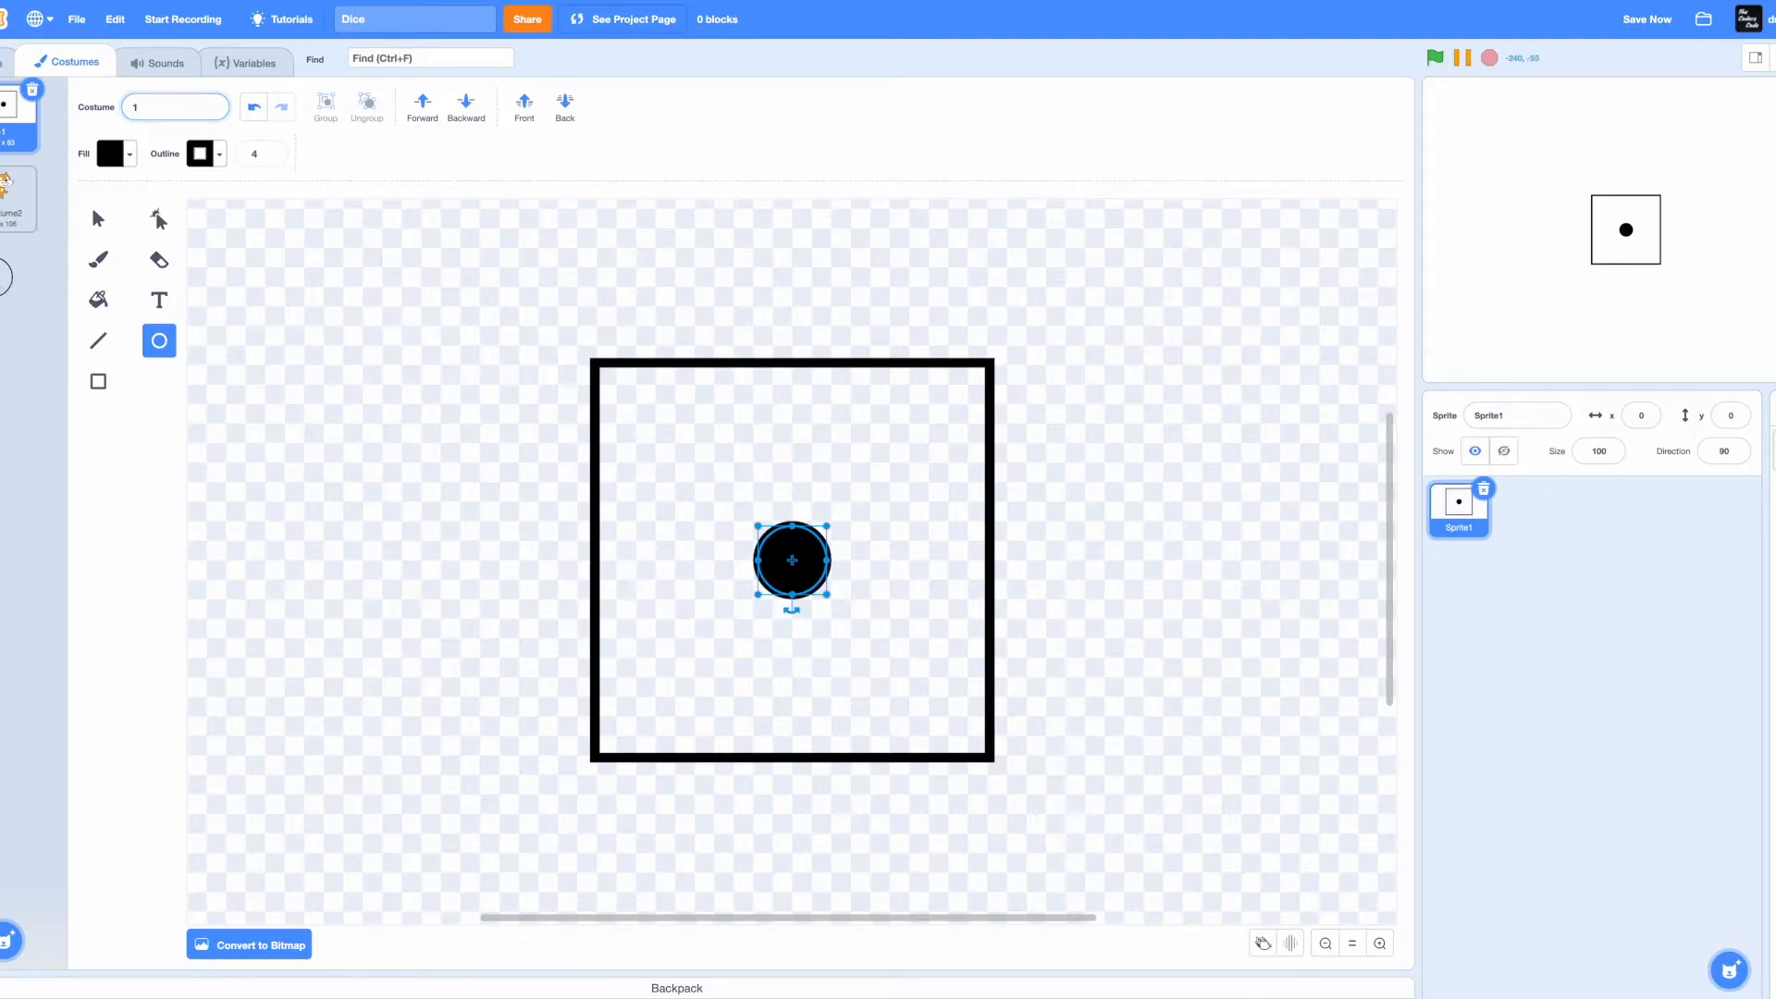
- Delete the cat costume and duplicate die faces up to costumes 2, 3 and 4
{"action": "left_click", "coordinate": [17, 192]}
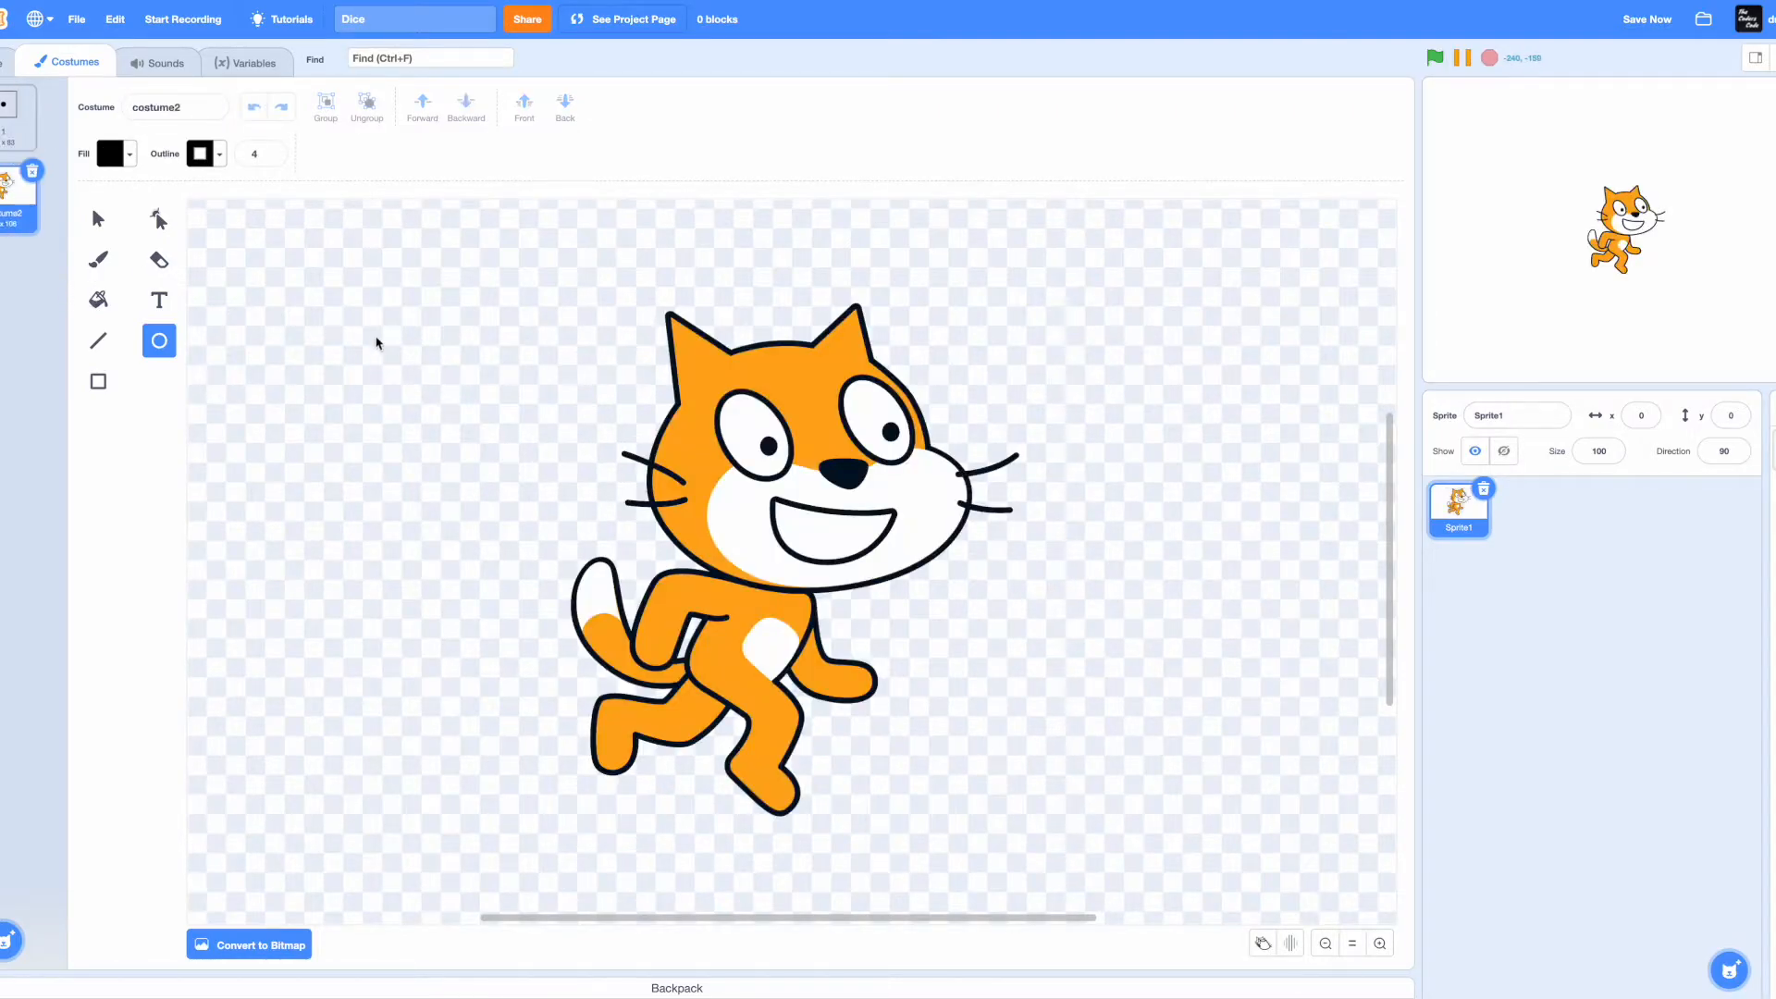
{"action": "left_click", "coordinate": [17, 111]}
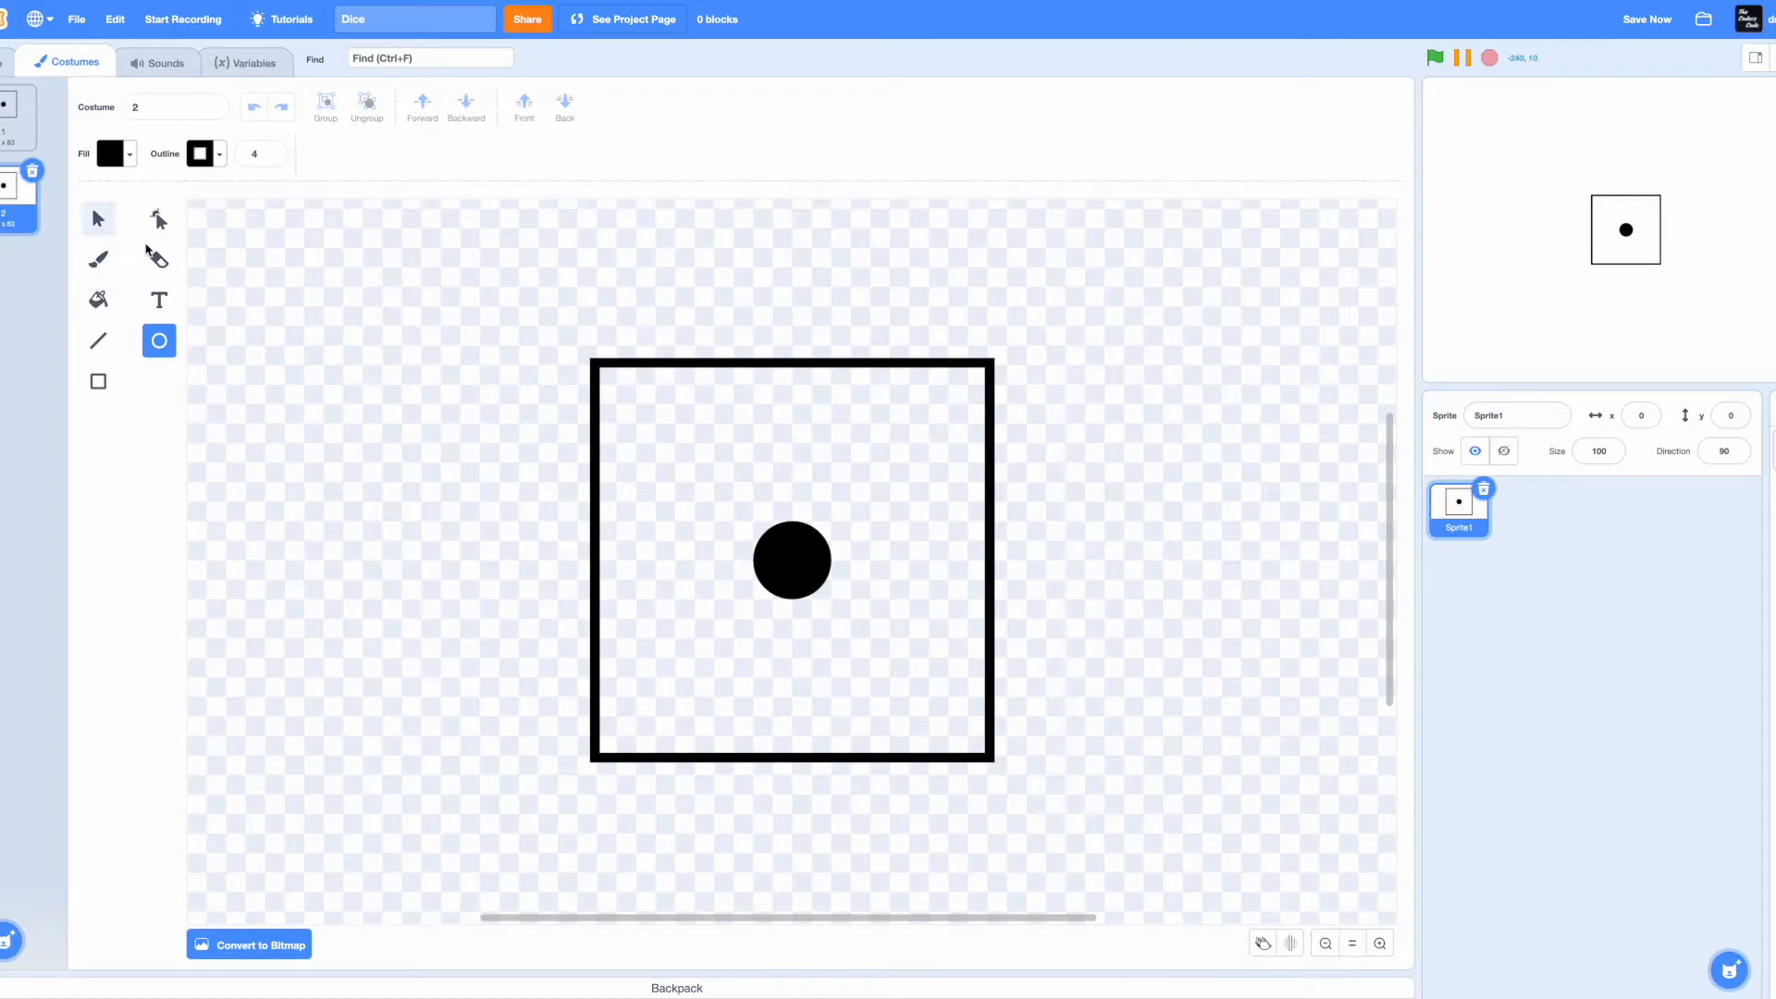
{"action": "left_click", "coordinate": [792, 559]}
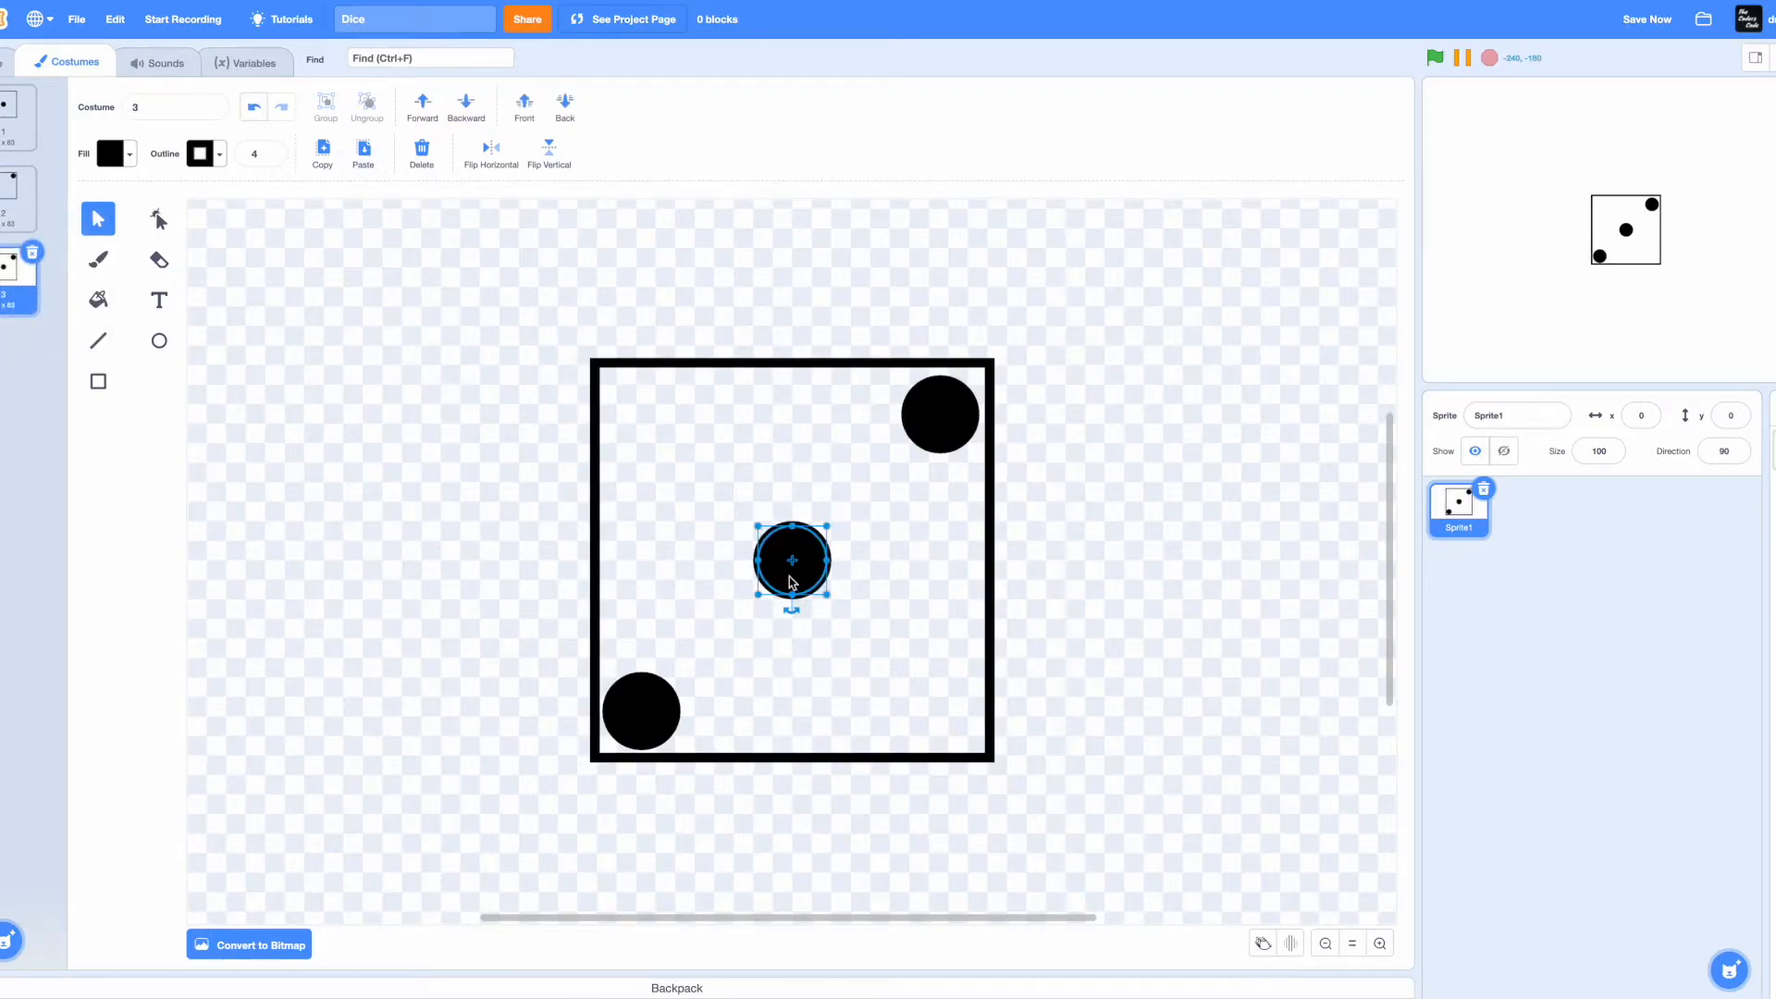
{"action": "right_click", "coordinate": [15, 268]}
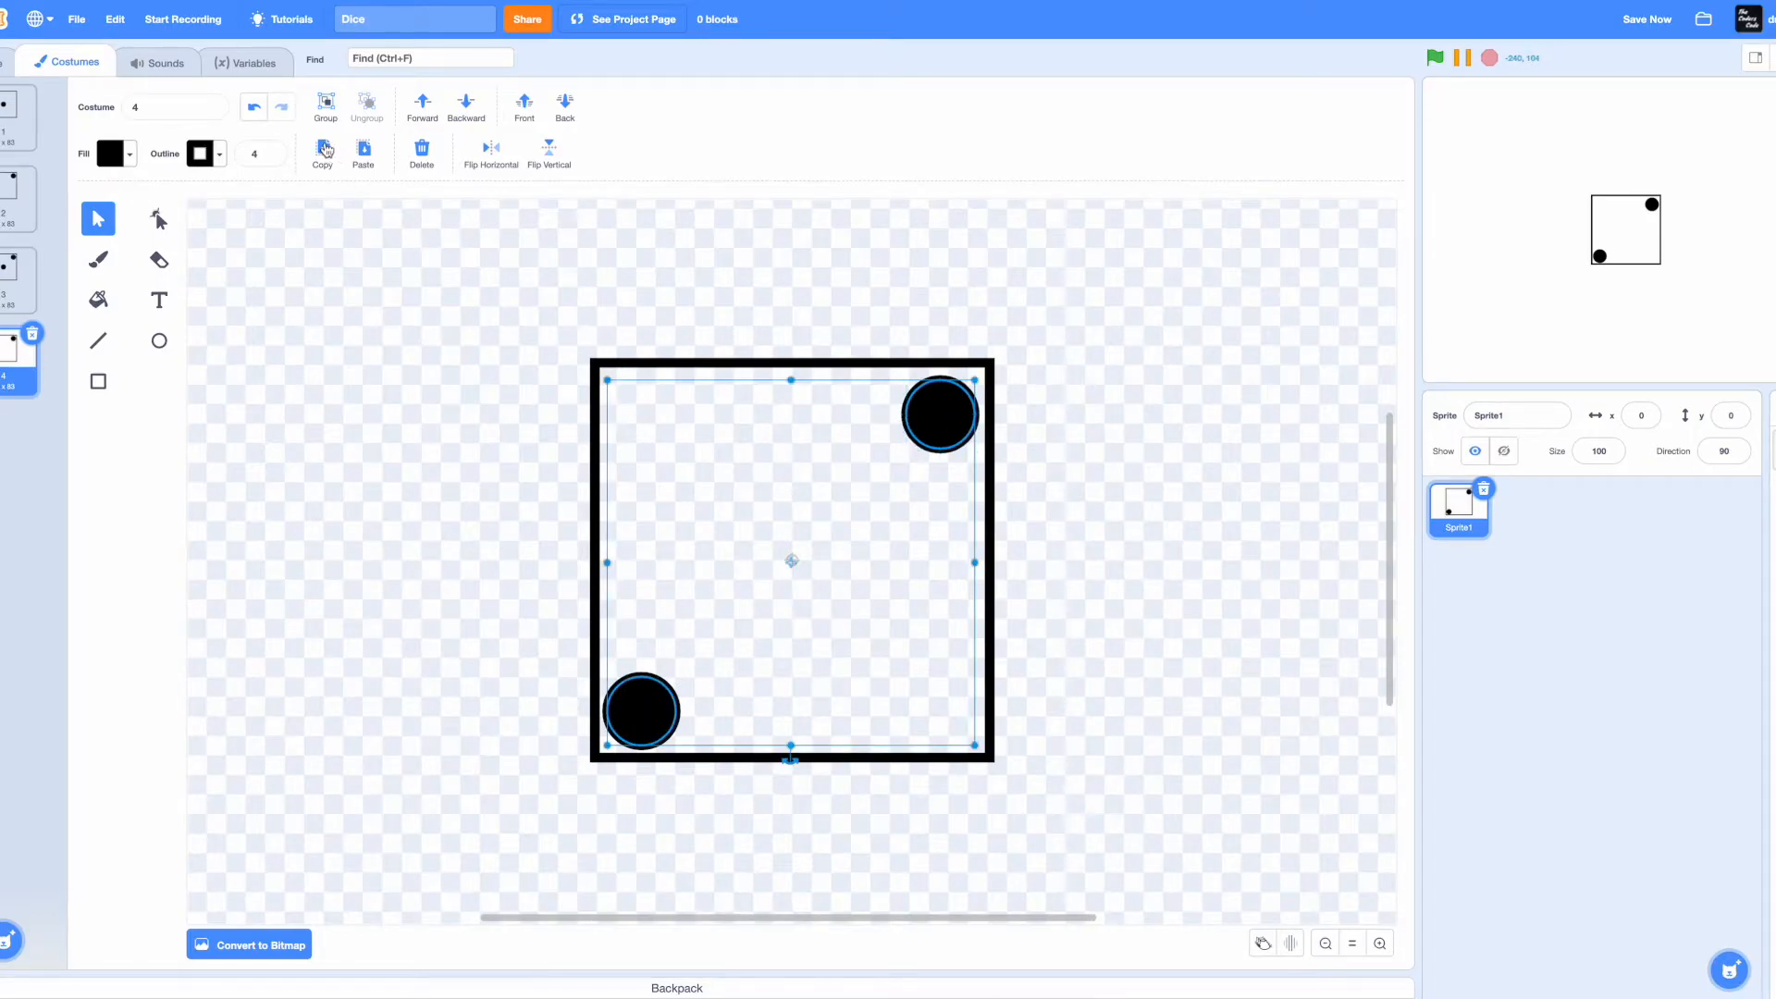
- Complete the four-dot face, then duplicate it into a five-dot face with a centre dot
{"action": "left_click_drag", "start_coordinate": [790, 758], "coordinate": [814, 788]}
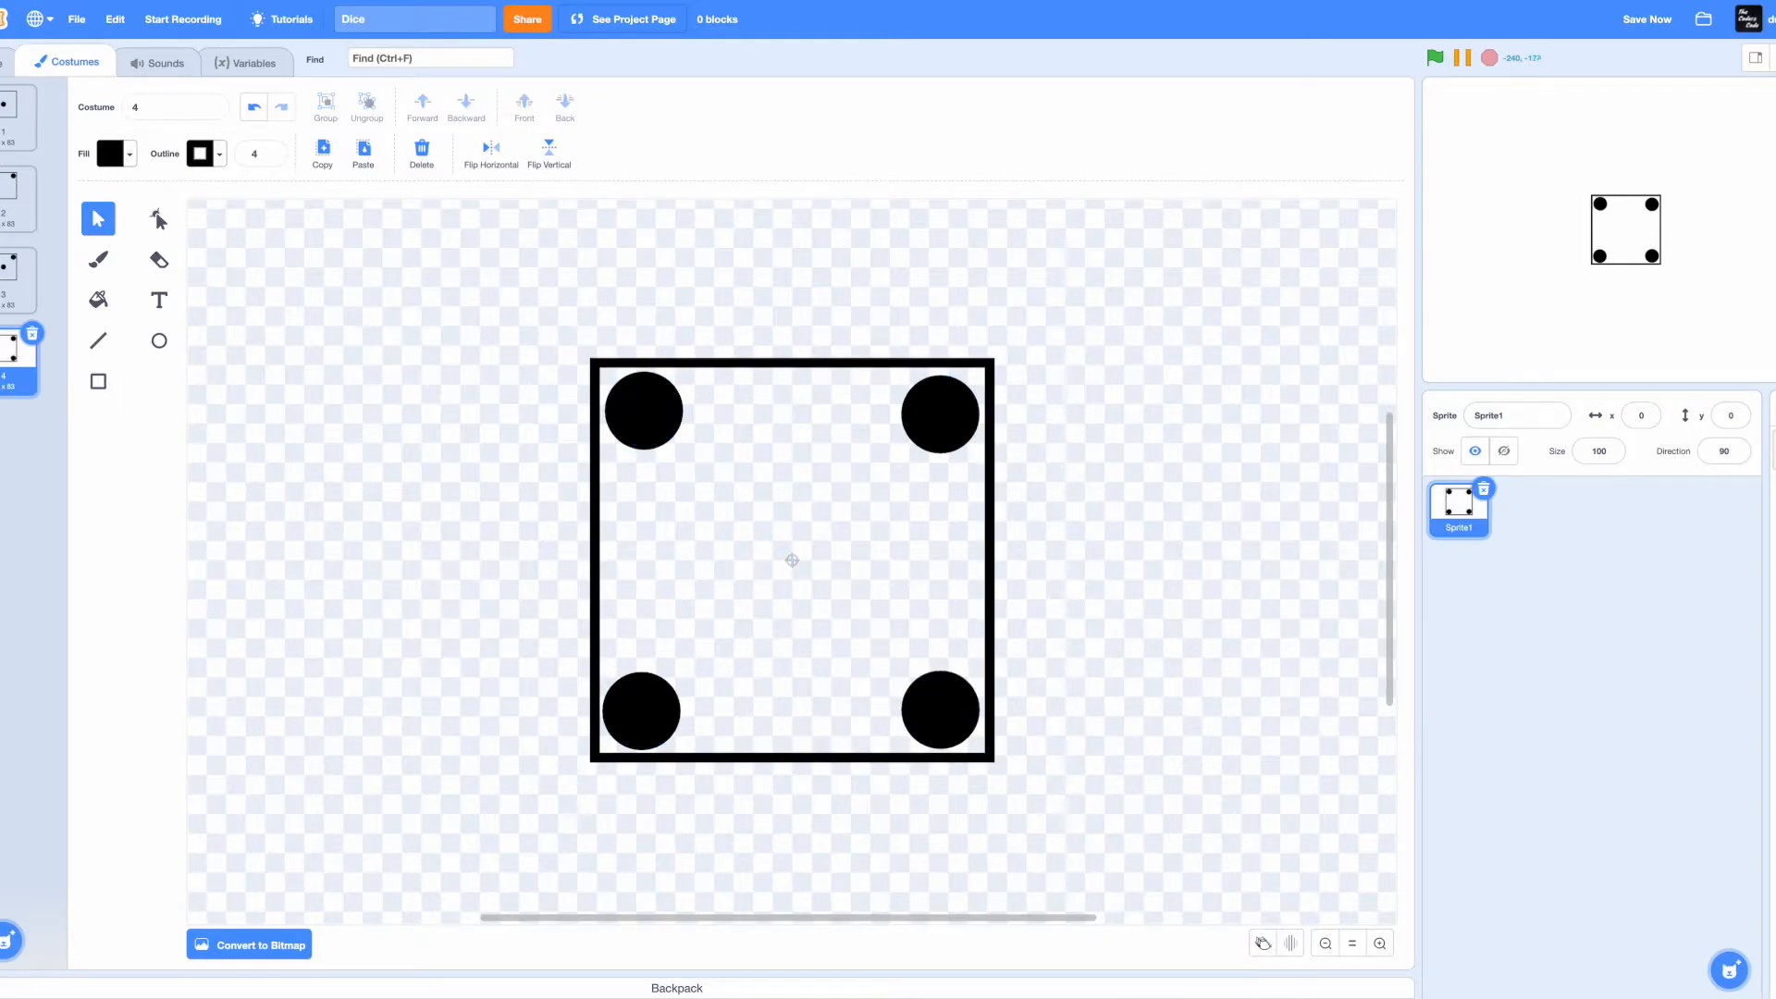
{"action": "left_click", "coordinate": [364, 154]}
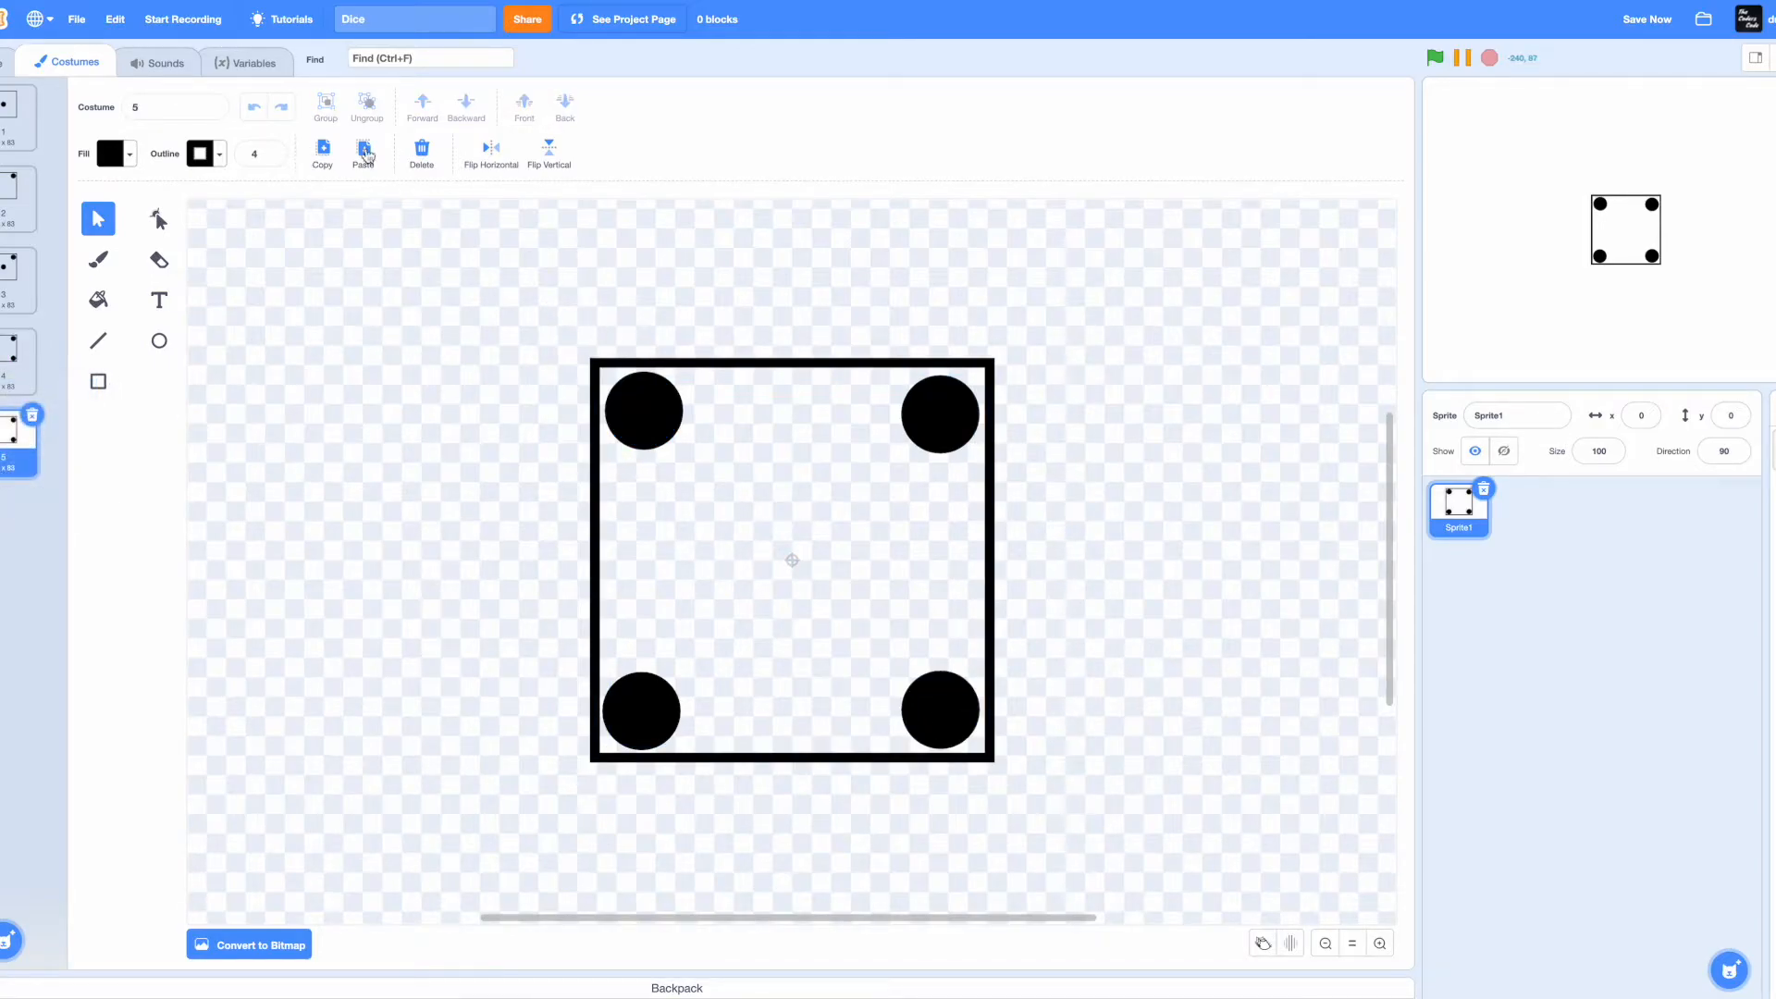
{"action": "left_click", "coordinate": [642, 410]}
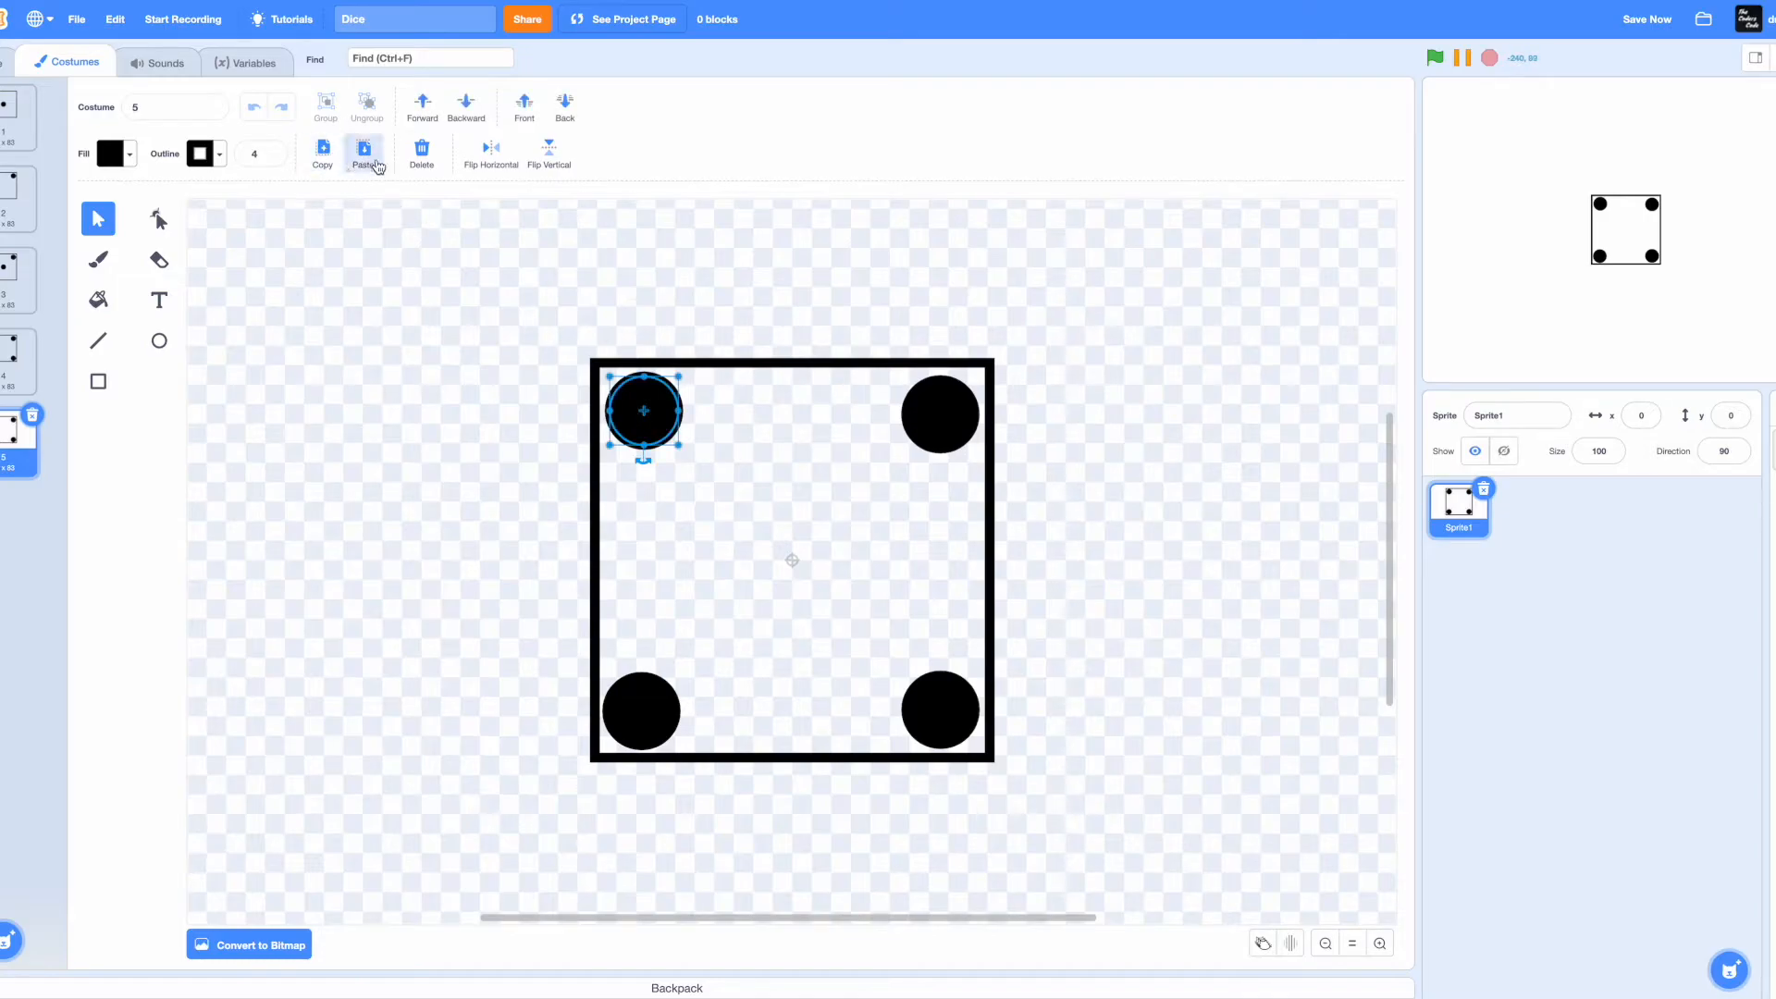
{"action": "left_click_drag", "start_coordinate": [643, 410], "coordinate": [792, 558]}
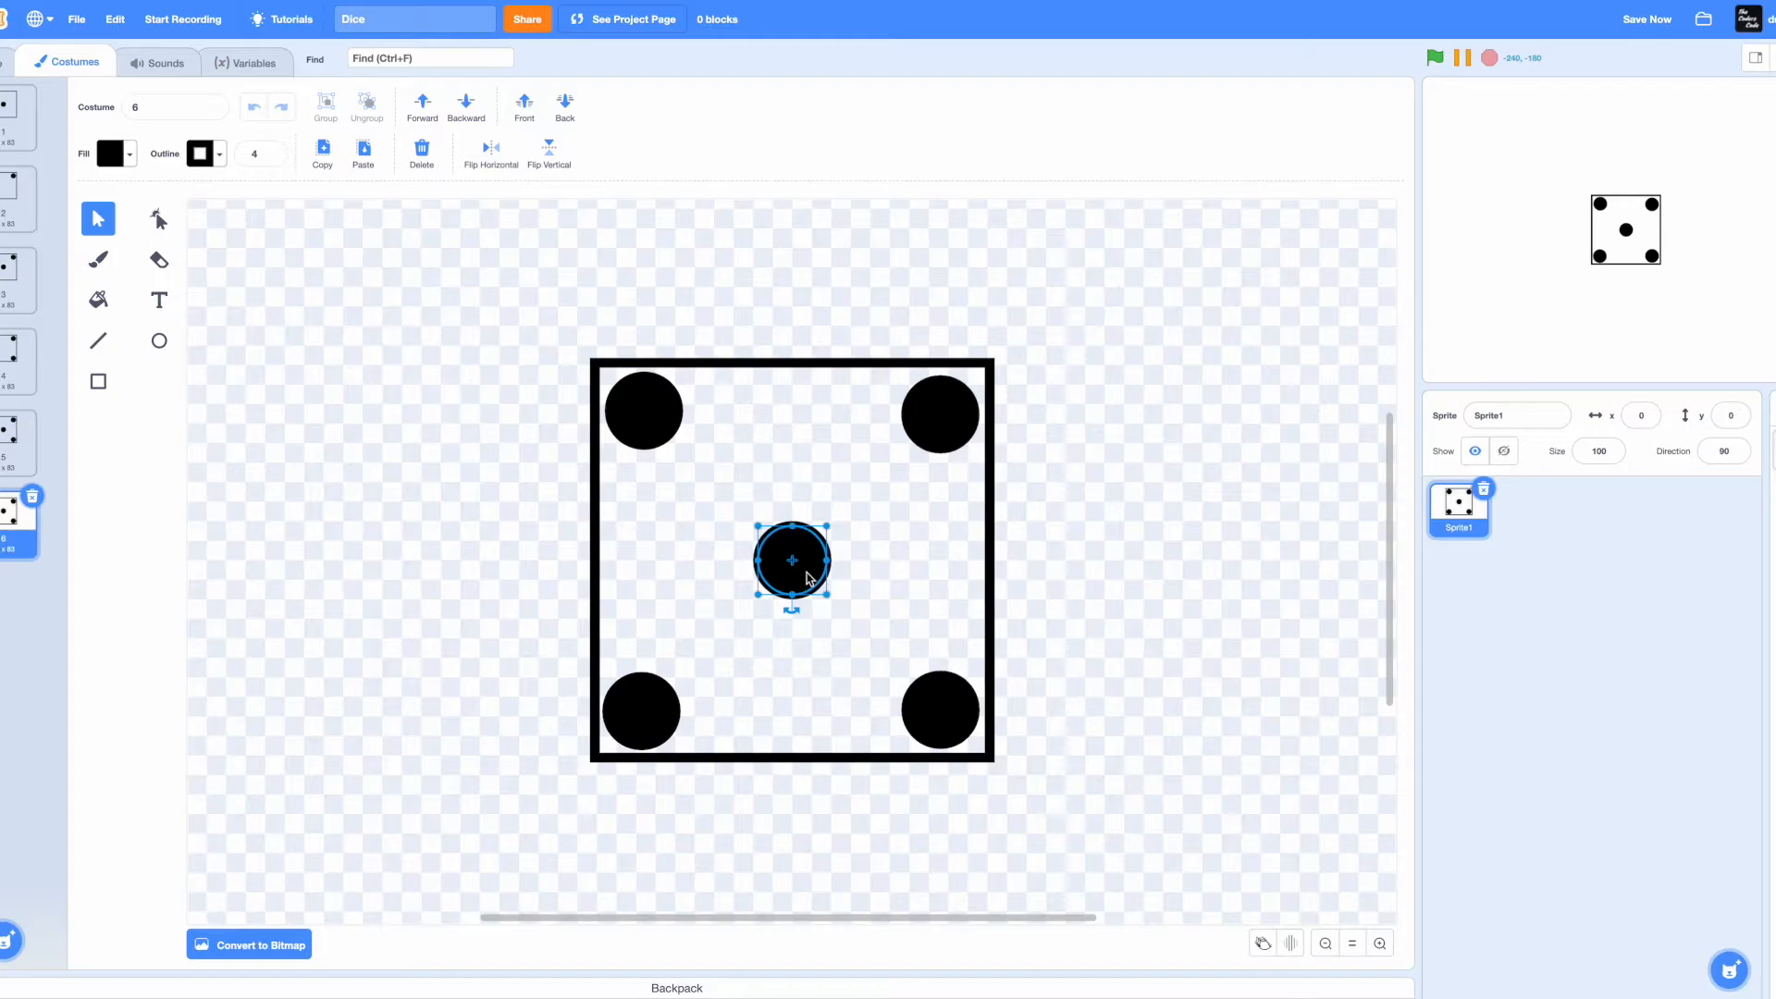
{"action": "left_click_drag", "start_coordinate": [792, 560], "coordinate": [643, 410]}
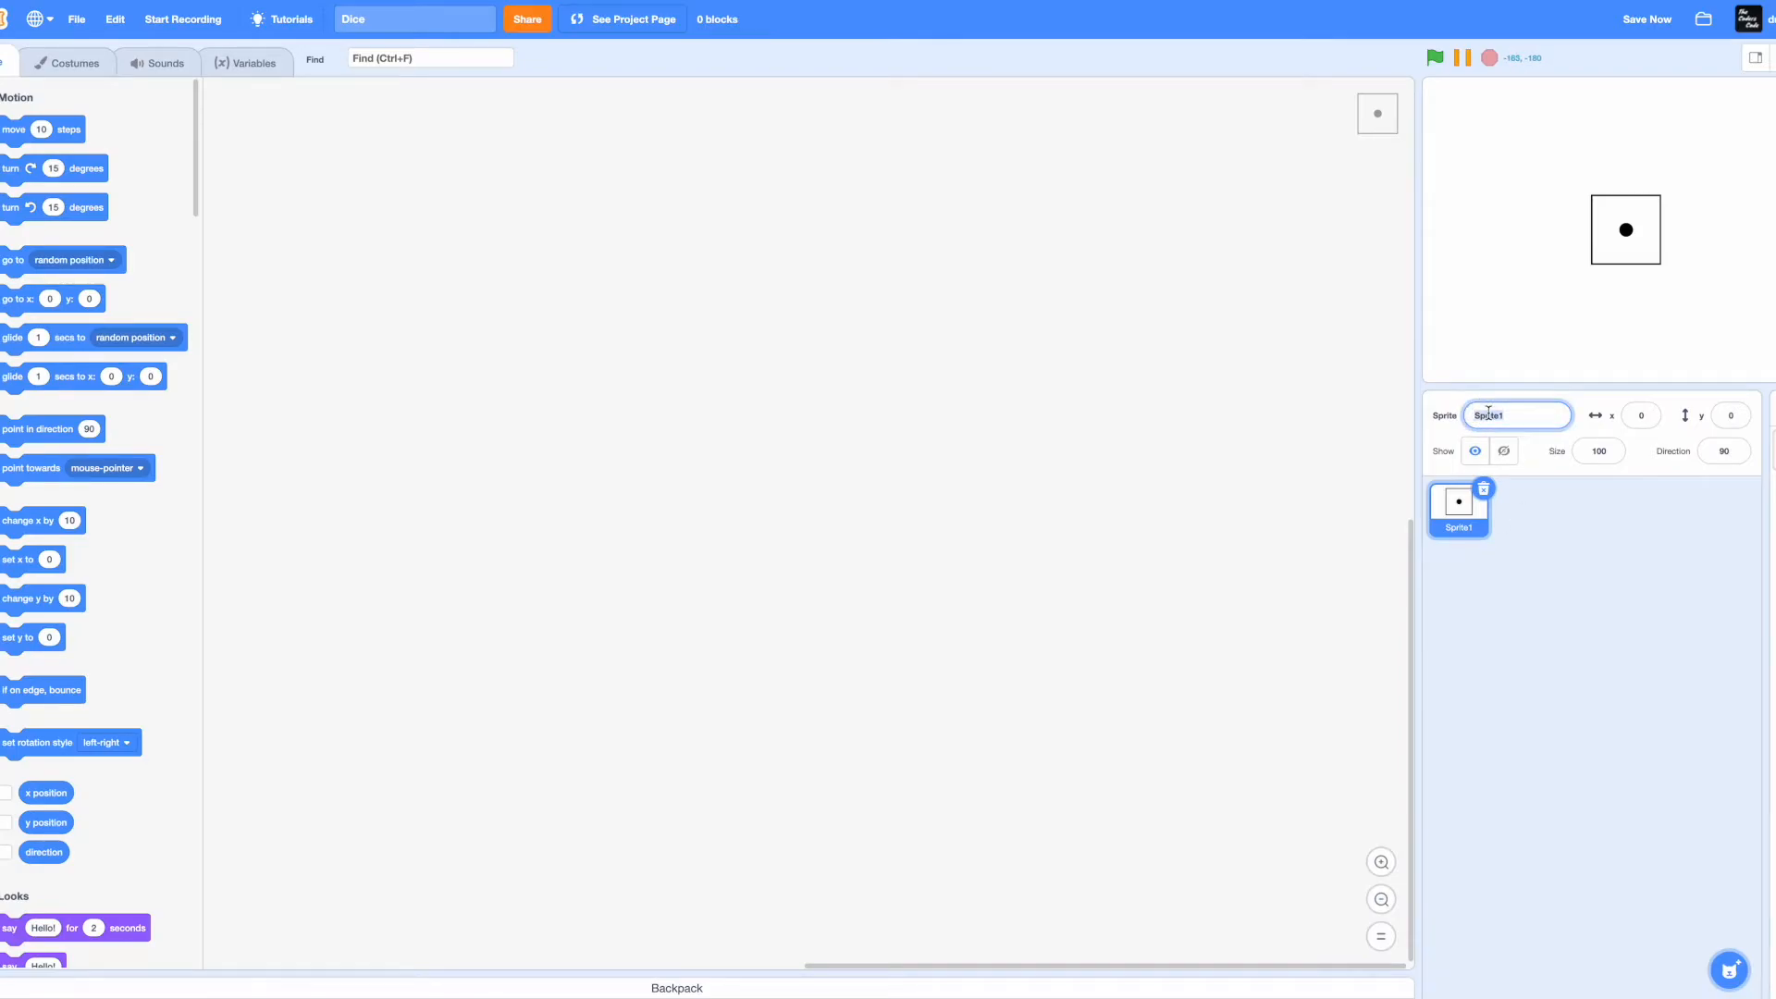
- Rename the sprite Dice; green-flag script sets size 100%, goes to 0,0, repeats 15
{"action": "type", "text": "Dice"}
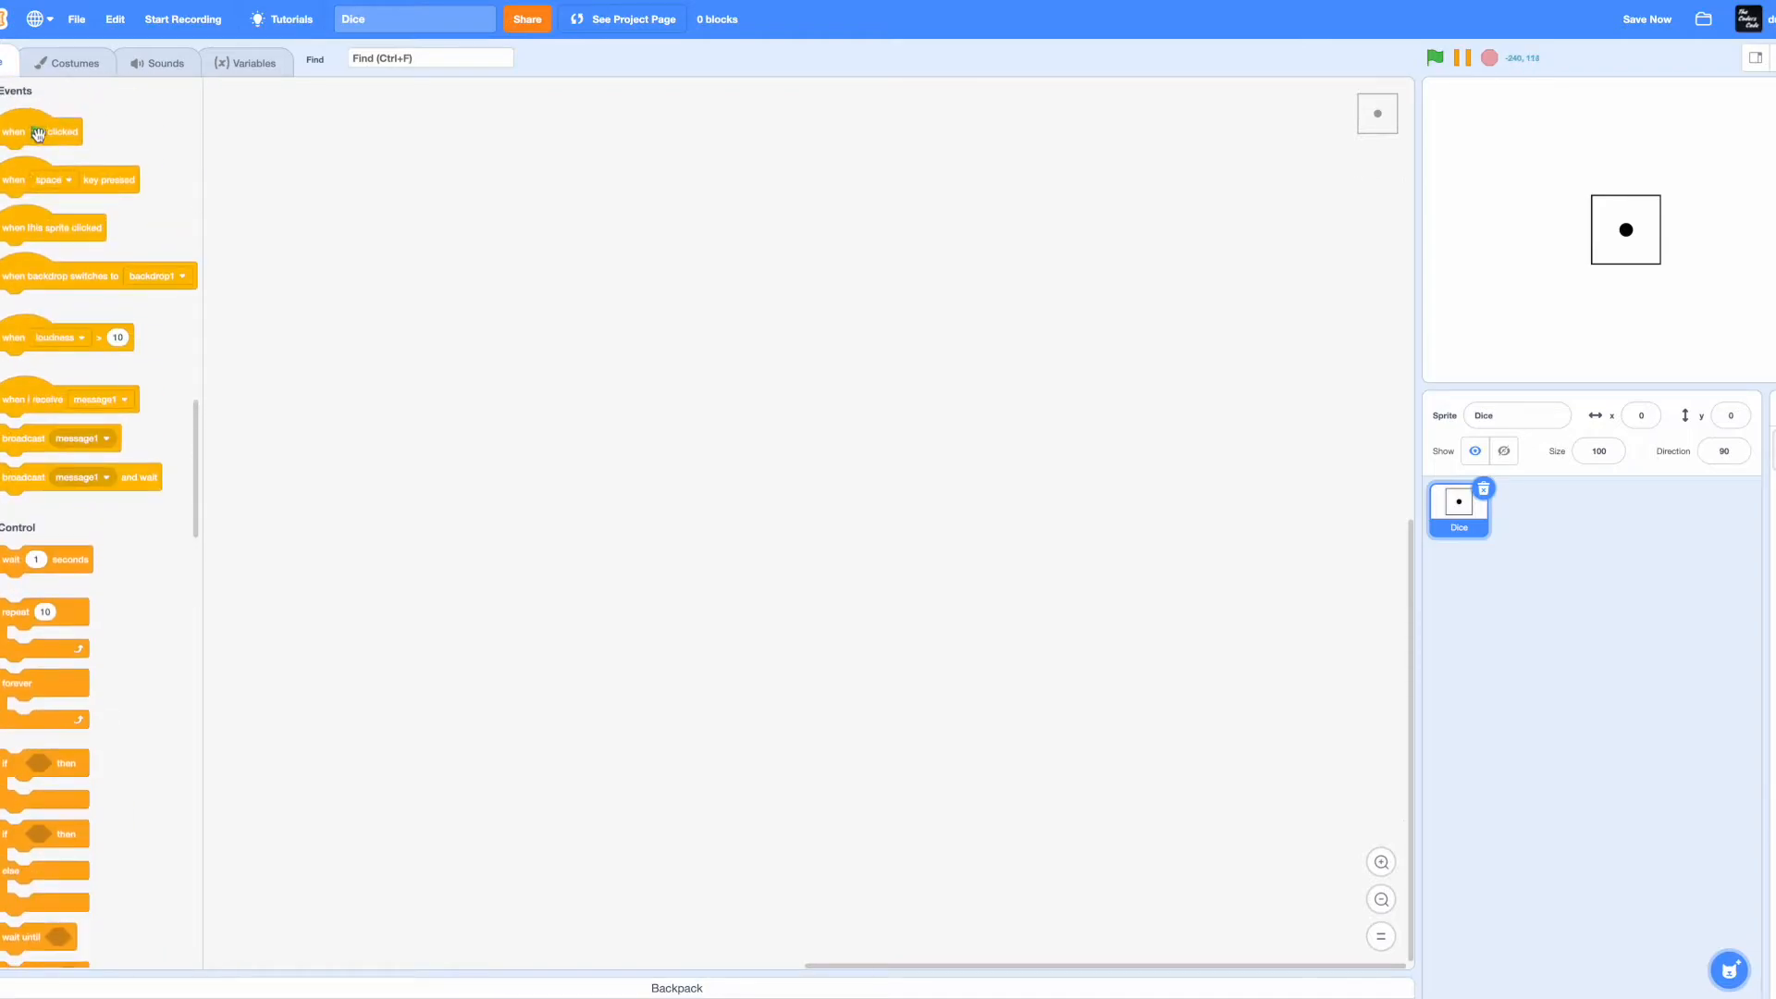
{"action": "left_click_drag", "start_coordinate": [40, 129], "coordinate": [253, 94]}
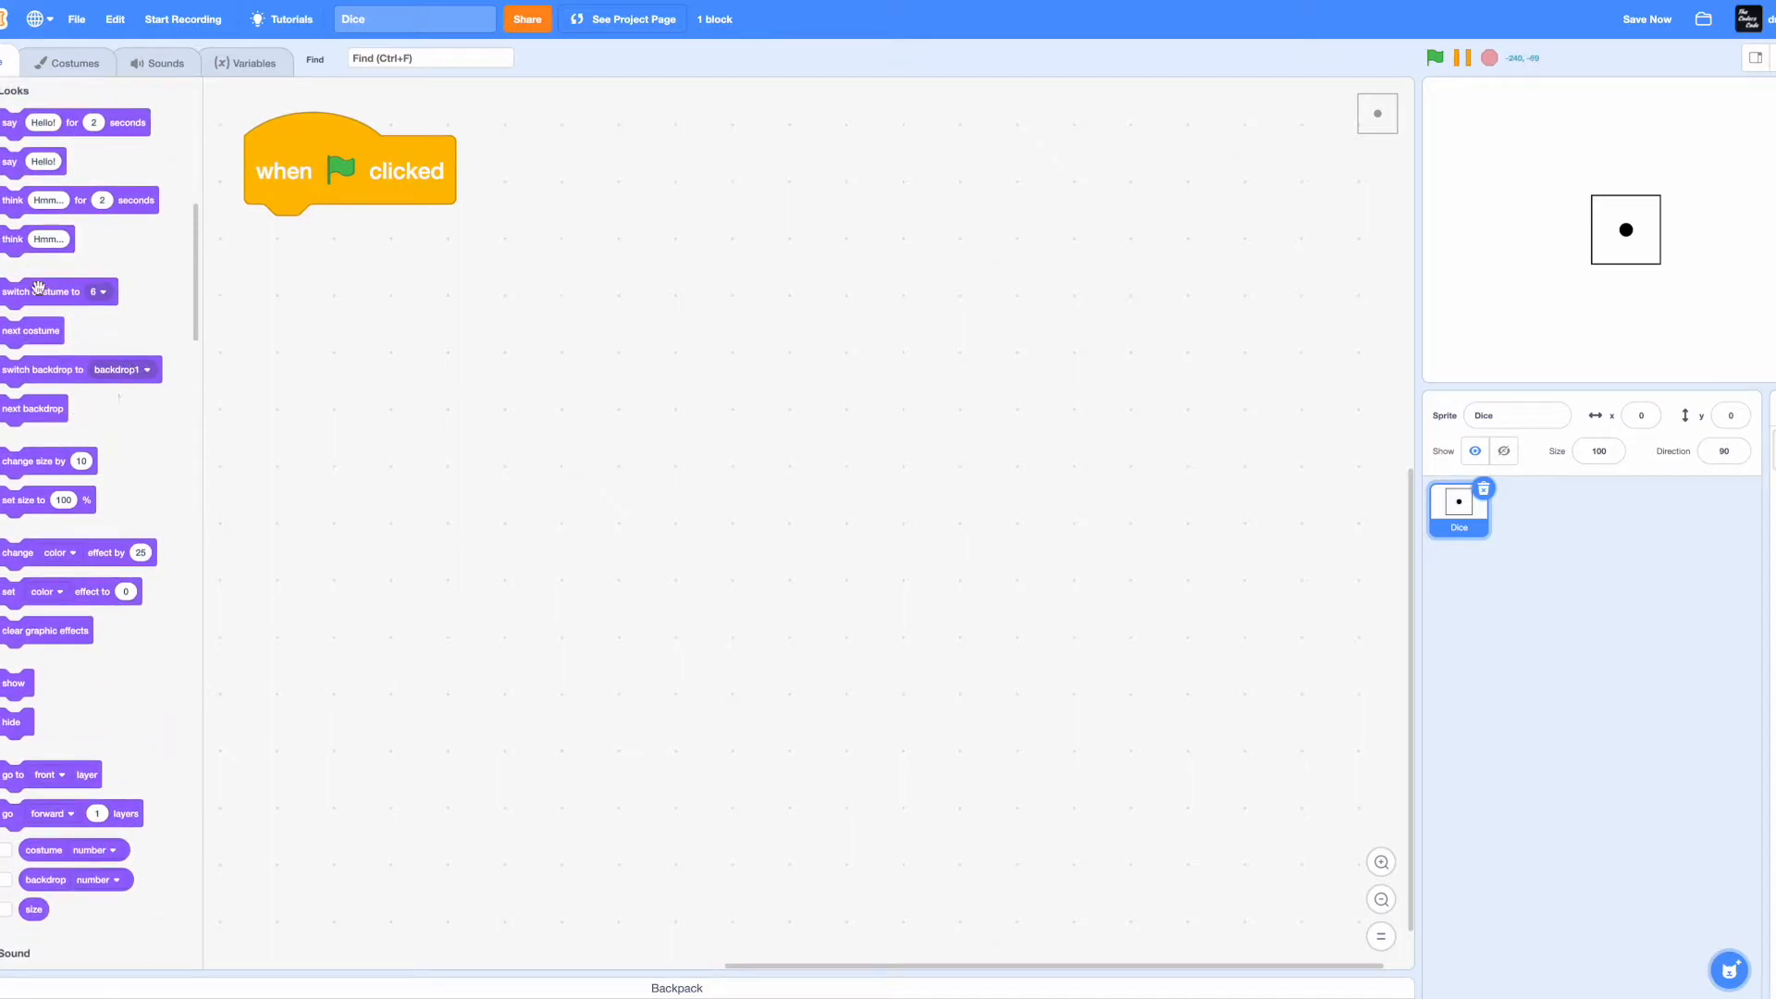
{"action": "left_click_drag", "start_coordinate": [45, 499], "coordinate": [305, 238]}
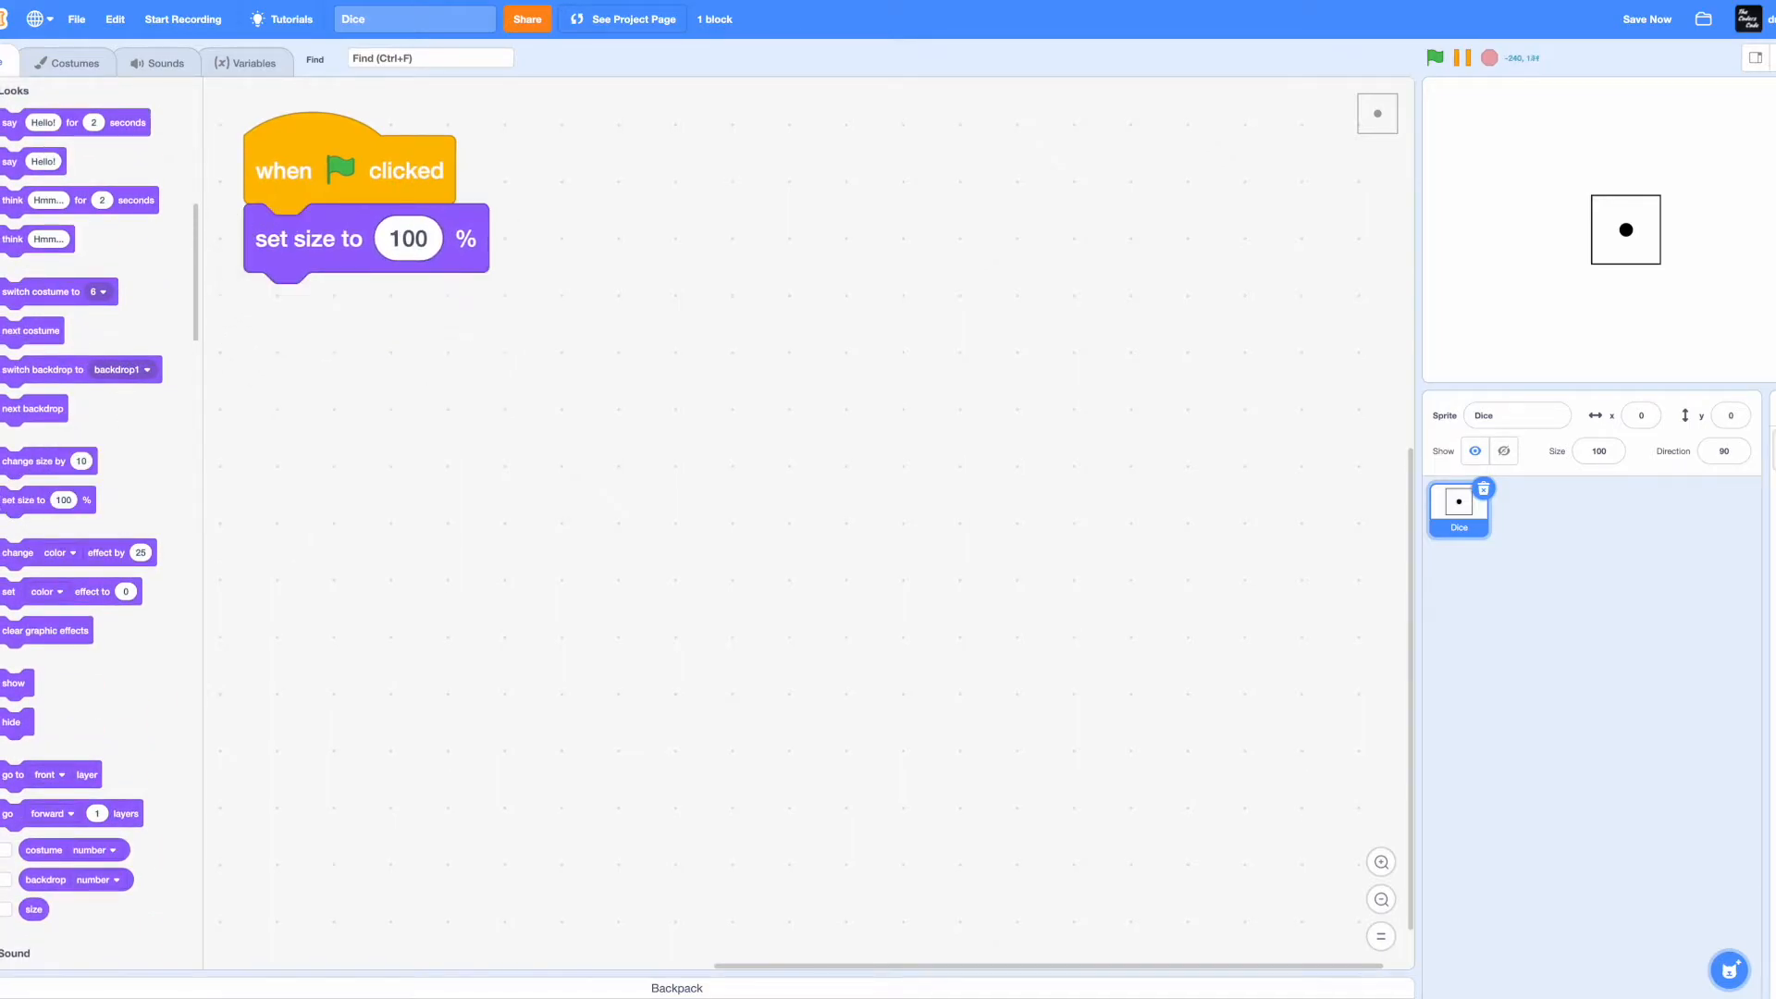
{"action": "left_click_drag", "start_coordinate": [43, 292], "coordinate": [329, 305]}
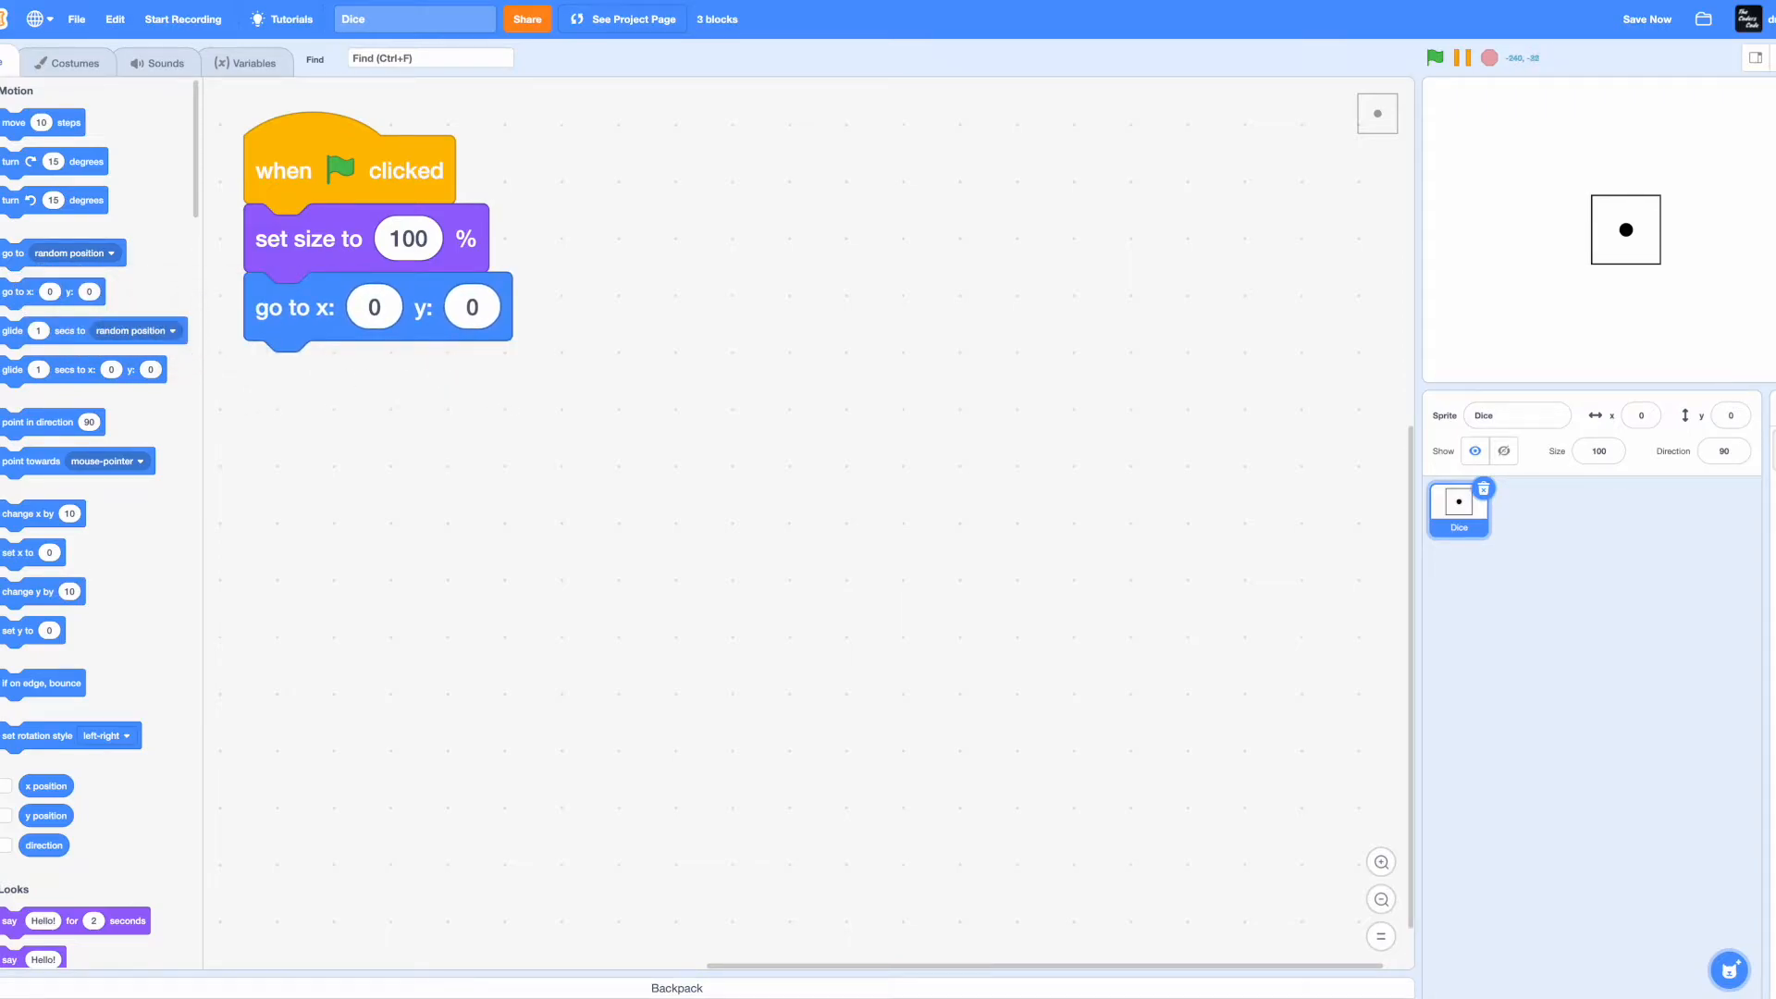
{"action": "left_click_drag", "start_coordinate": [44, 316], "coordinate": [289, 357]}
{"action": "type", "text": "15"}
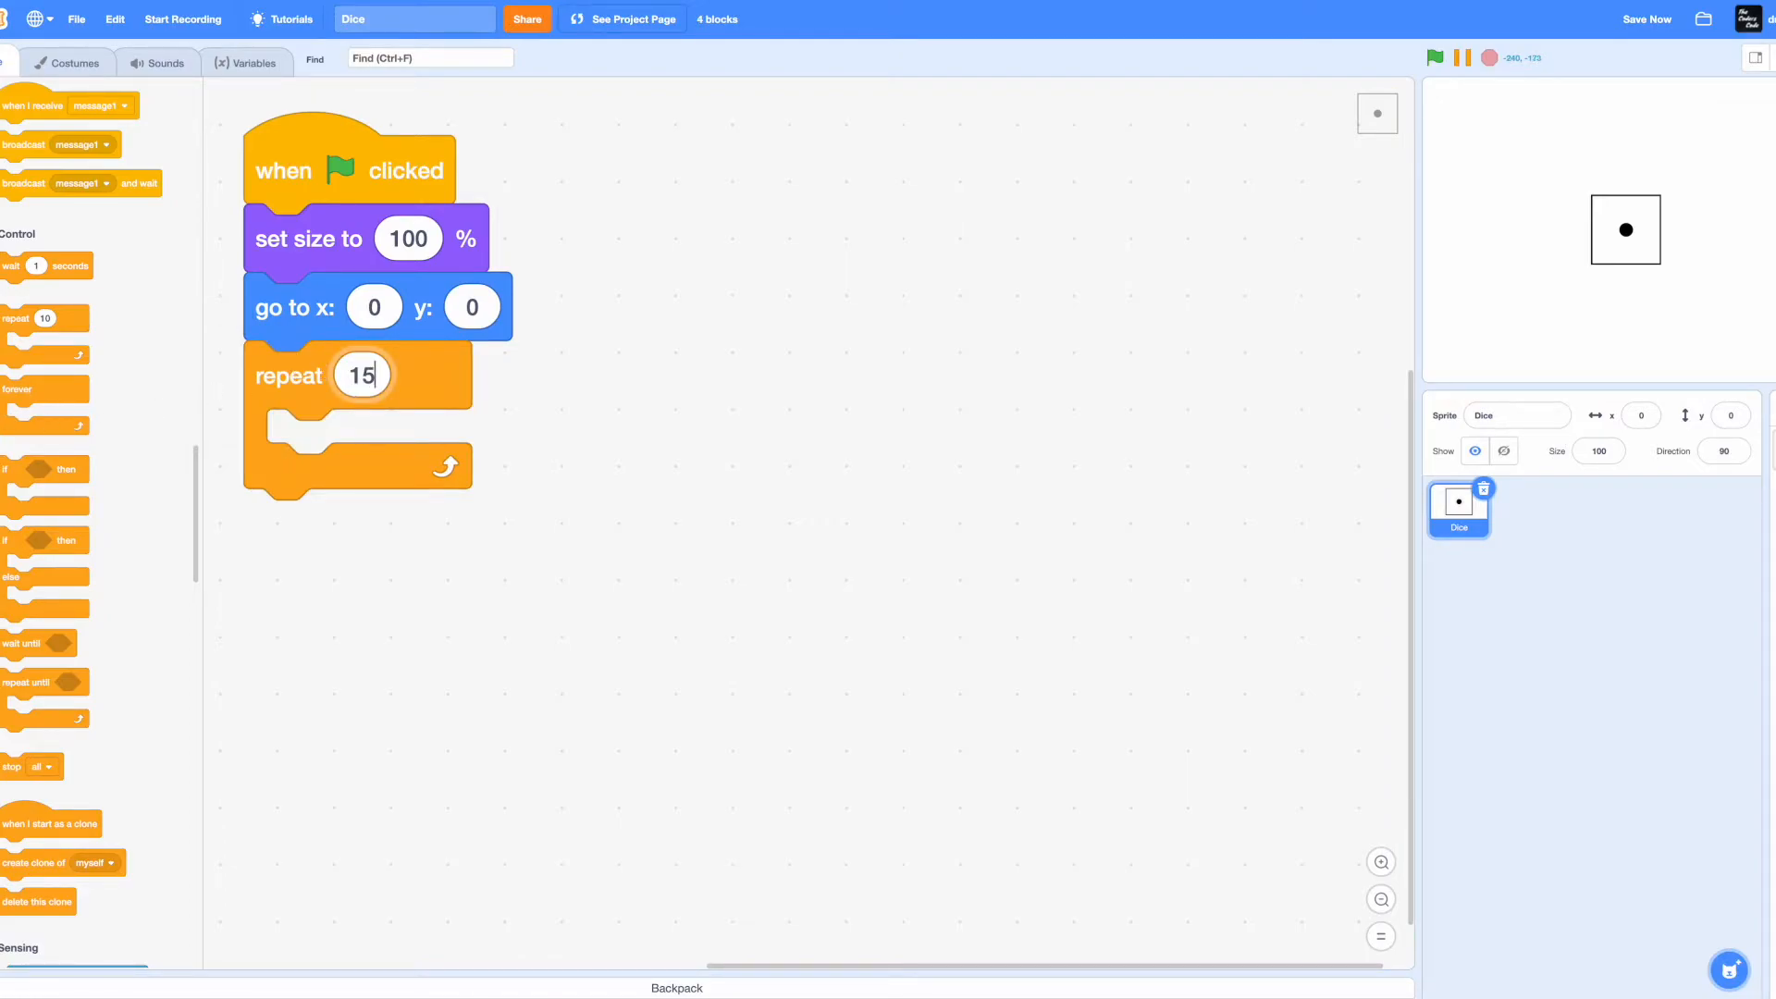
- Create a variable named Roll for all sprites
{"action": "left_click", "coordinate": [50, 148]}
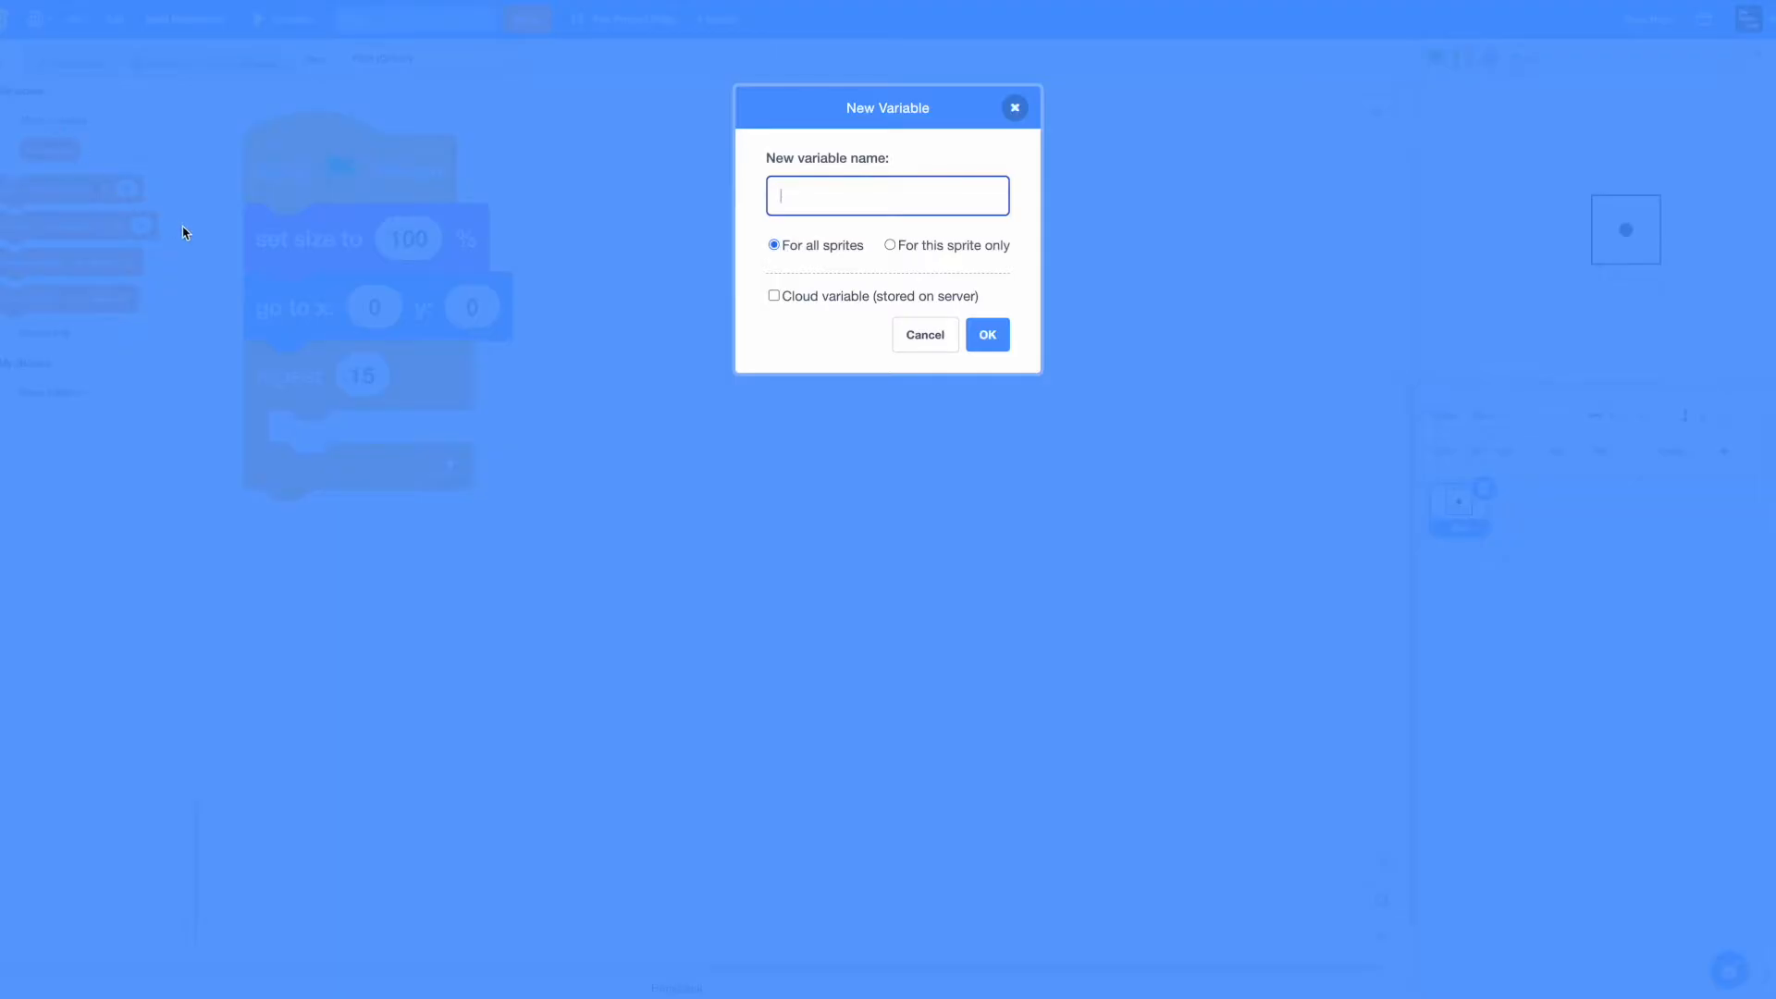
{"action": "type", "text": "Ro"}
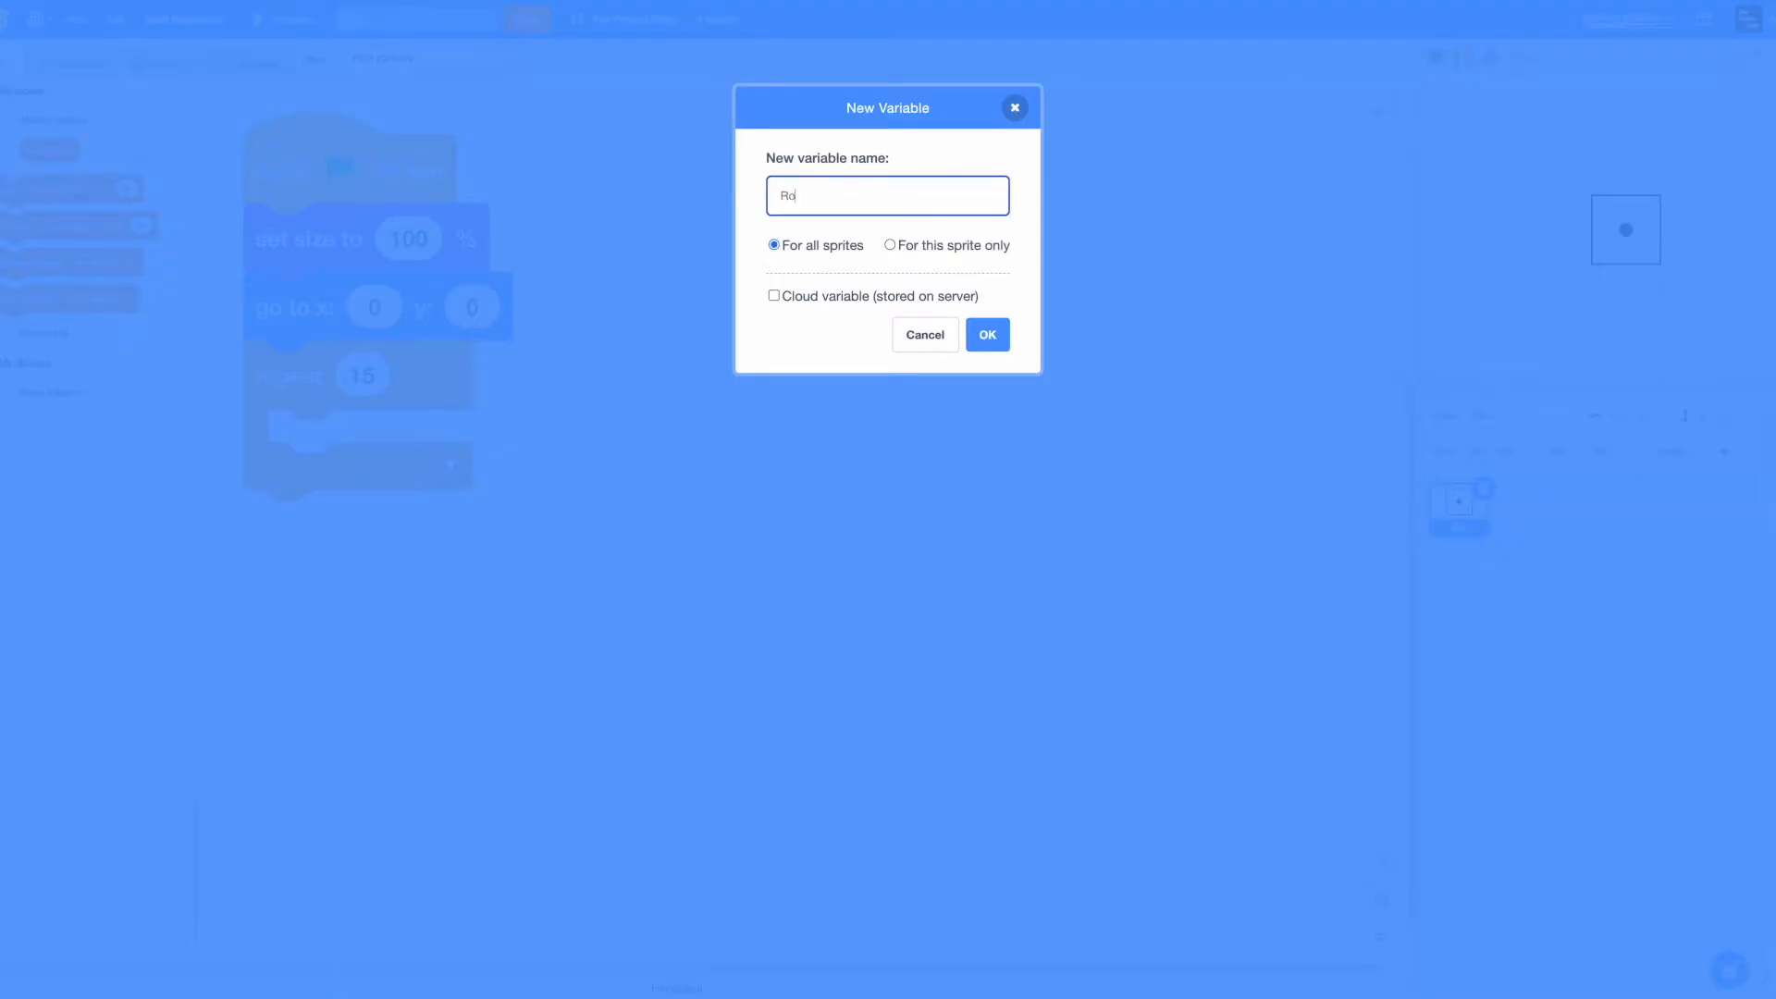
{"action": "left_click", "coordinate": [984, 335]}
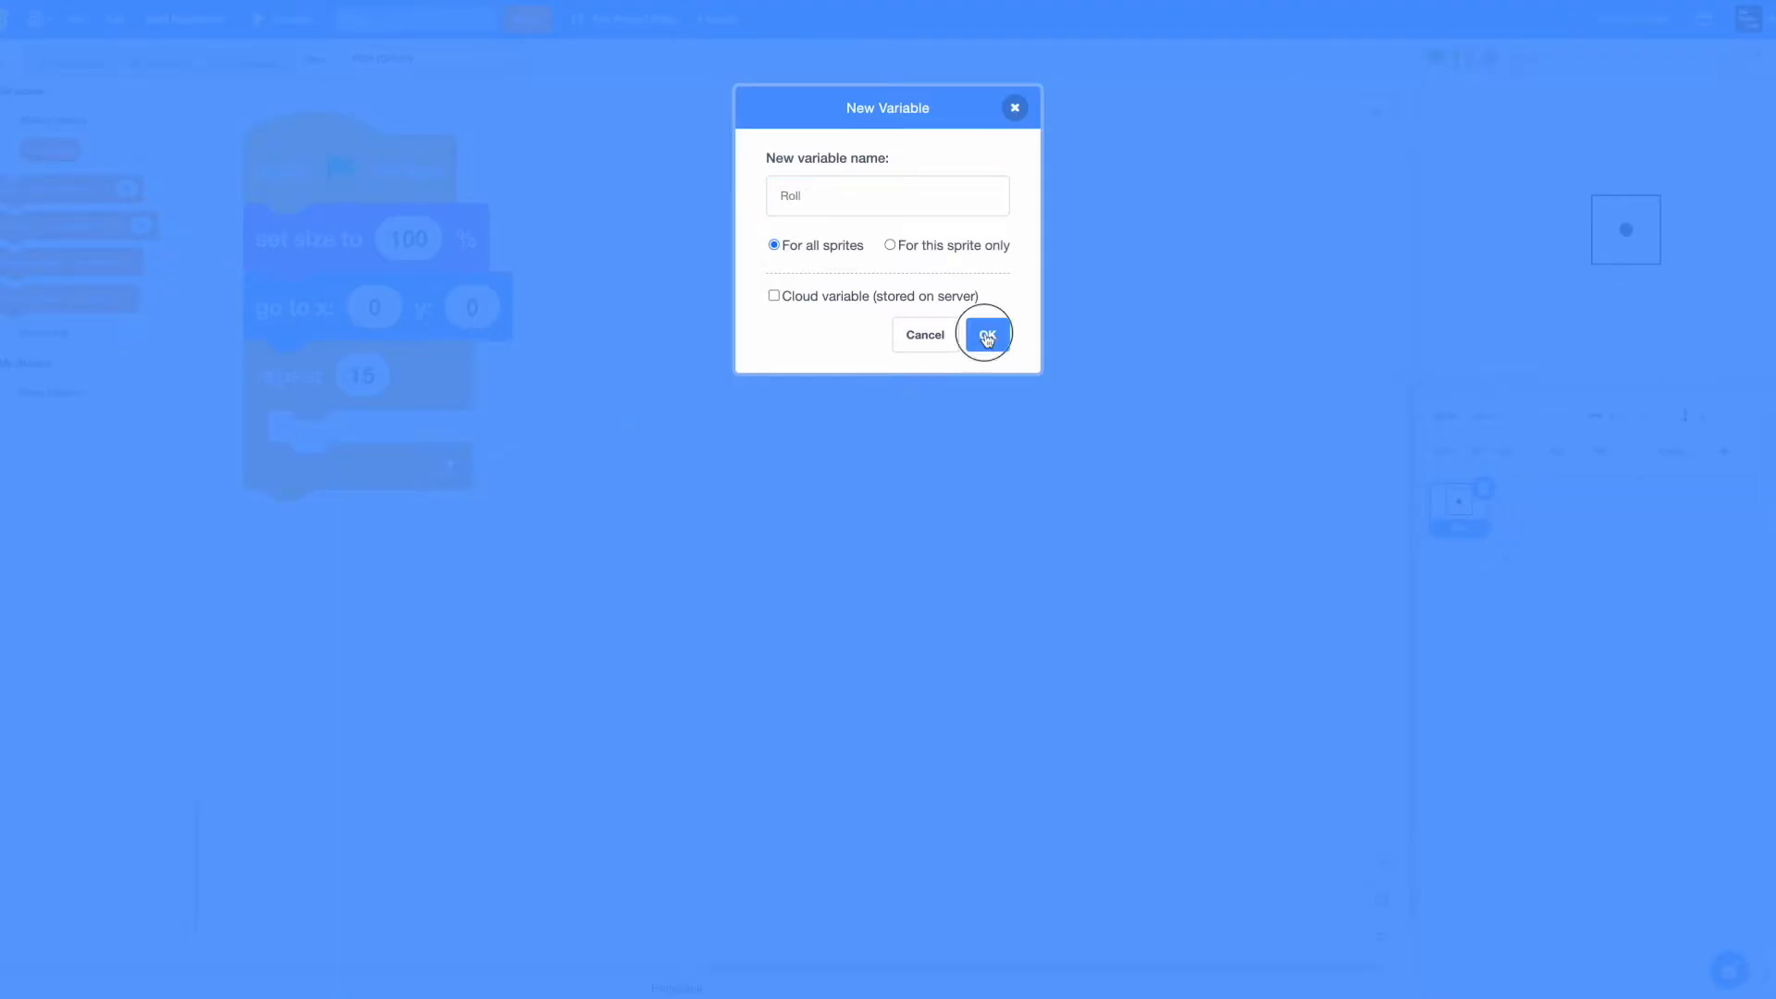
- Inside the loop, set Roll to pick random 1 to 6
{"action": "left_click", "coordinate": [984, 334]}
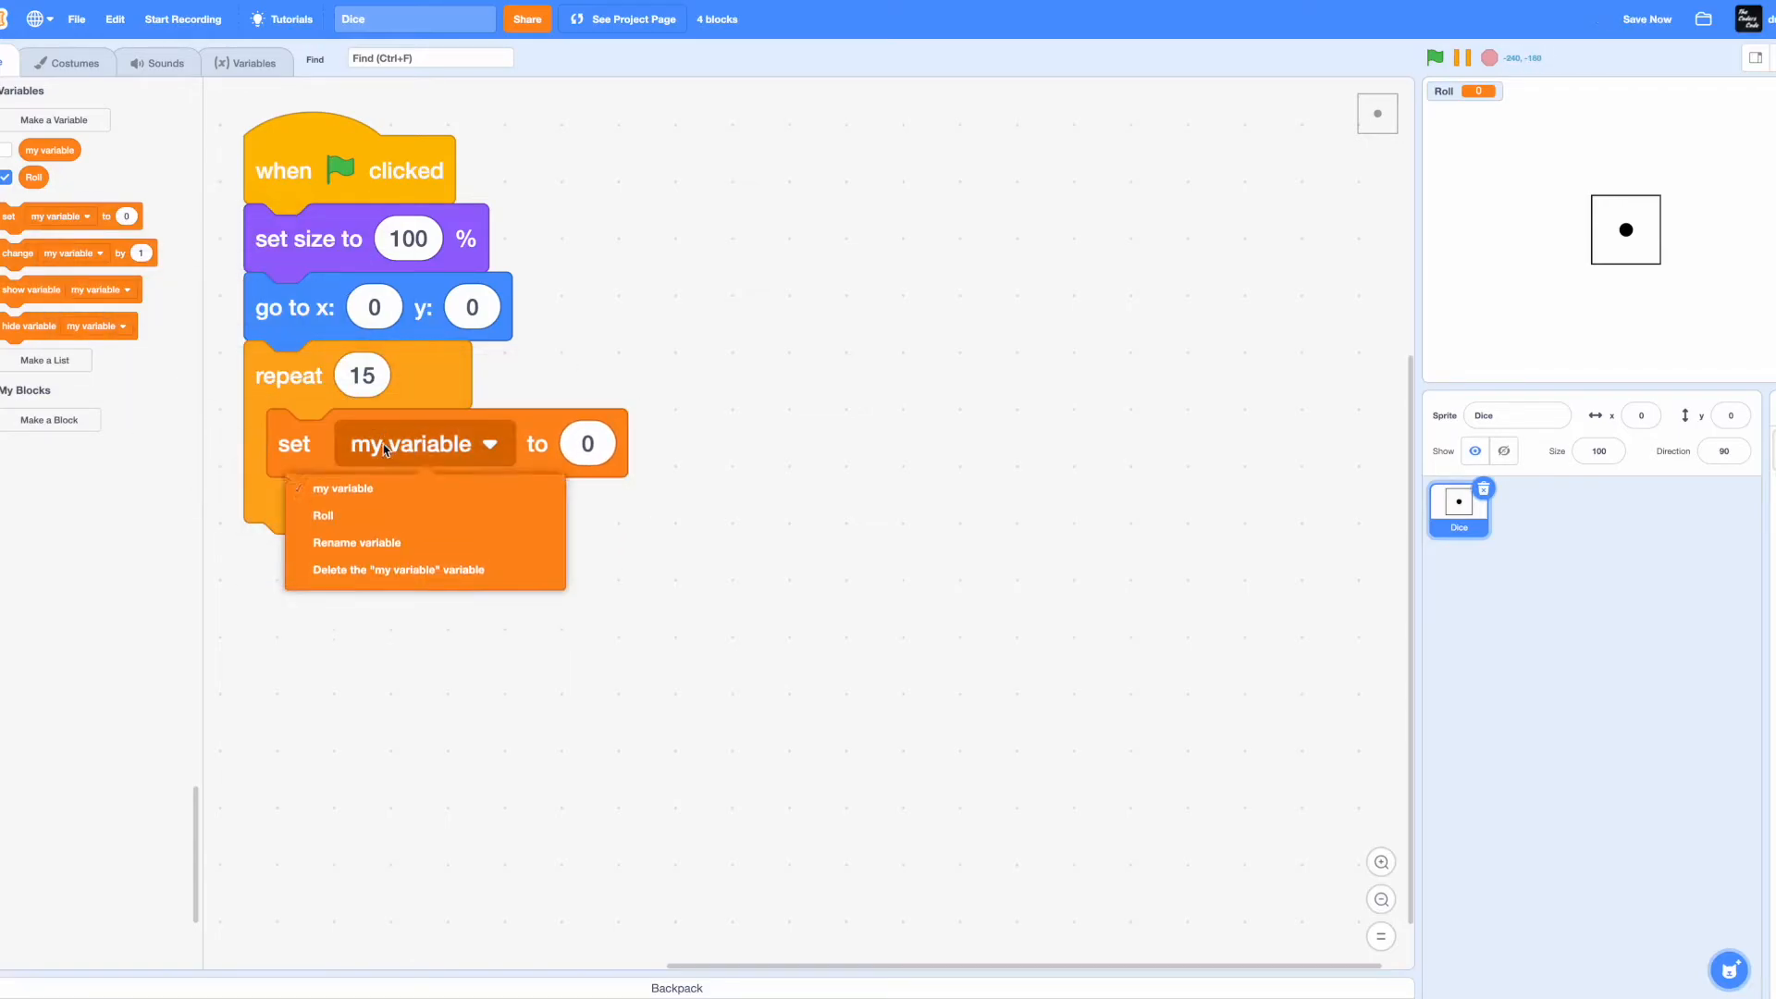
{"action": "left_click", "coordinate": [322, 516]}
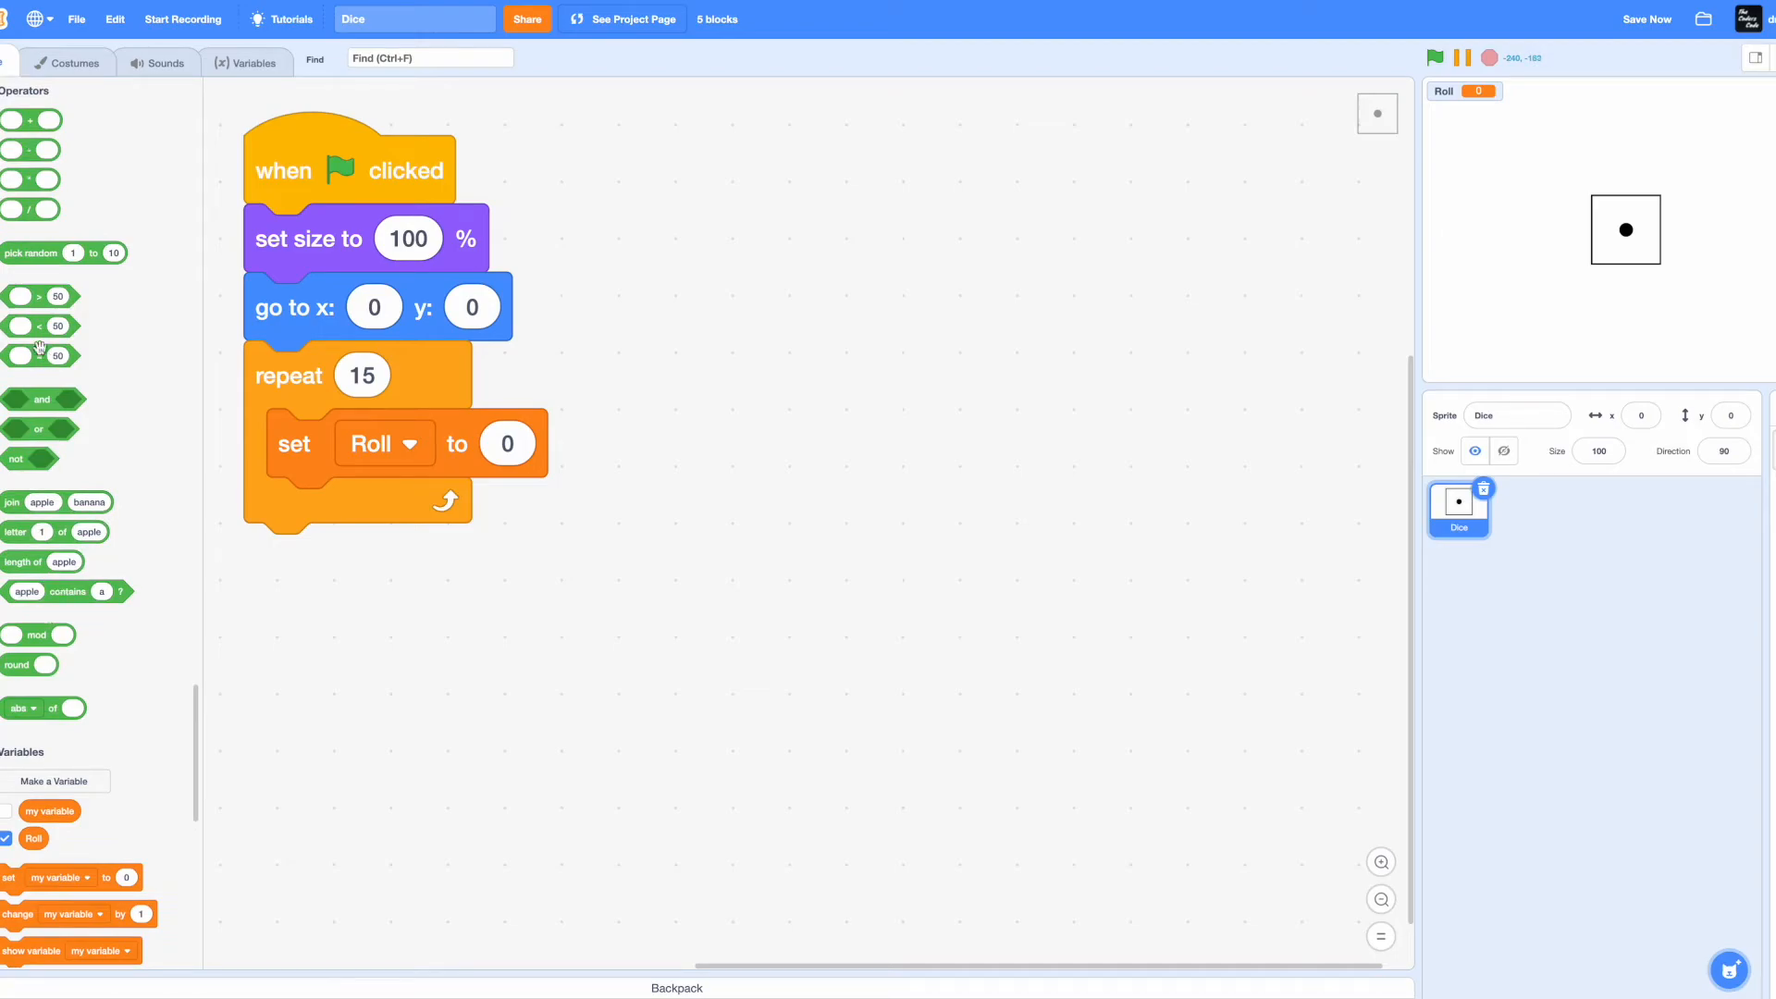
{"action": "left_click_drag", "start_coordinate": [64, 253], "coordinate": [507, 442]}
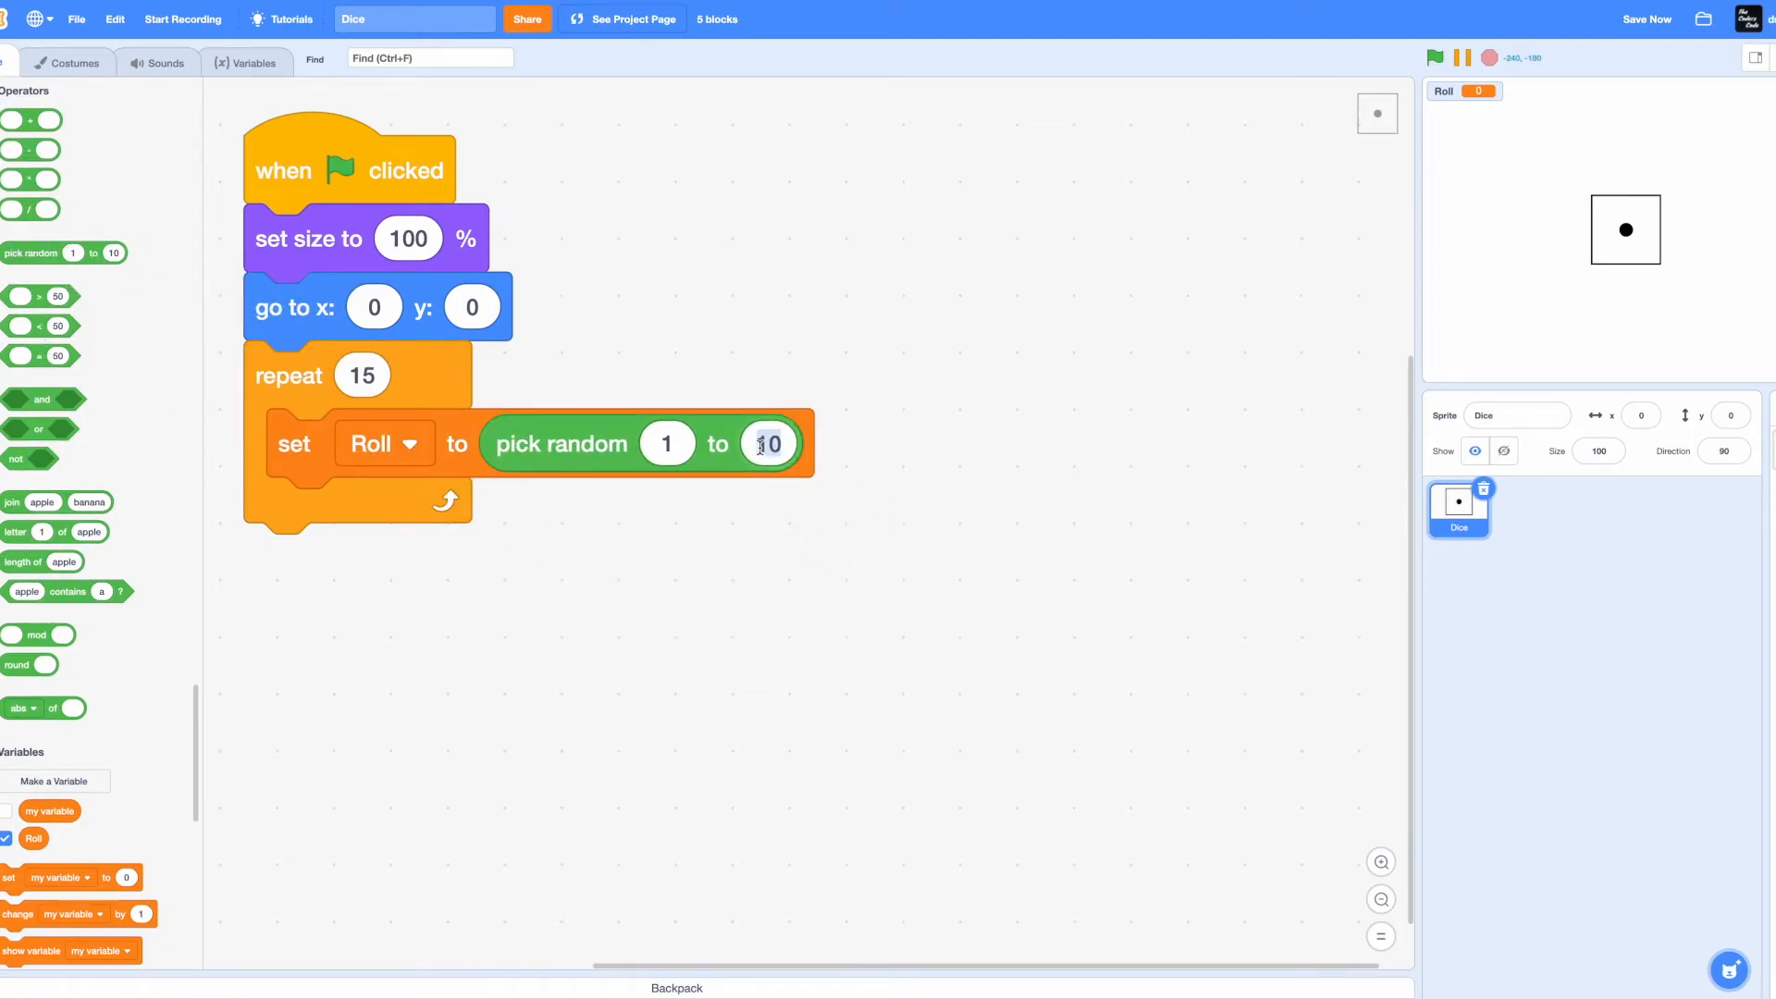
{"action": "type", "text": "6"}
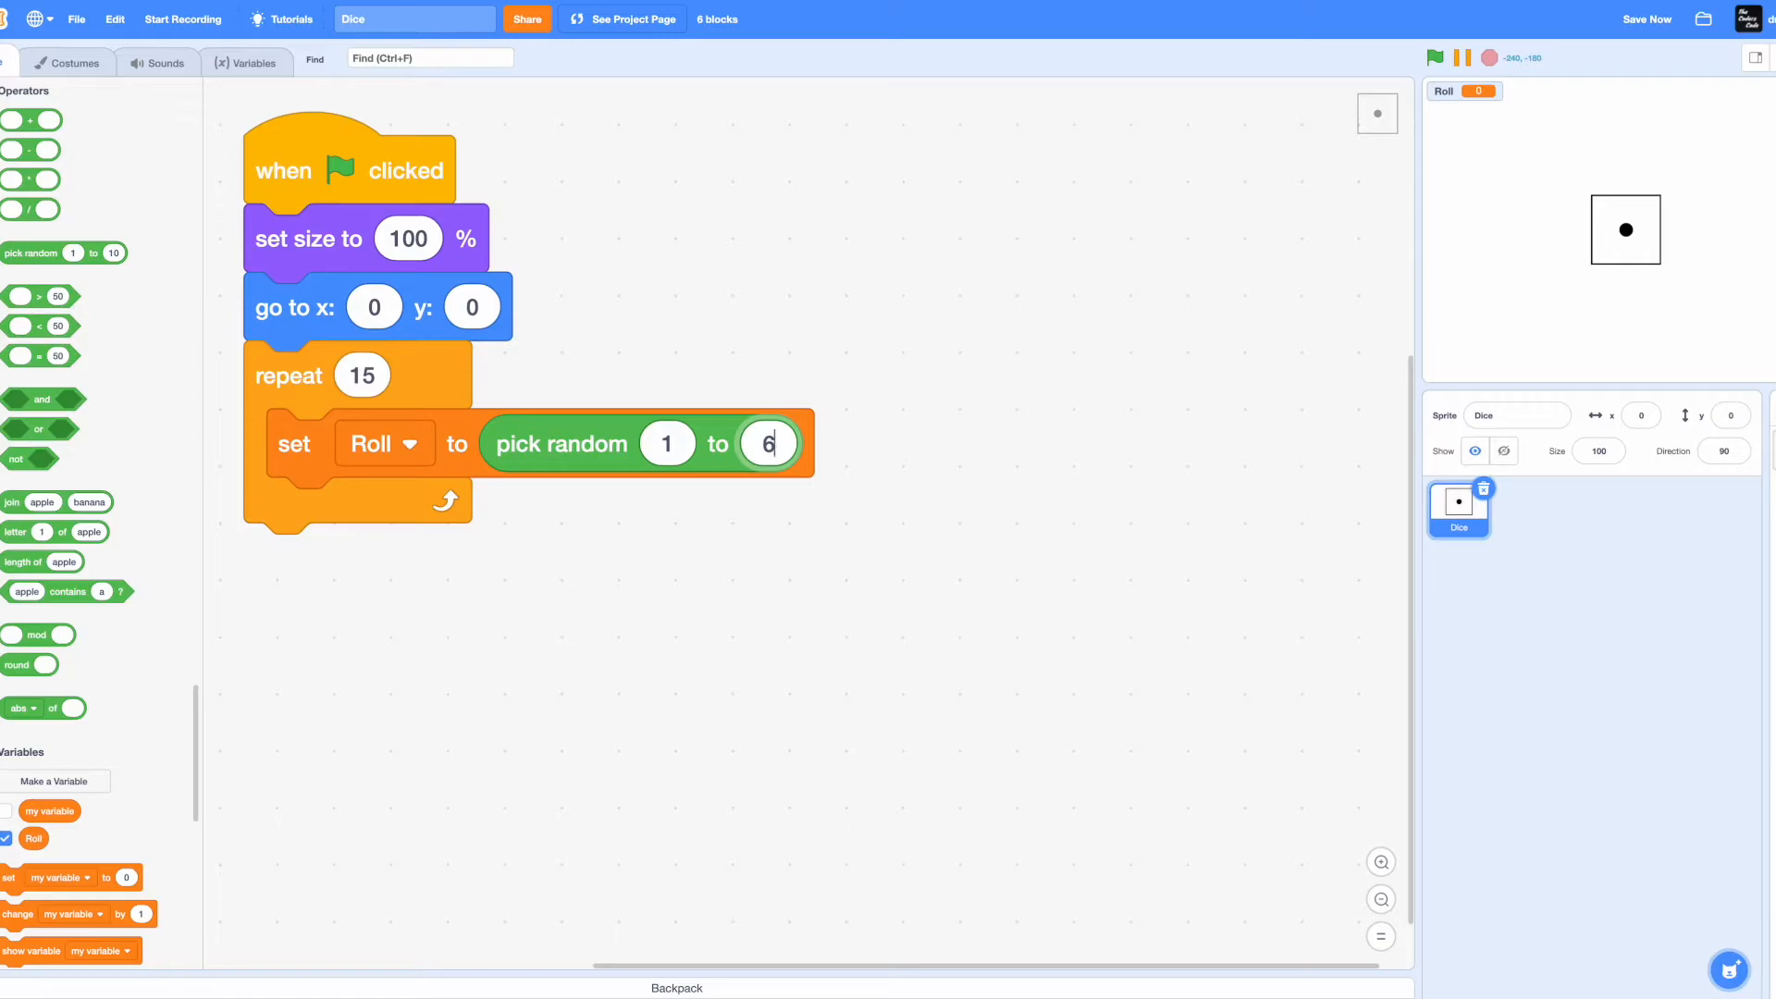
{"action": "mouse_move", "coordinate": [727, 562]}
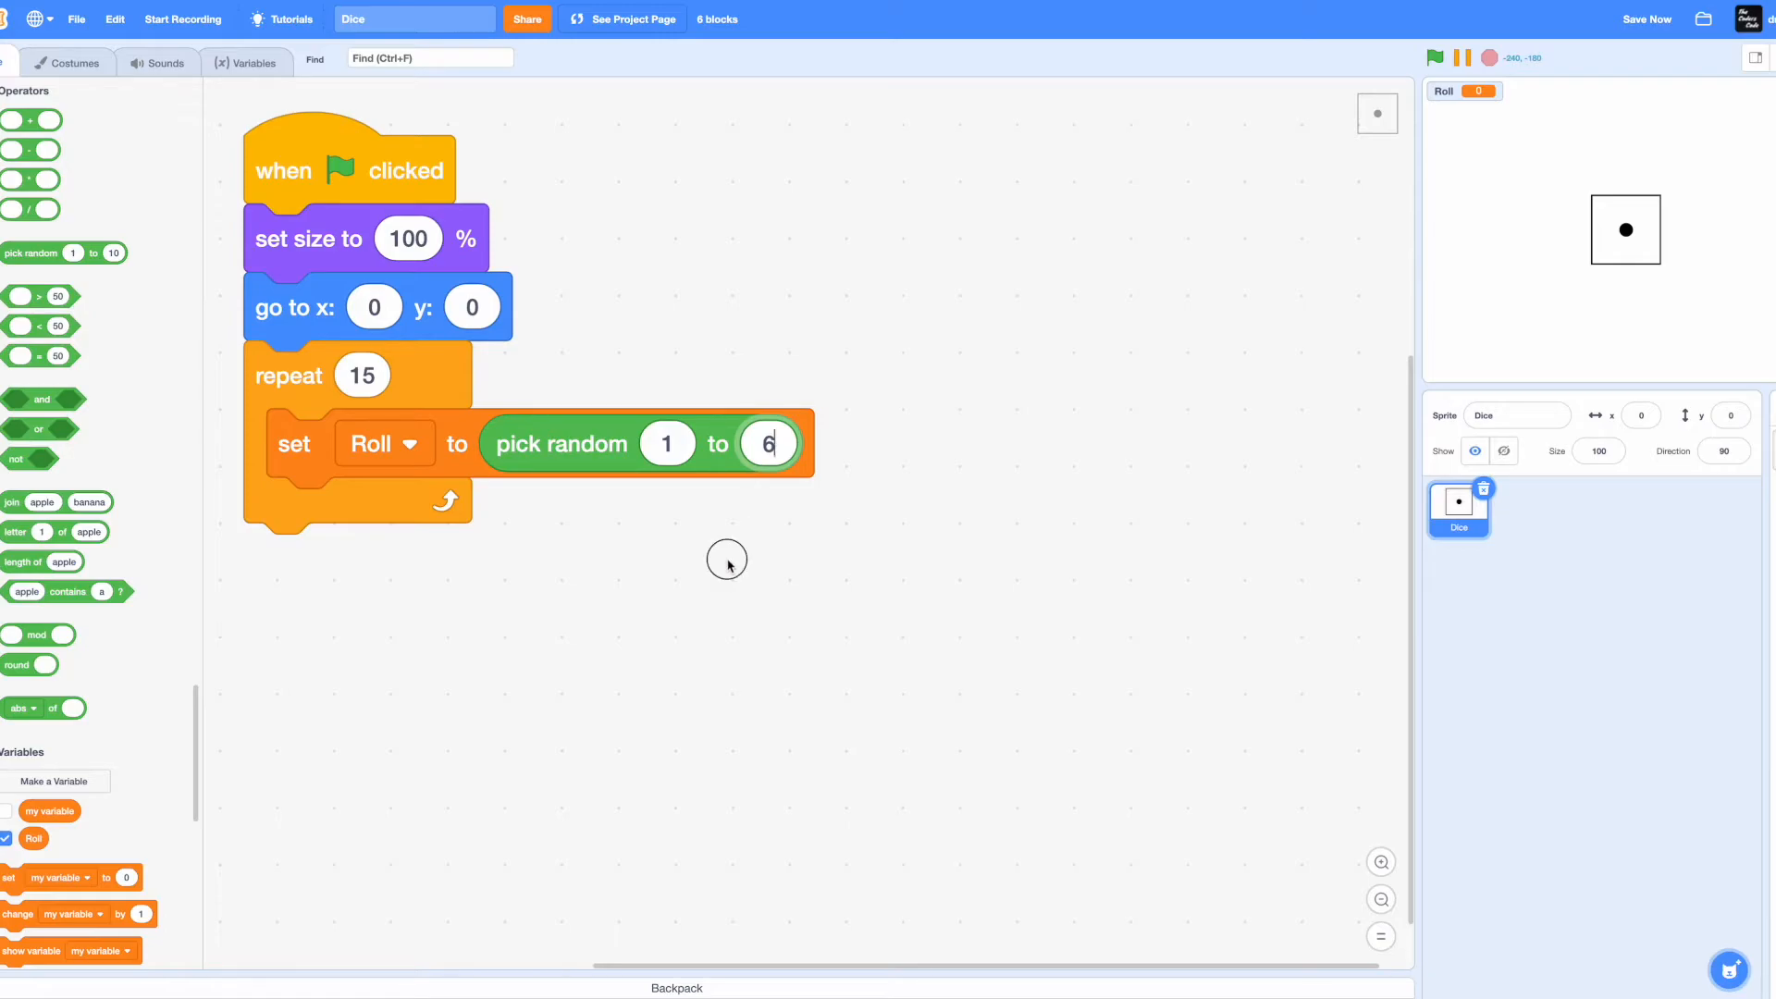
- Make the loop switch costume to Roll and wait 0.1 seconds each pass
{"action": "left_click_drag", "start_coordinate": [294, 442], "coordinate": [597, 463]}
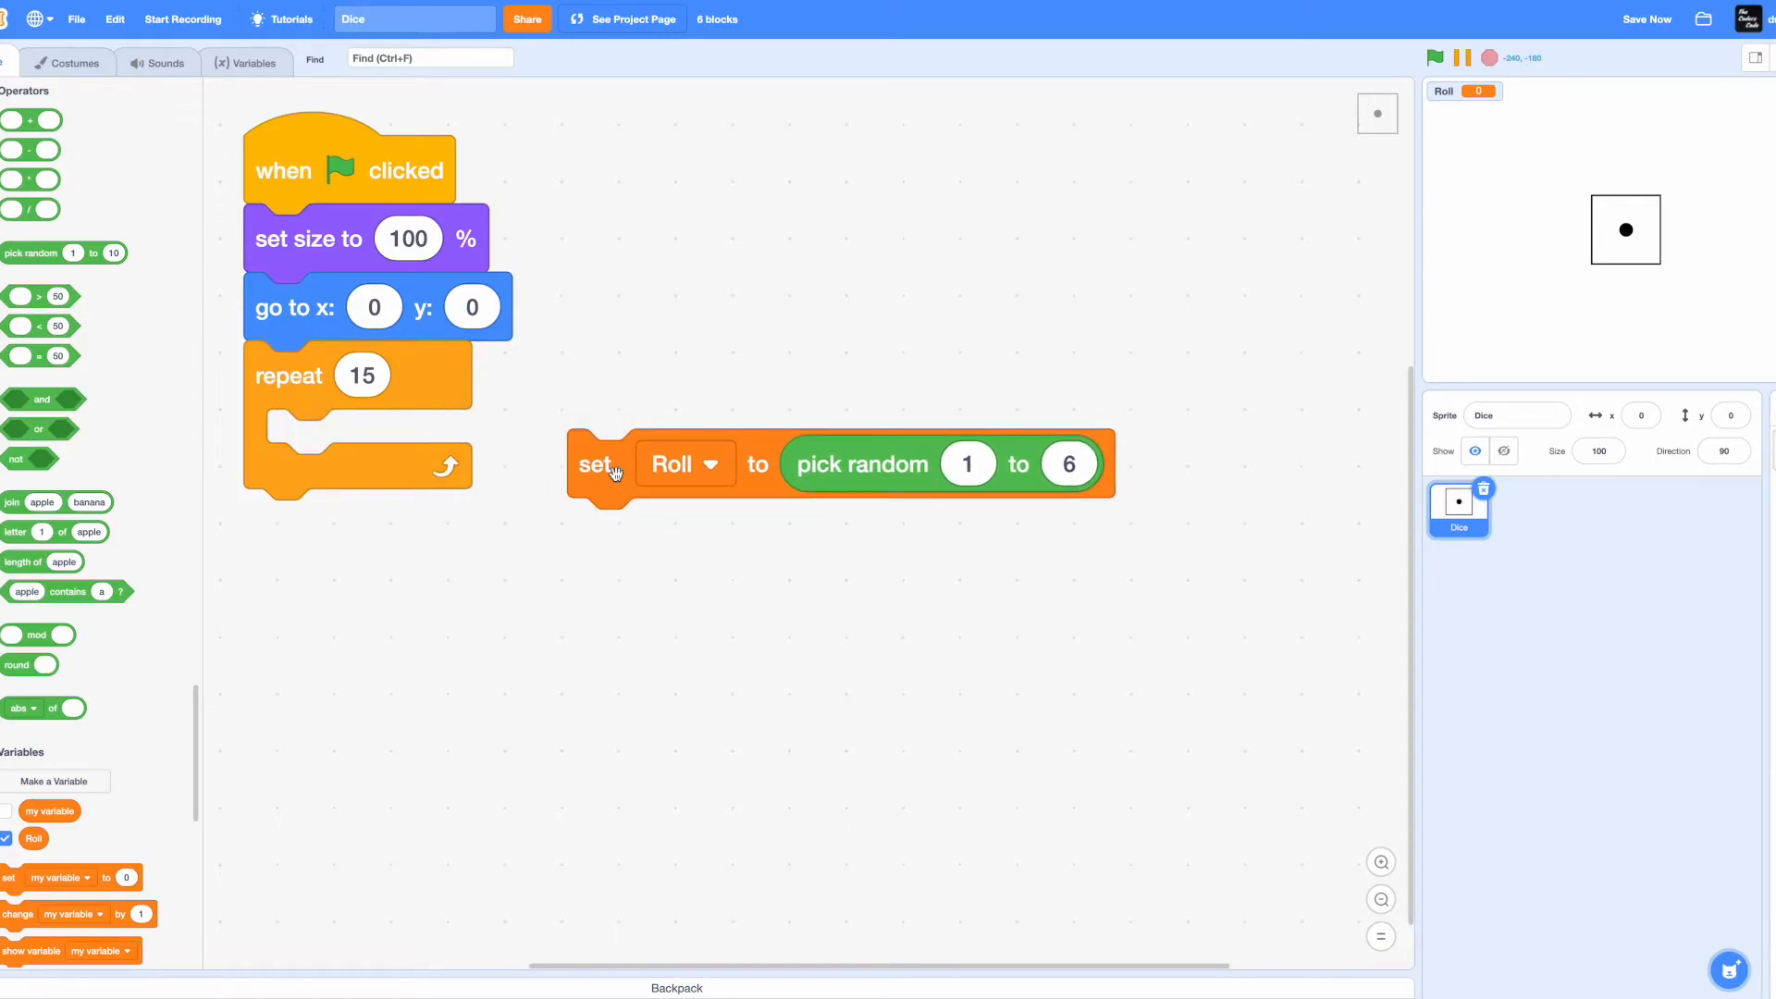
{"action": "mouse_move", "coordinate": [799, 468]}
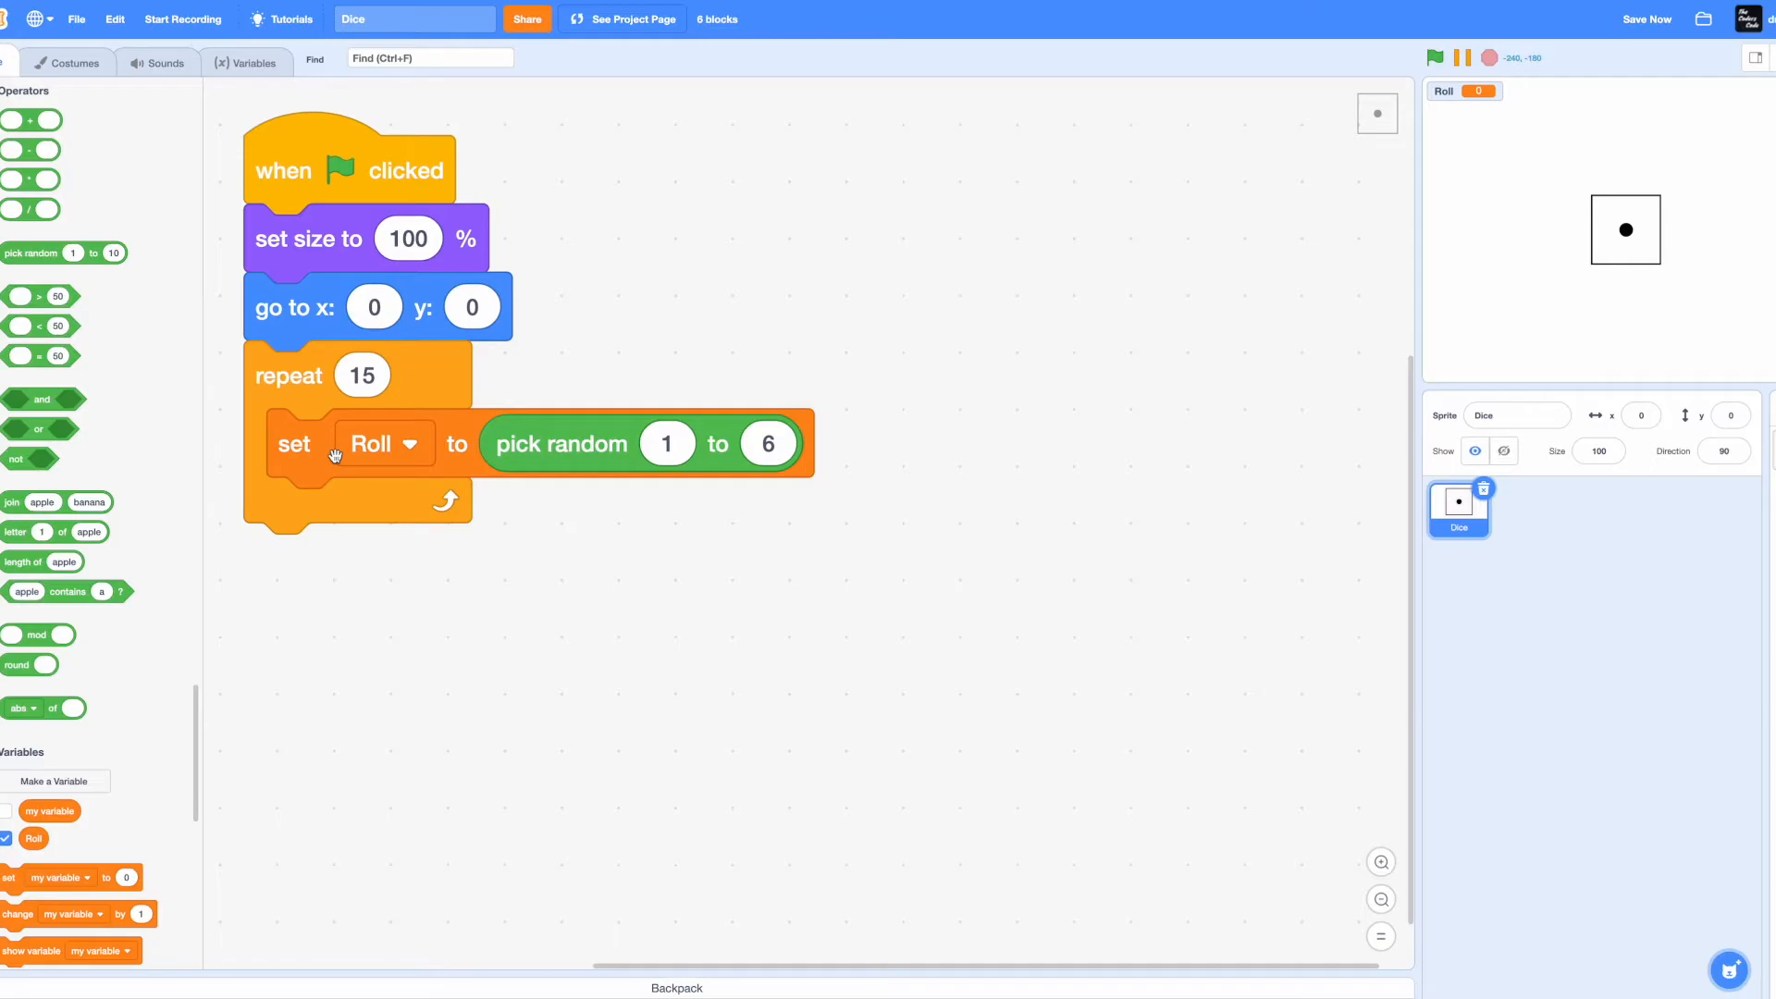
{"action": "mouse_move", "coordinate": [355, 523]}
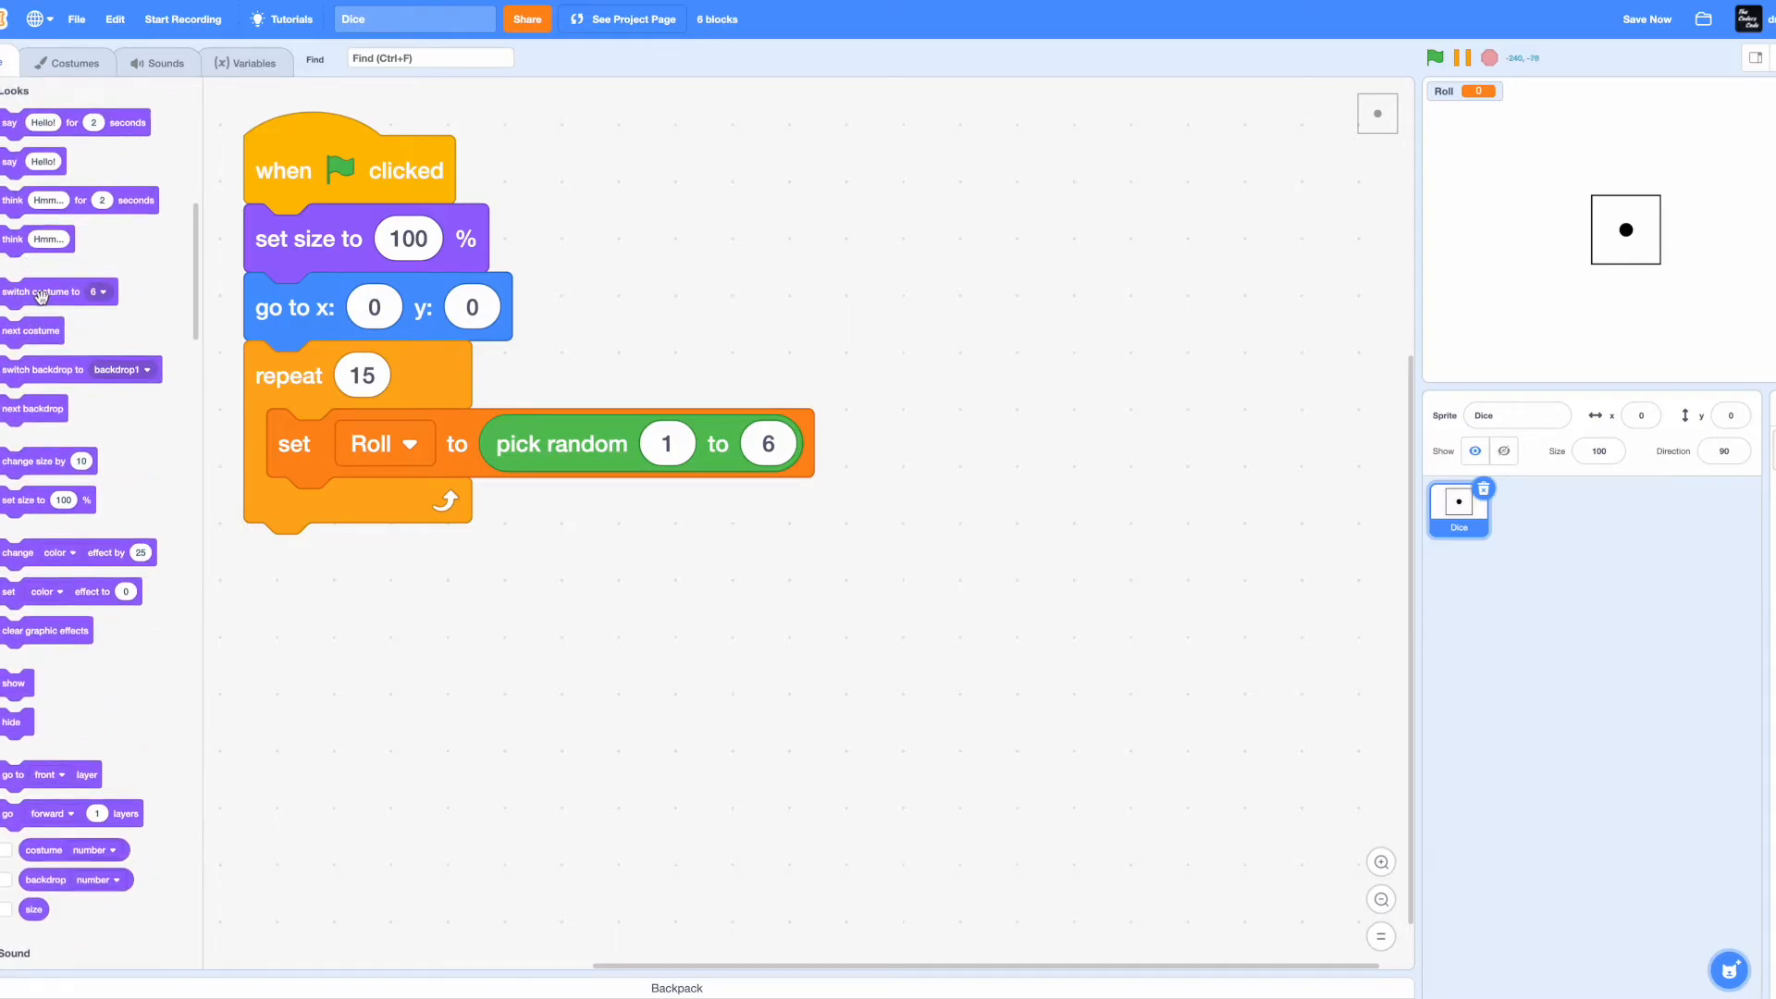
{"action": "left_click_drag", "start_coordinate": [44, 290], "coordinate": [374, 510]}
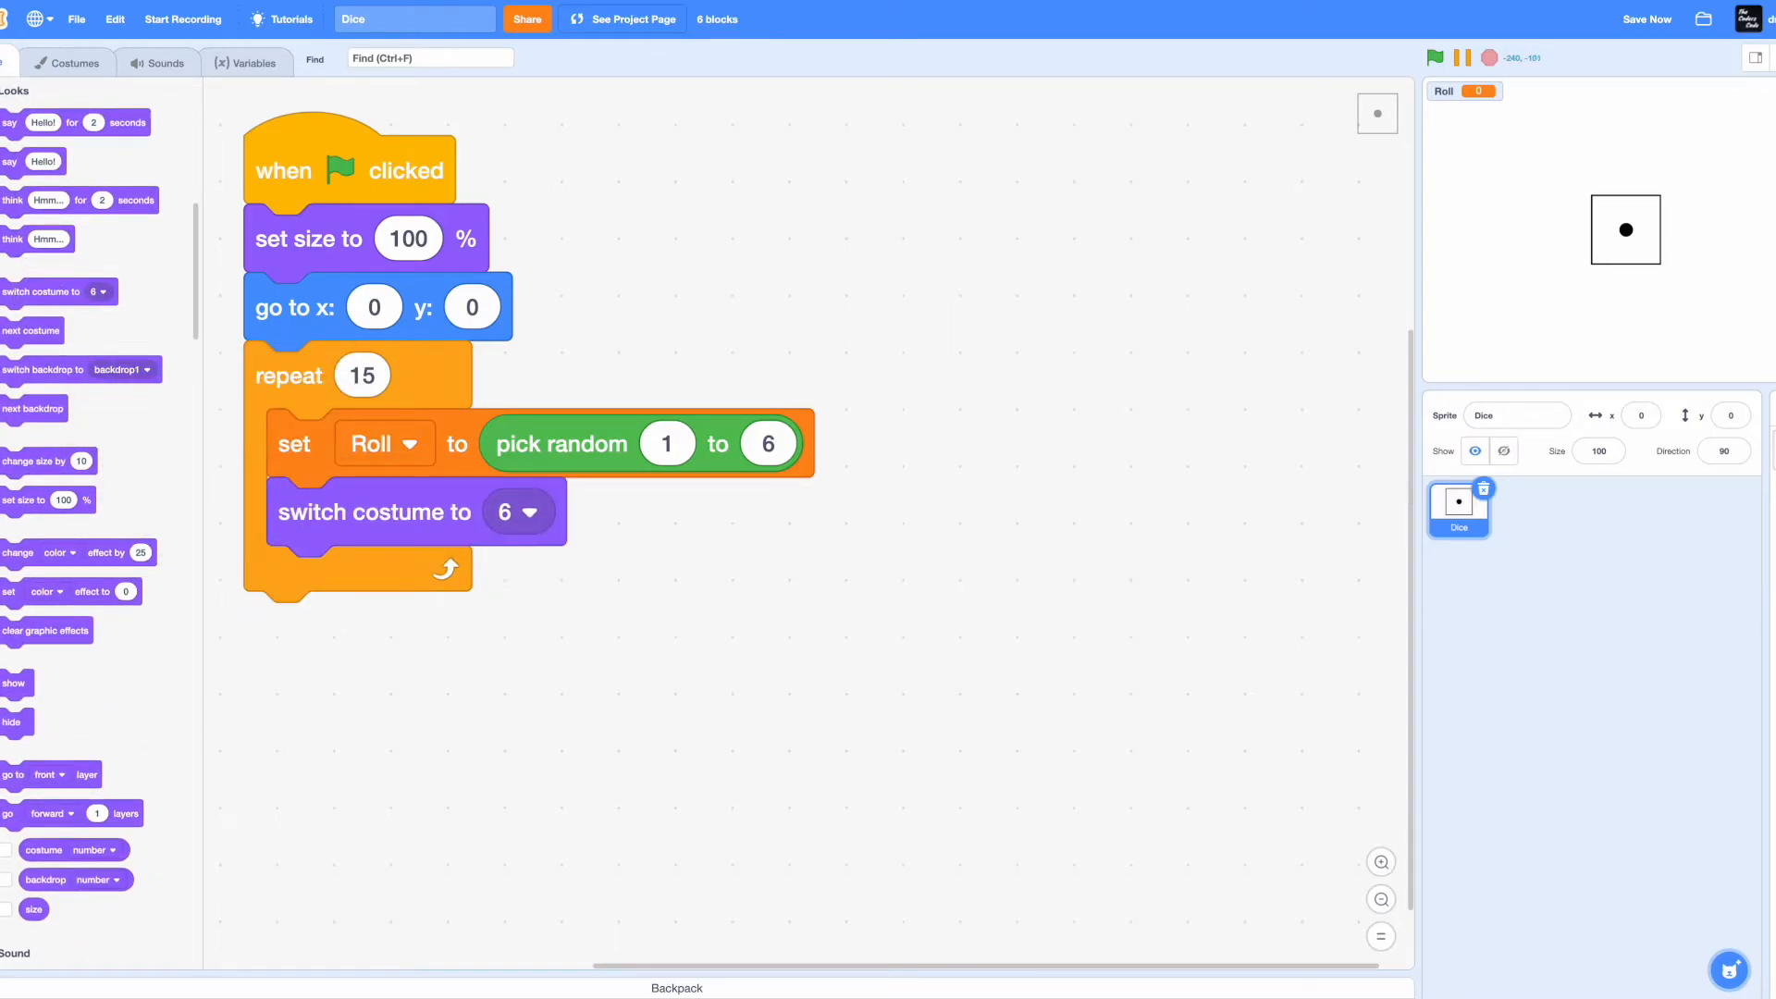
{"action": "left_click", "coordinate": [253, 63]}
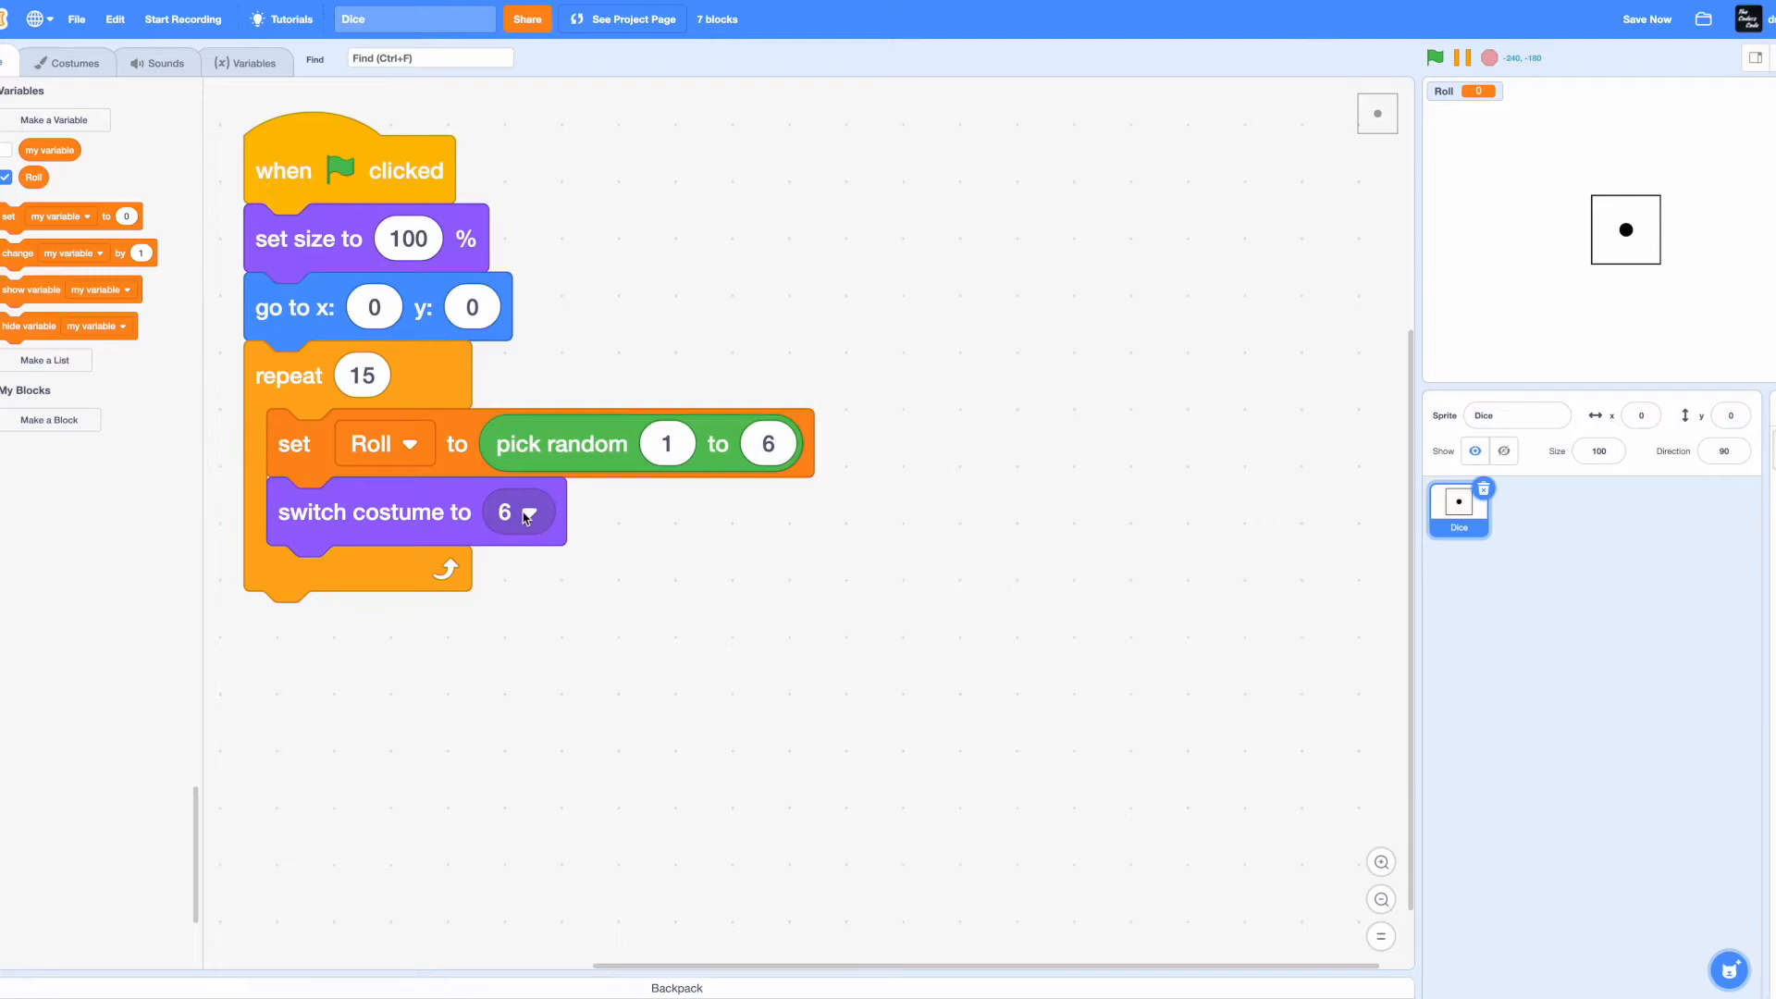
{"action": "left_click", "coordinate": [516, 511]}
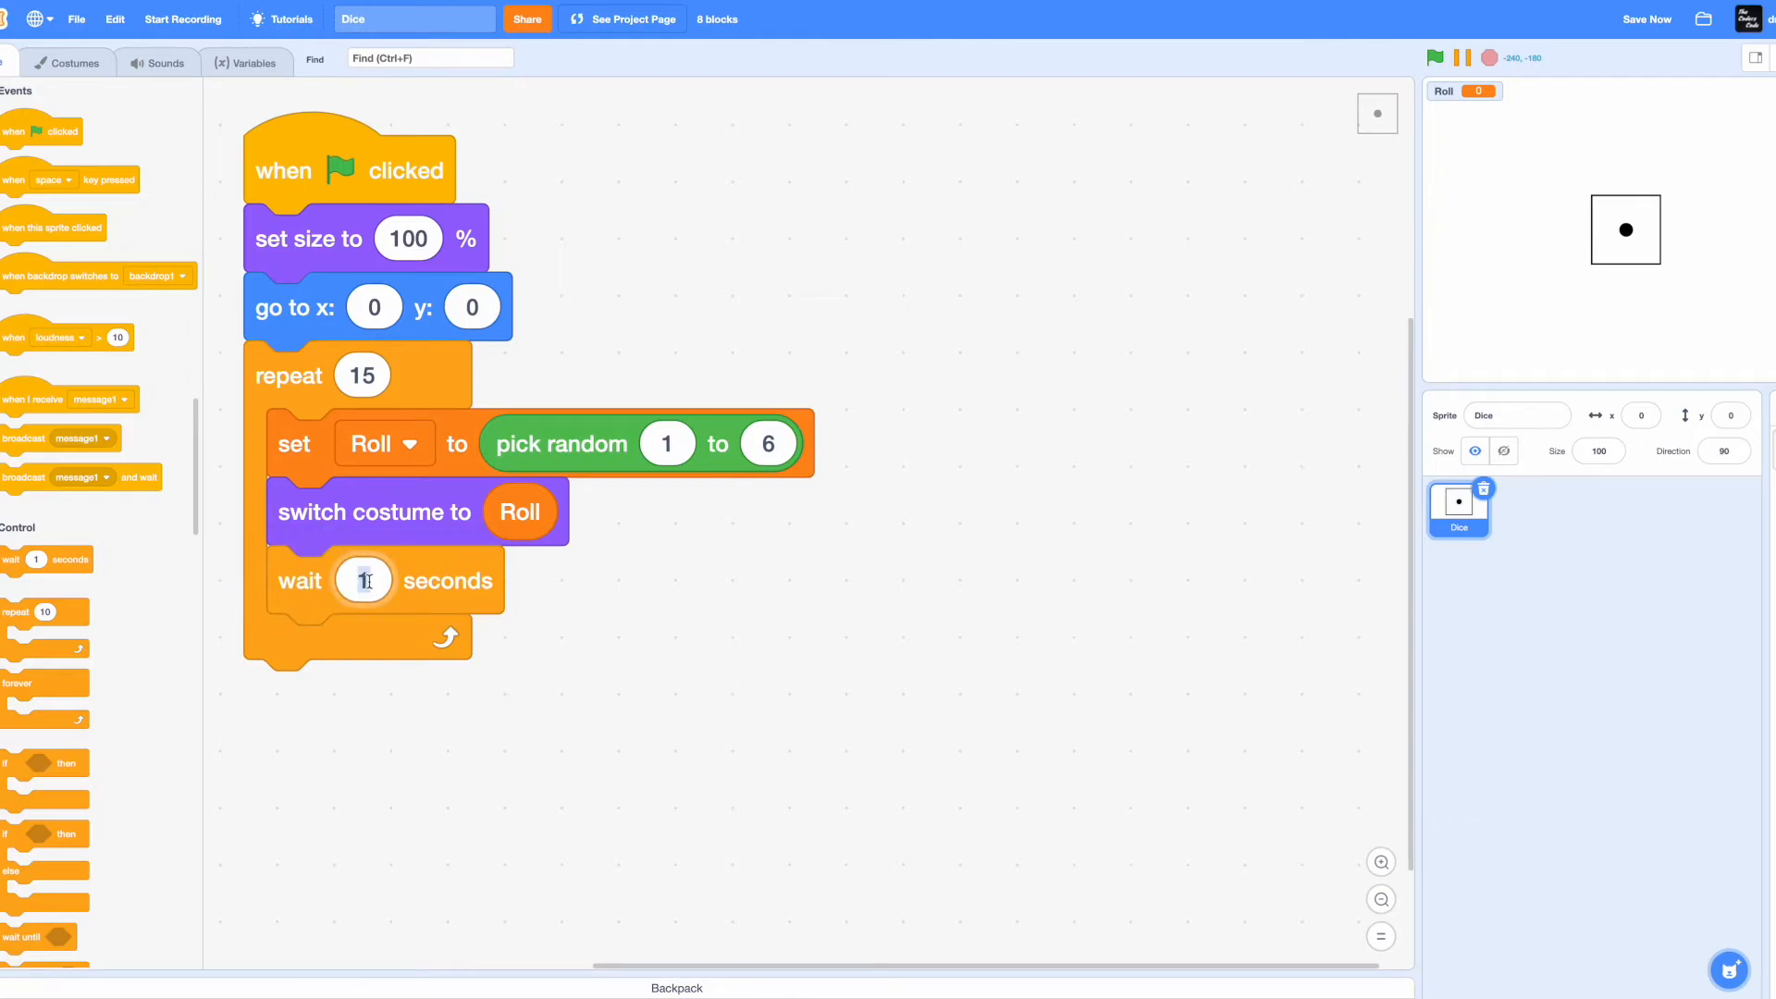
{"action": "type", "text": "0.1"}
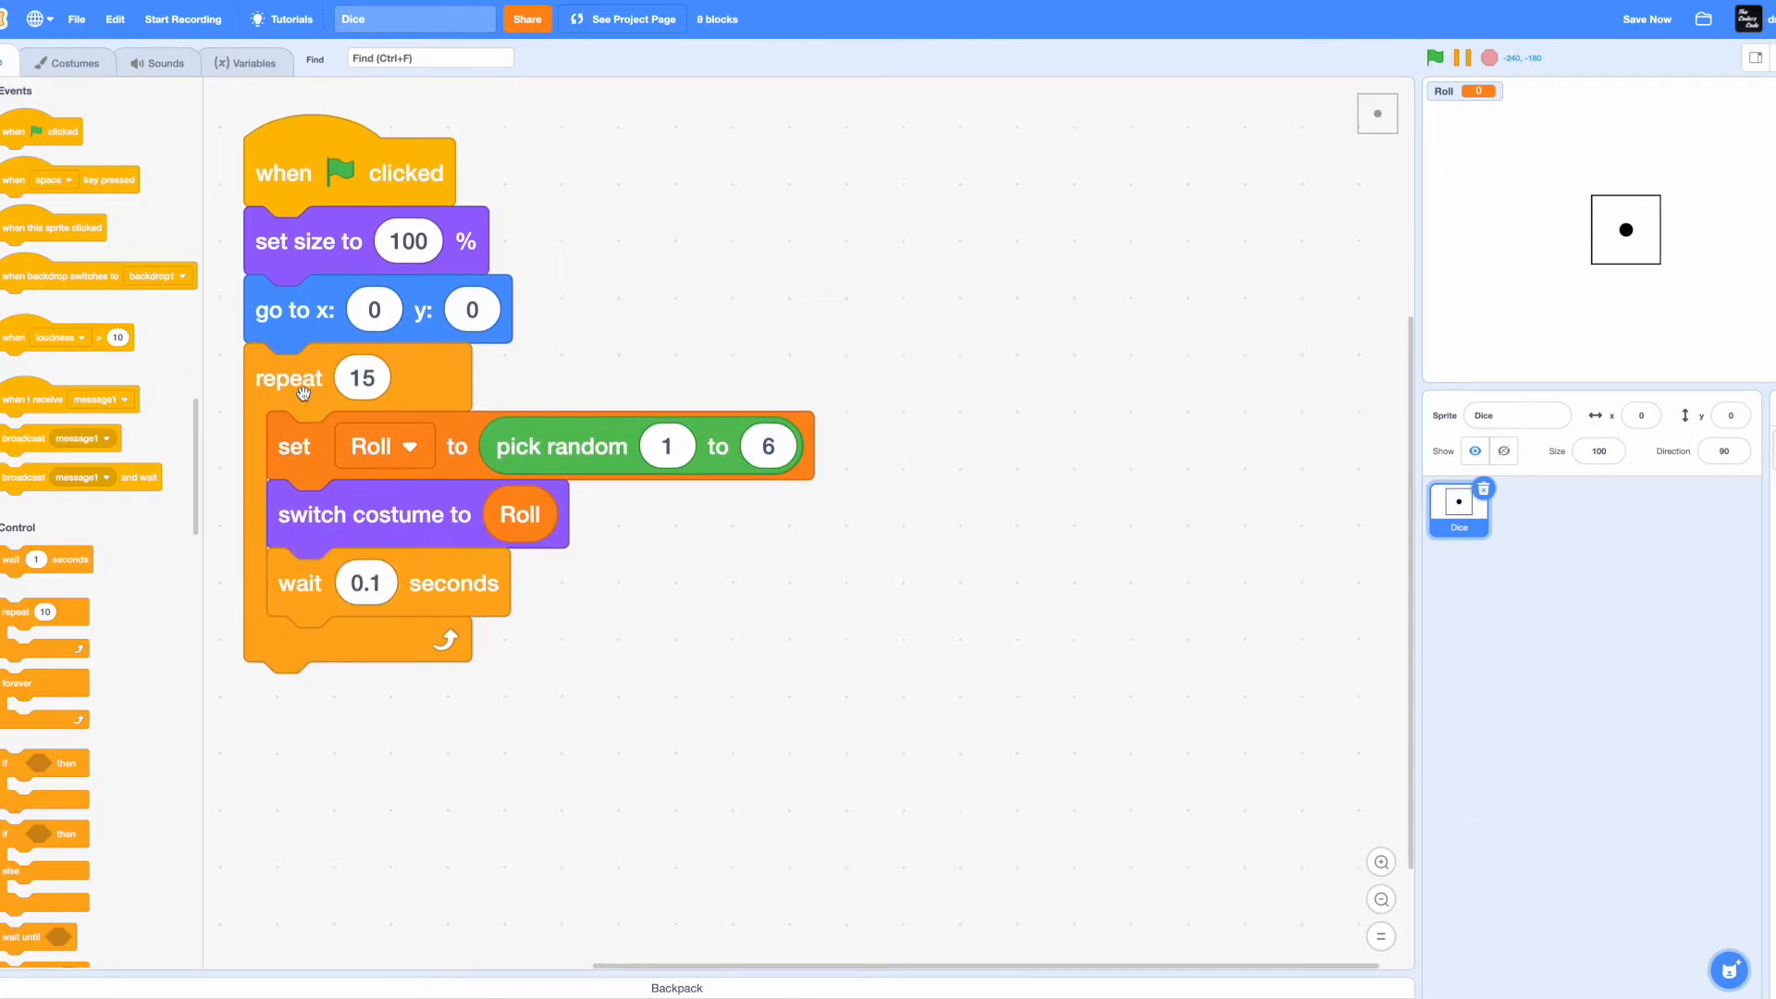
- Move the rolling loop into a new custom block Dice and call Dice from the script
{"action": "left_click_drag", "start_coordinate": [289, 378], "coordinate": [613, 458]}
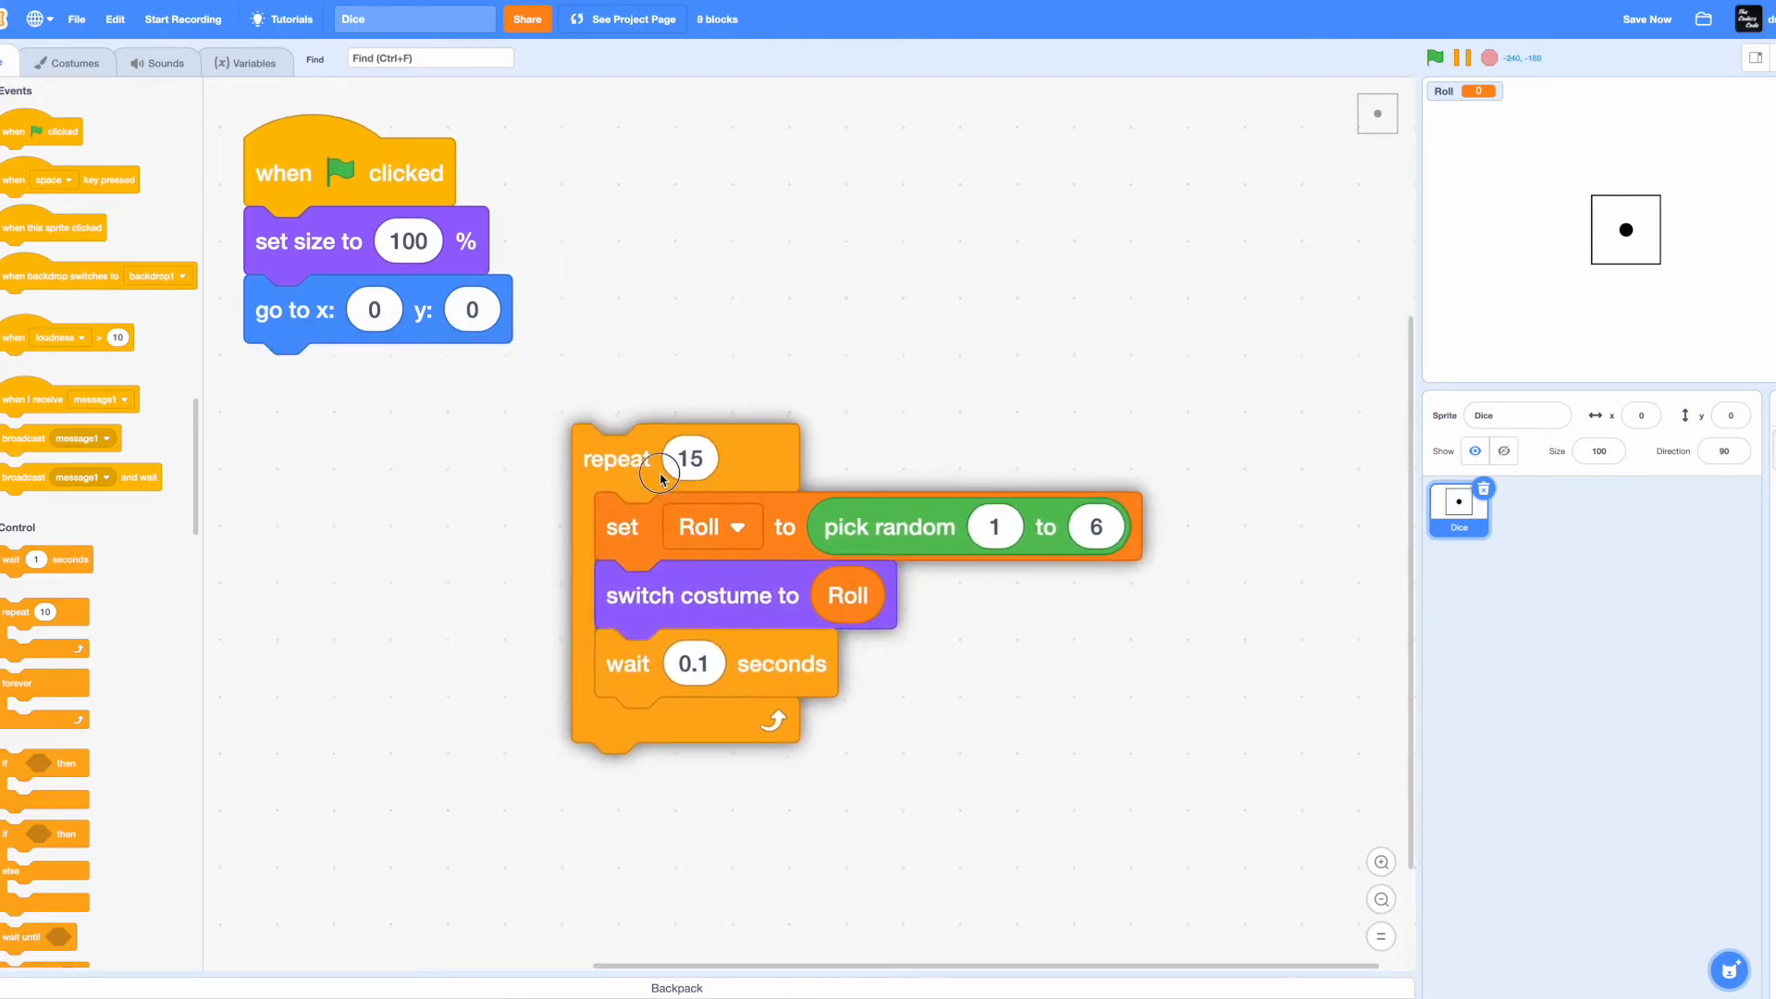
{"action": "left_click_drag", "start_coordinate": [662, 459], "coordinate": [346, 532]}
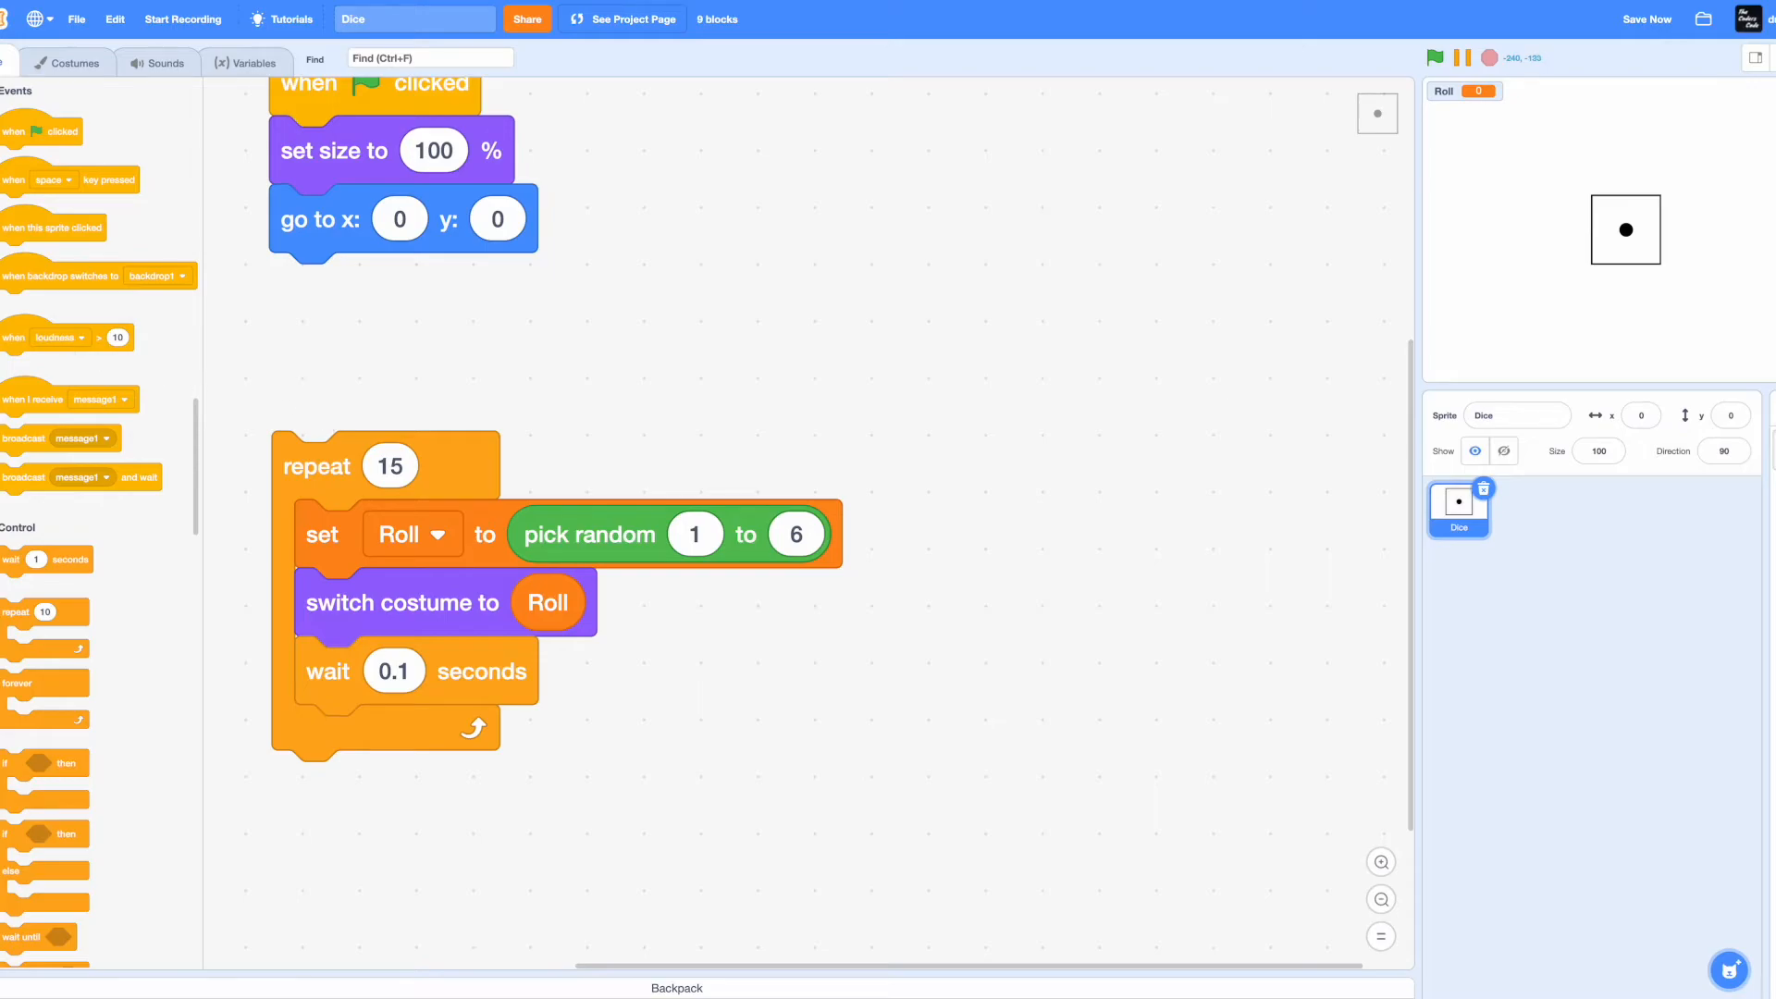
{"action": "mouse_move", "coordinate": [6, 389]}
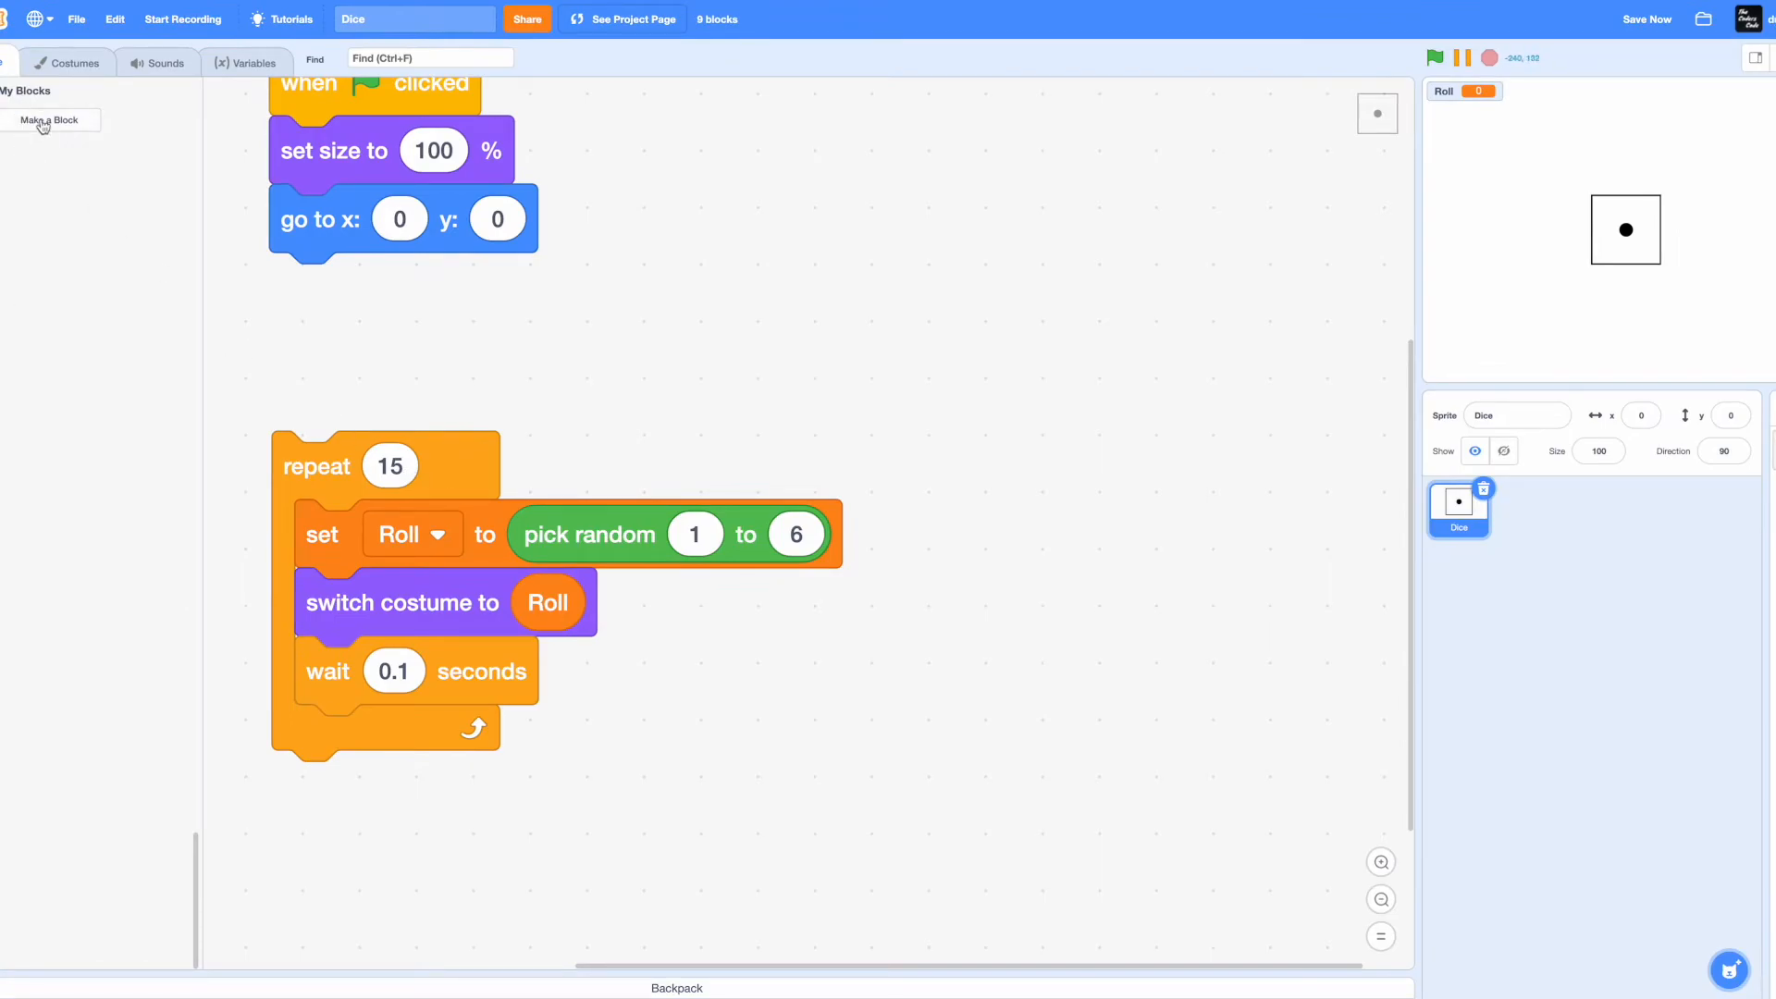
{"action": "left_click", "coordinate": [50, 119]}
{"action": "type", "text": "Dice"}
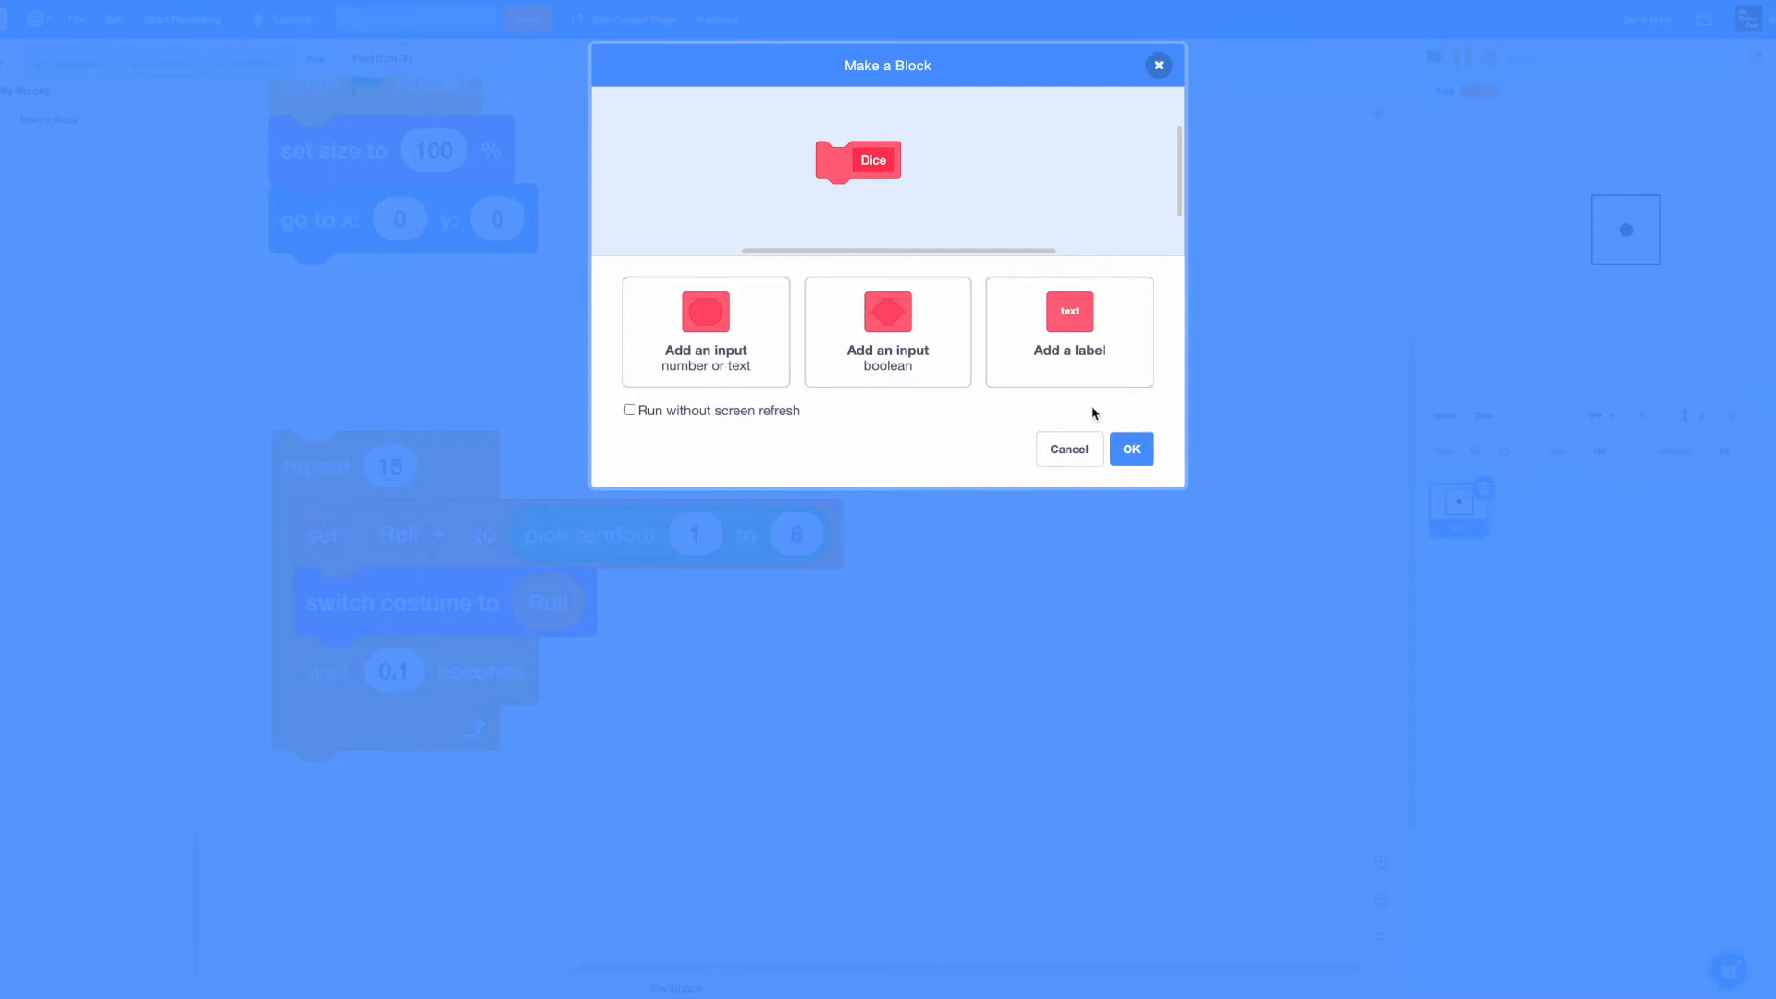
{"action": "left_click", "coordinate": [1129, 448]}
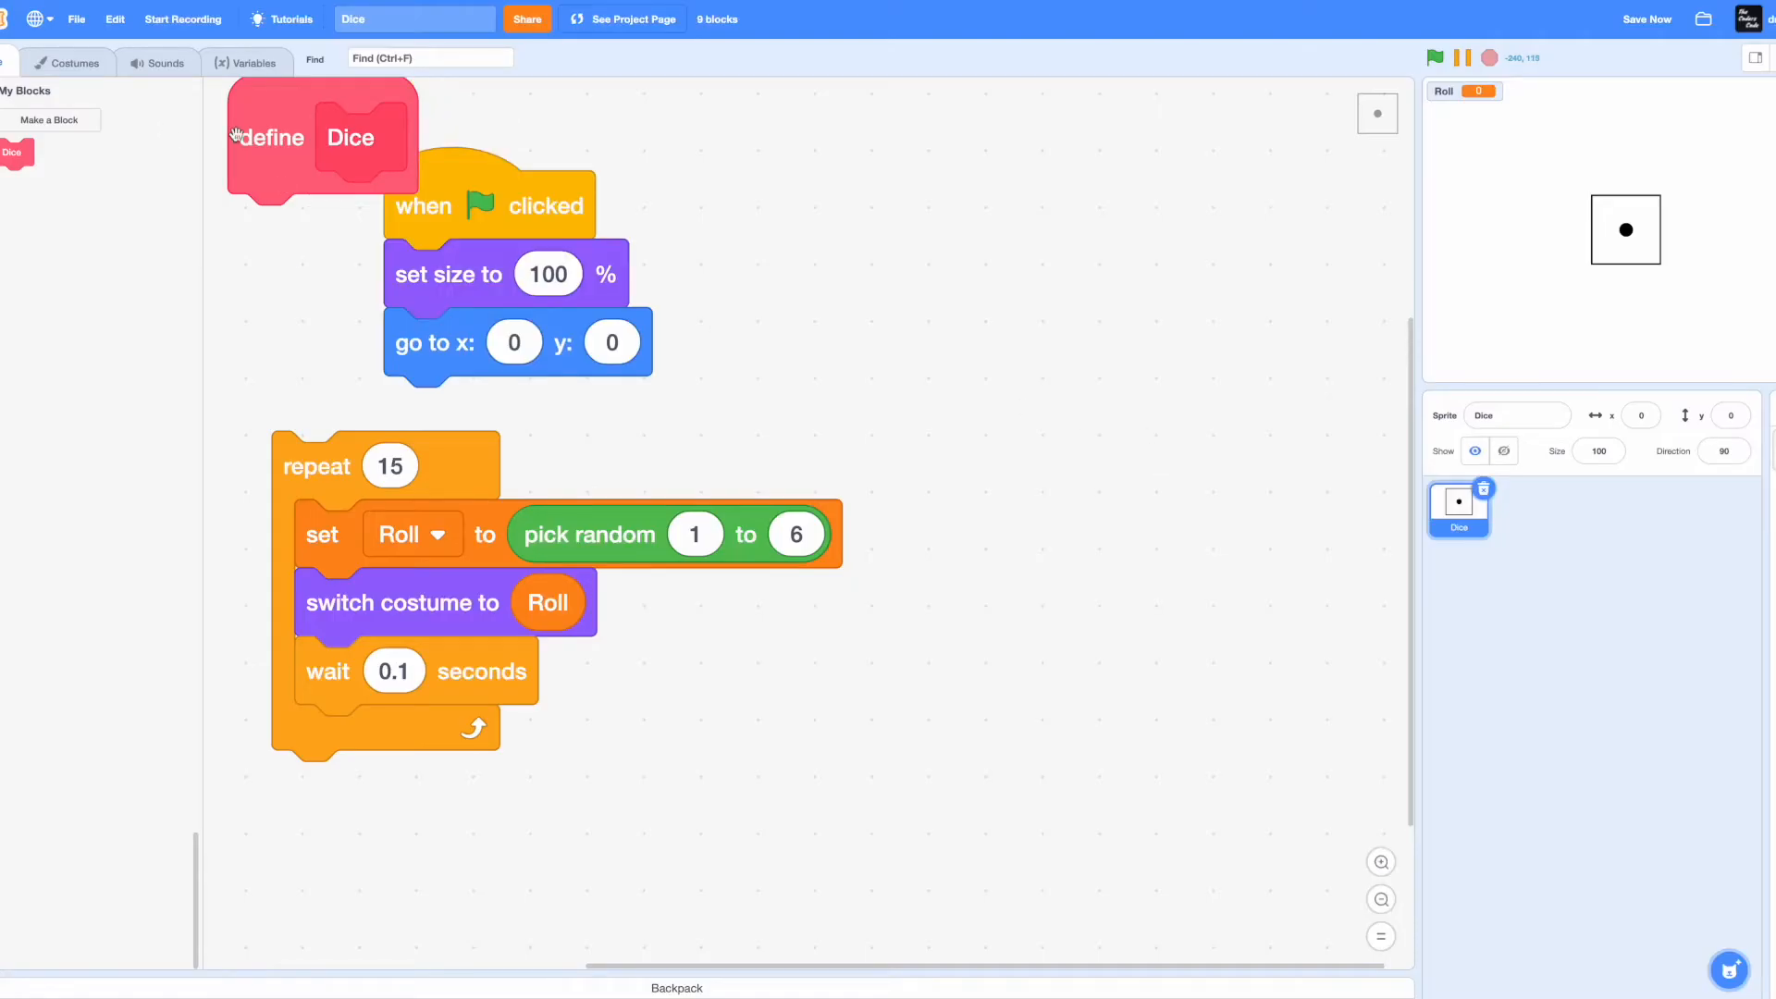
{"action": "right_click", "coordinate": [727, 427]}
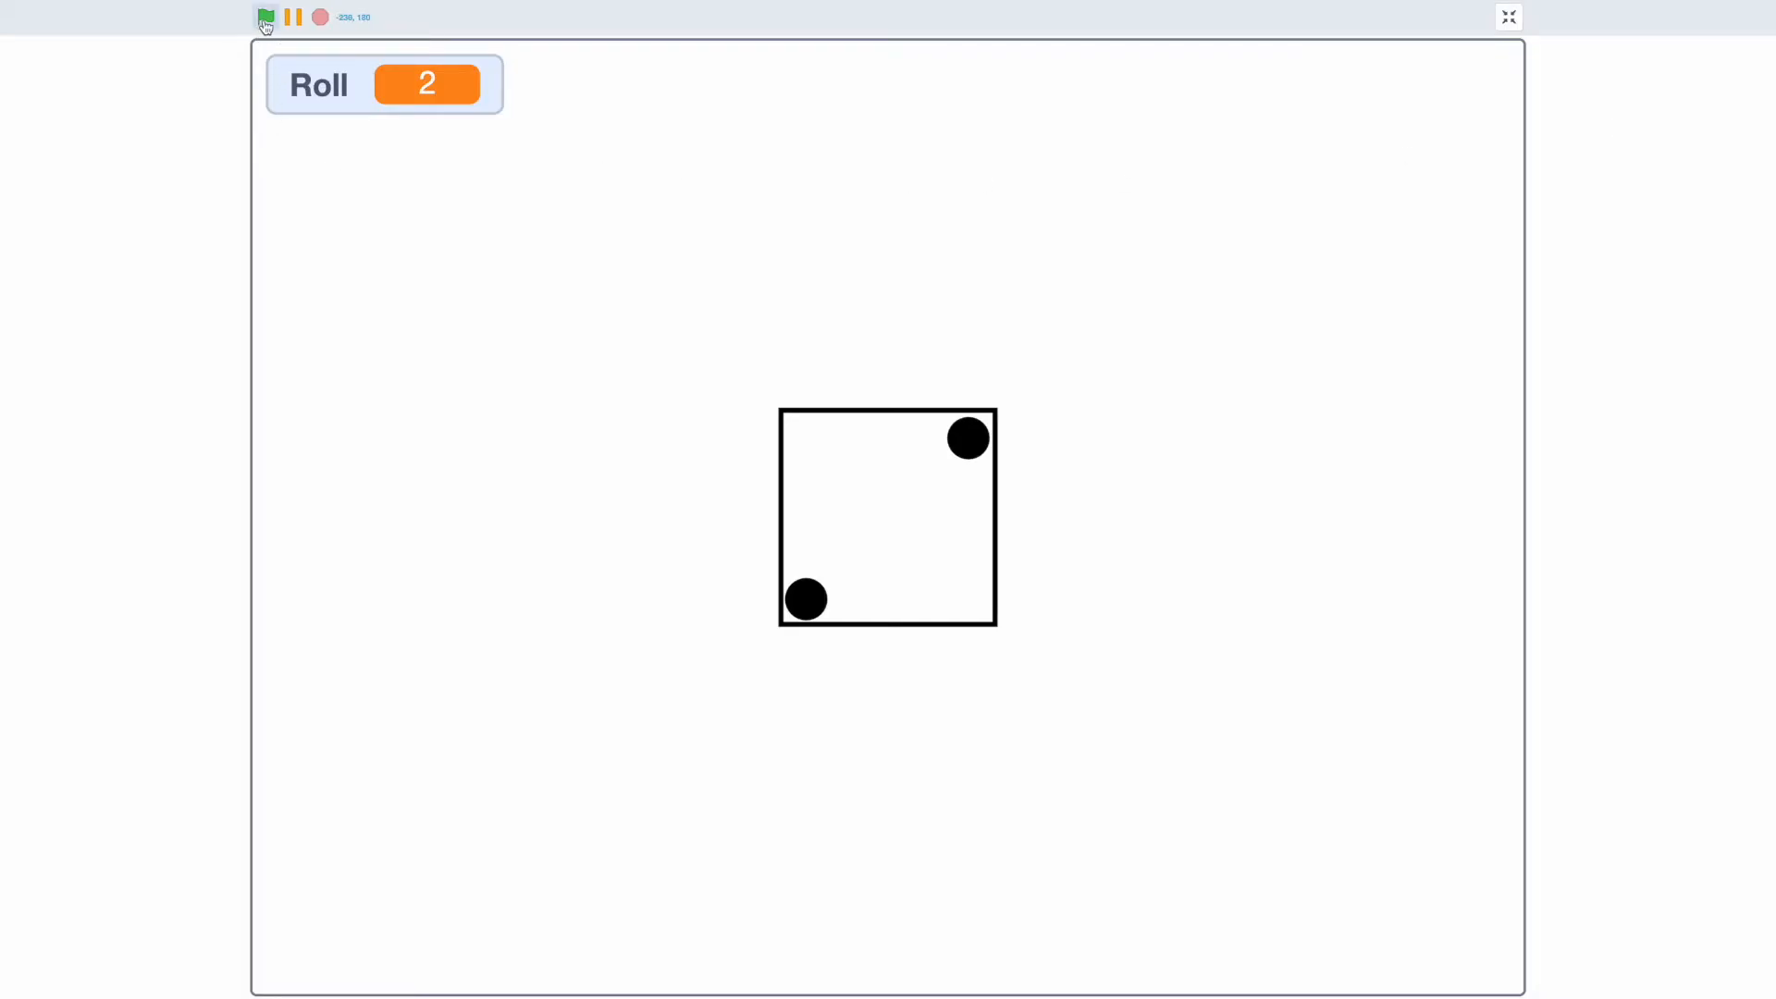
- Run the project on the full-size stage to check random die faces, then return
{"action": "left_click", "coordinate": [265, 17]}
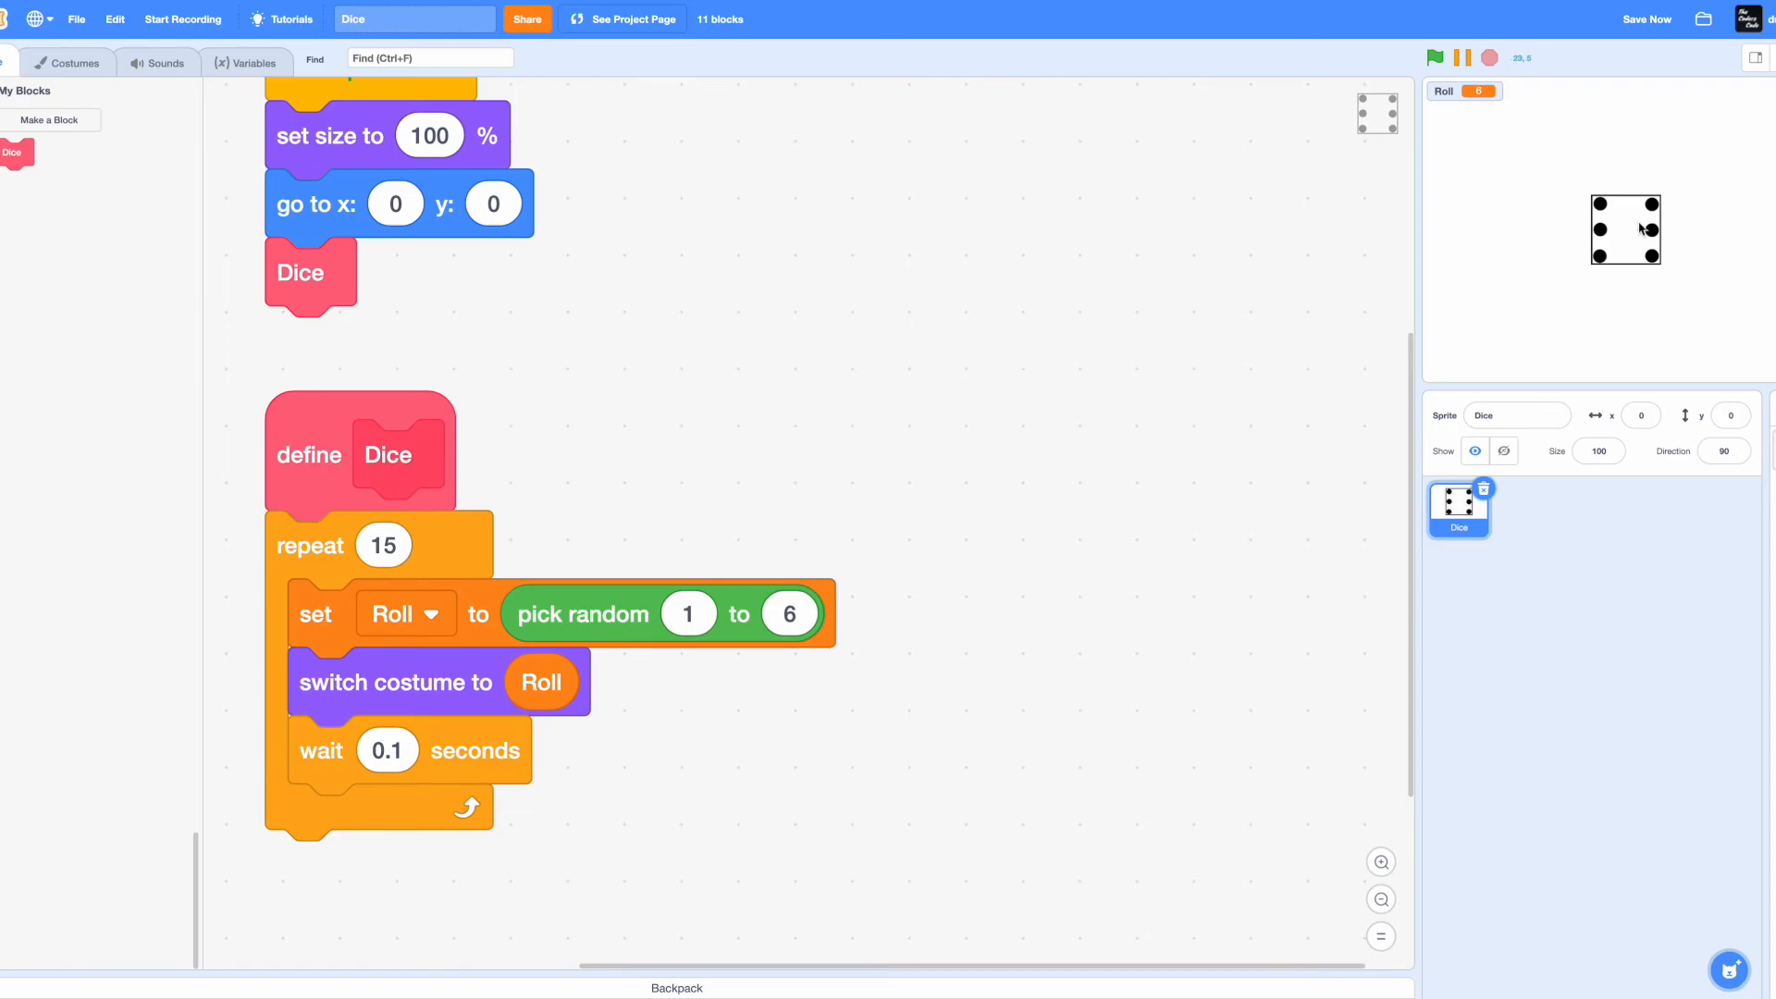
{"action": "left_click", "coordinate": [1431, 57]}
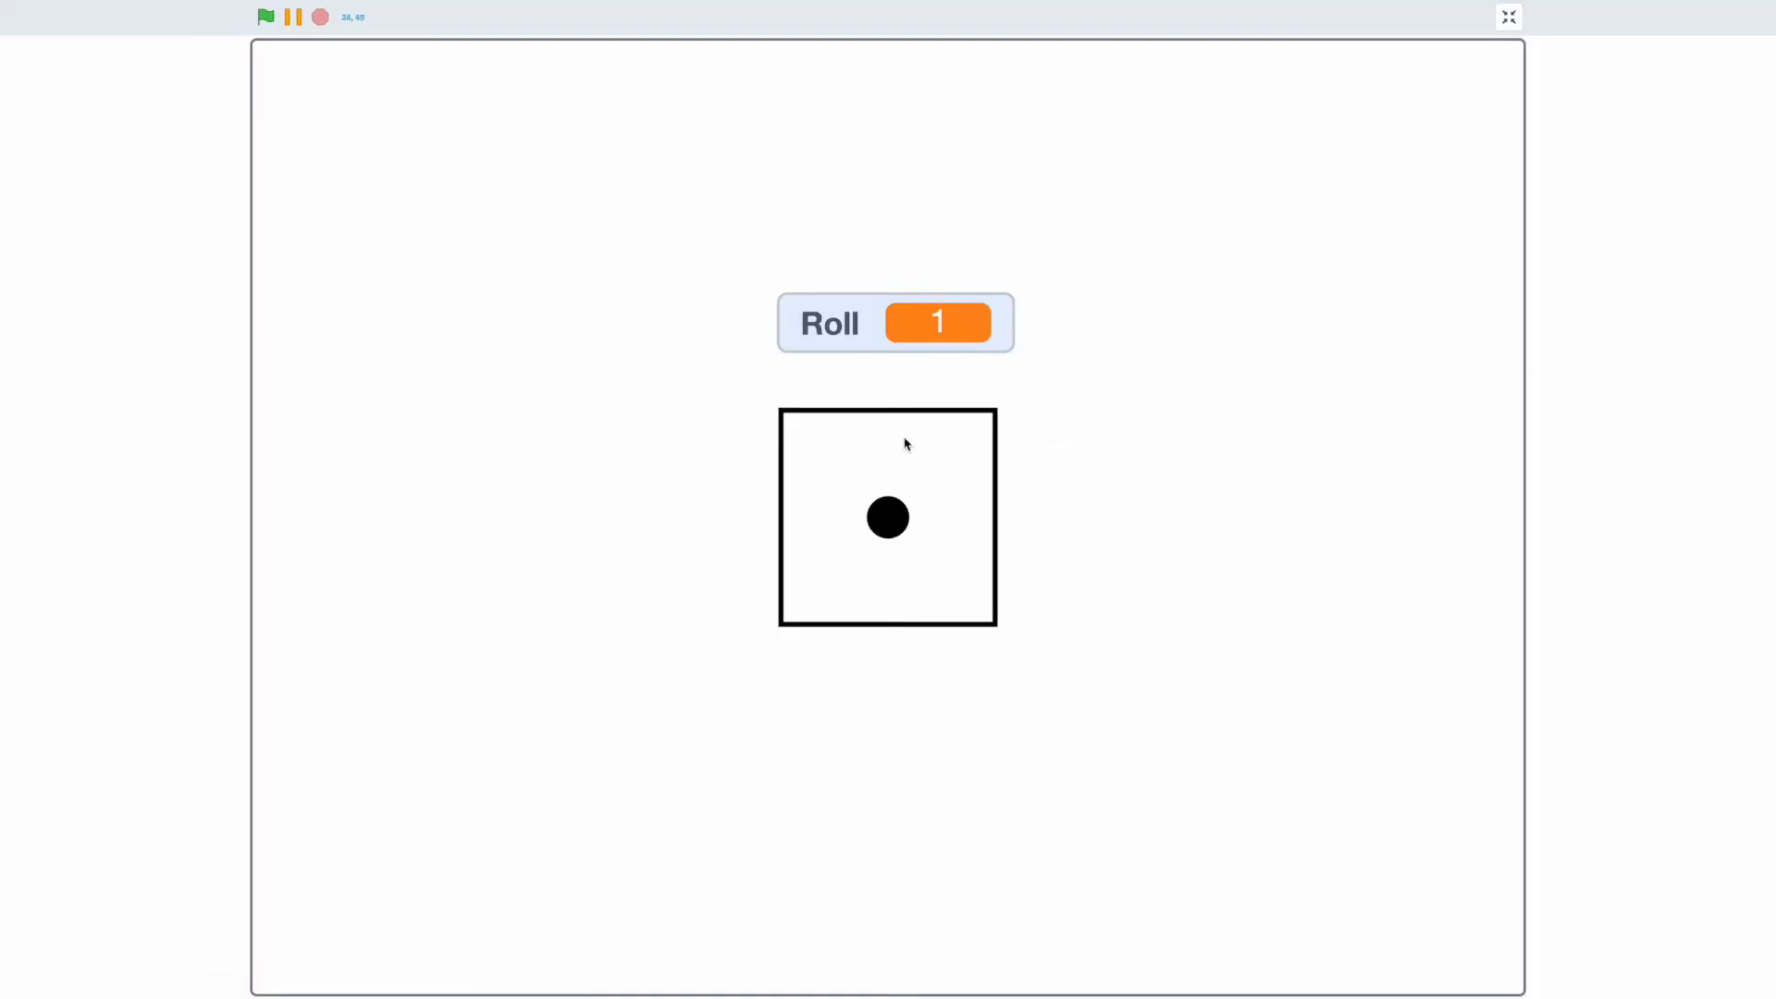
{"action": "left_click", "coordinate": [1508, 17]}
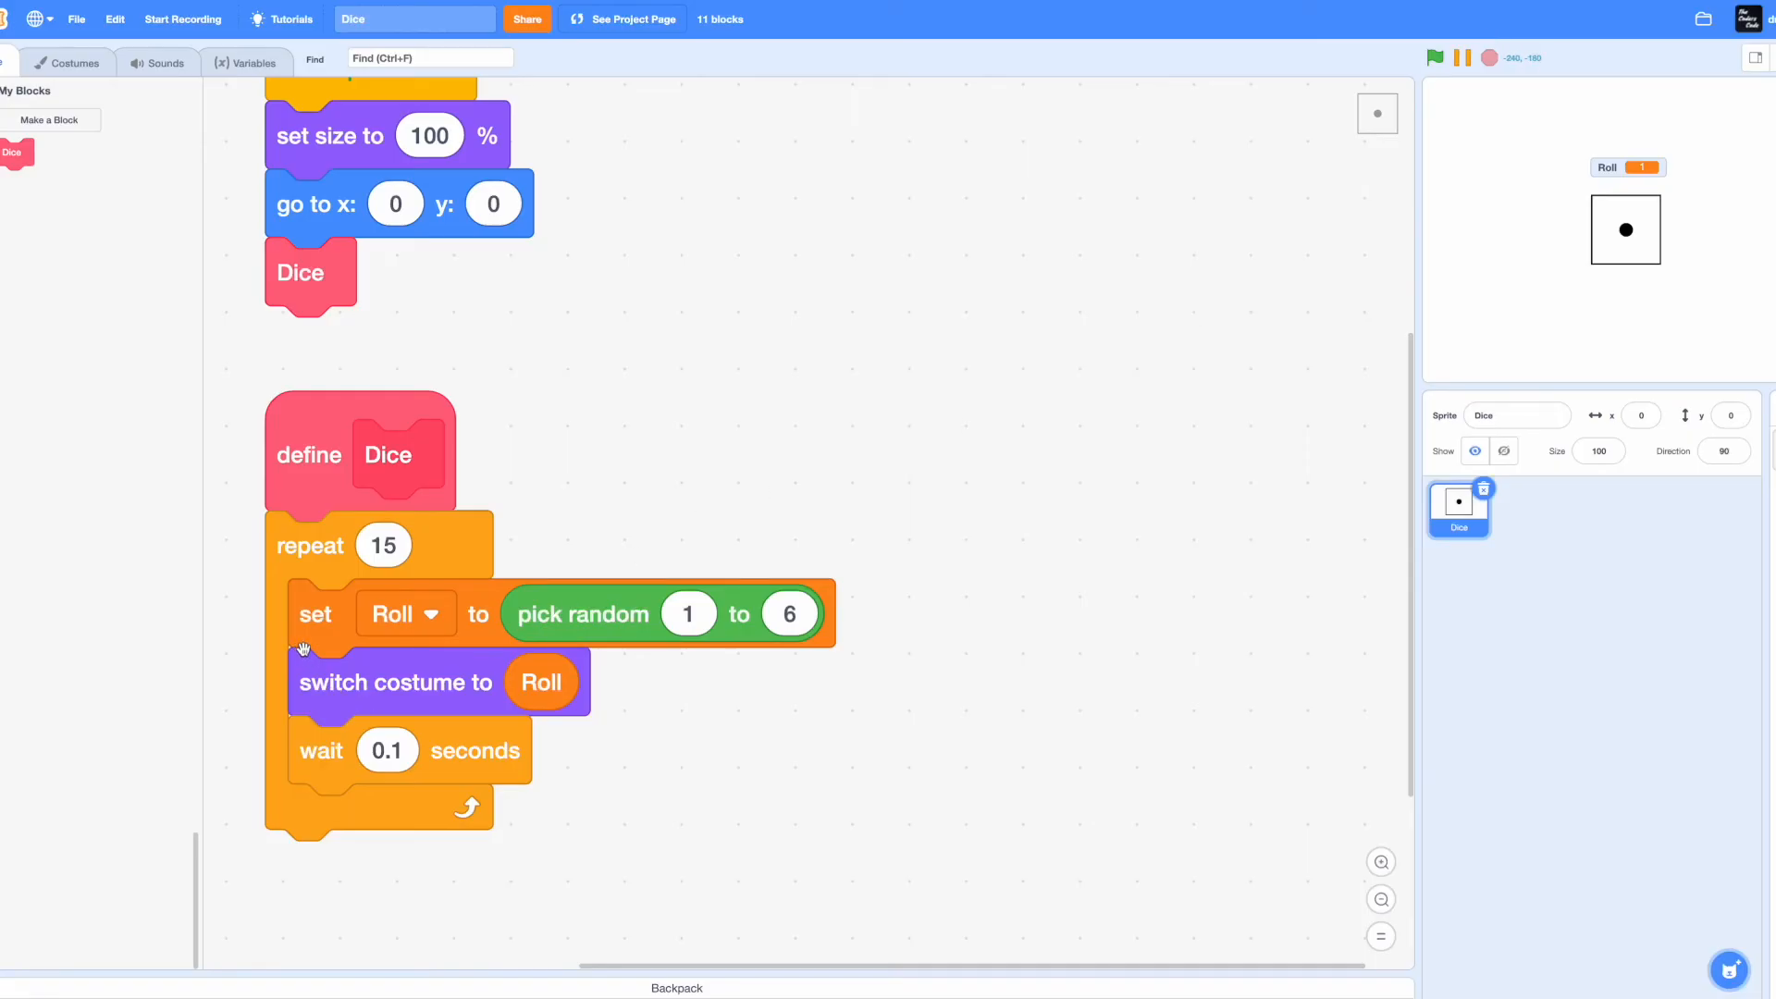
{"action": "mouse_move", "coordinate": [543, 713]}
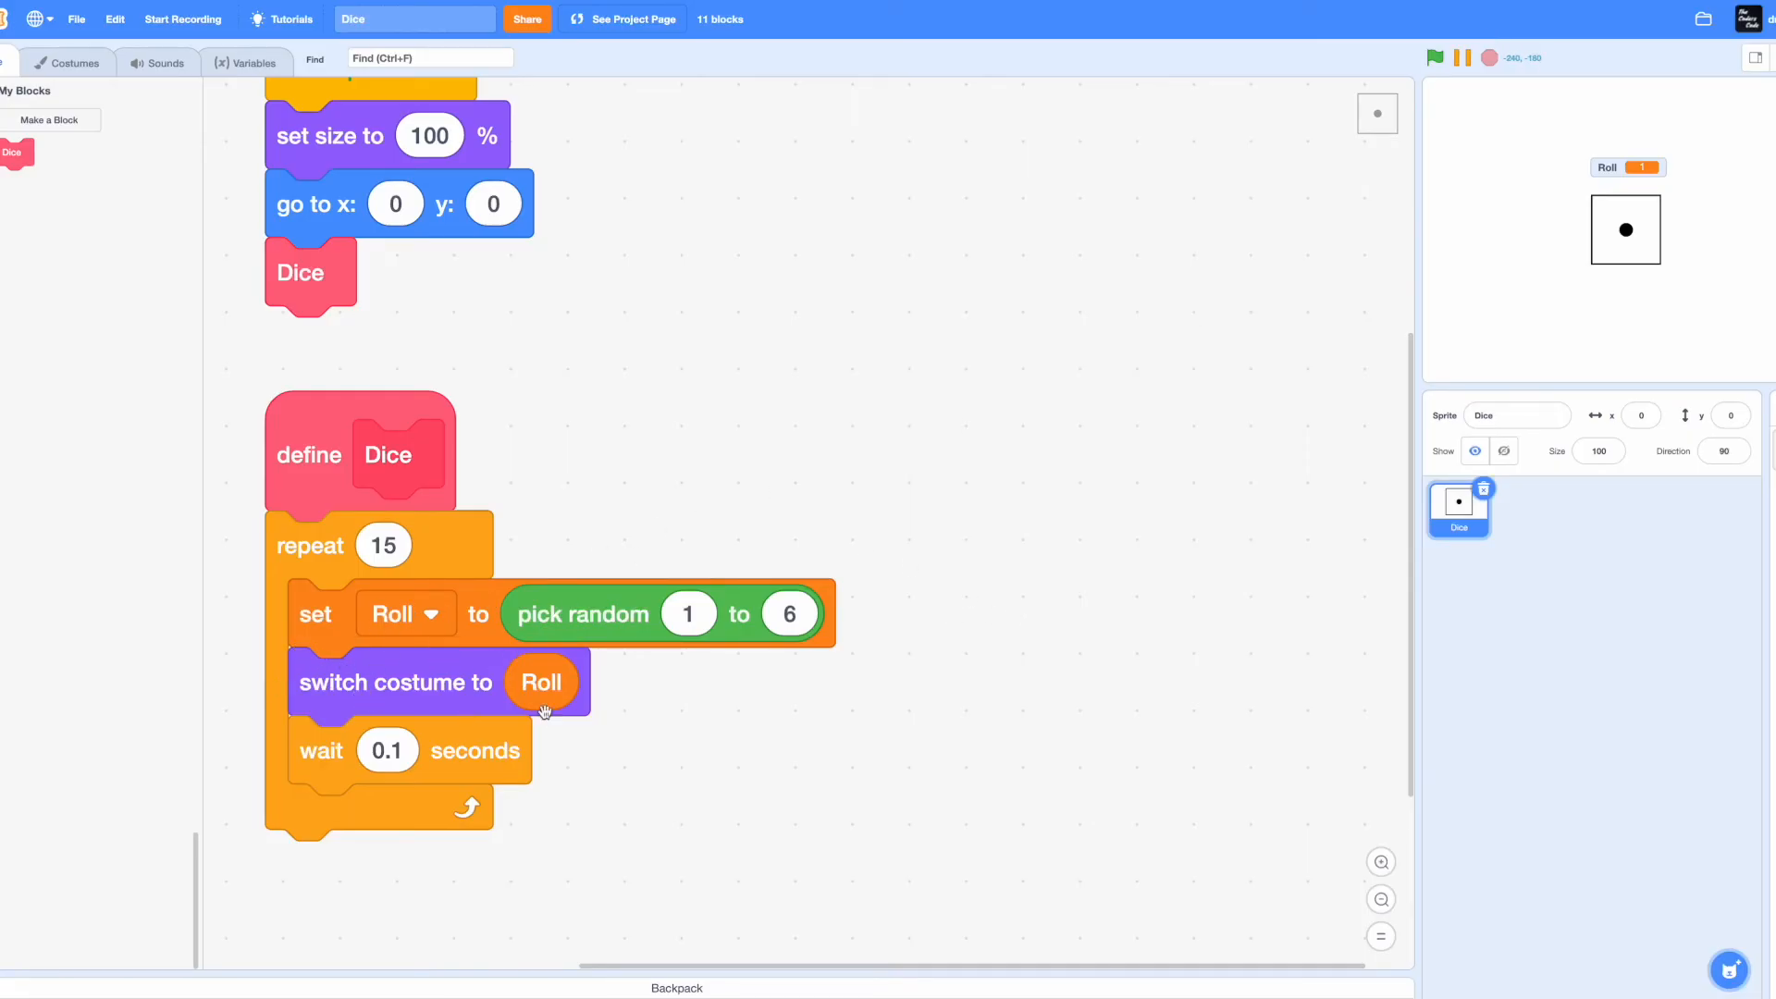
{"action": "mouse_move", "coordinate": [588, 629]}
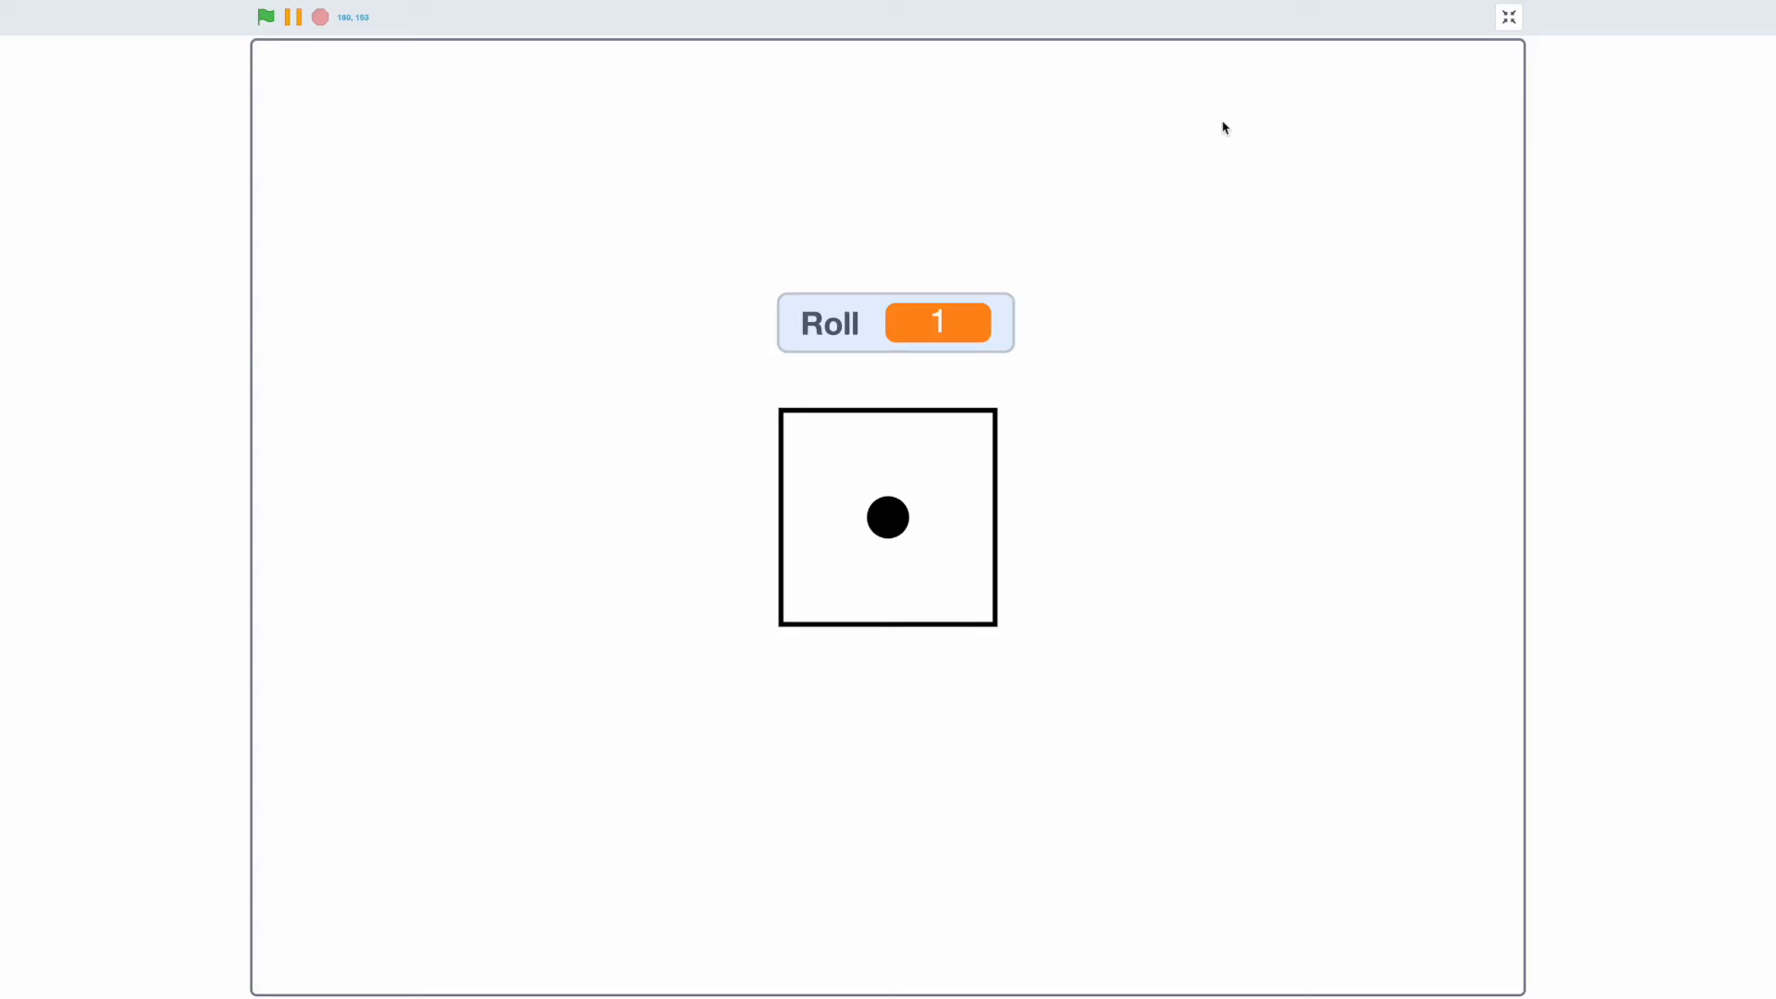
{"action": "mouse_move", "coordinate": [657, 335]}
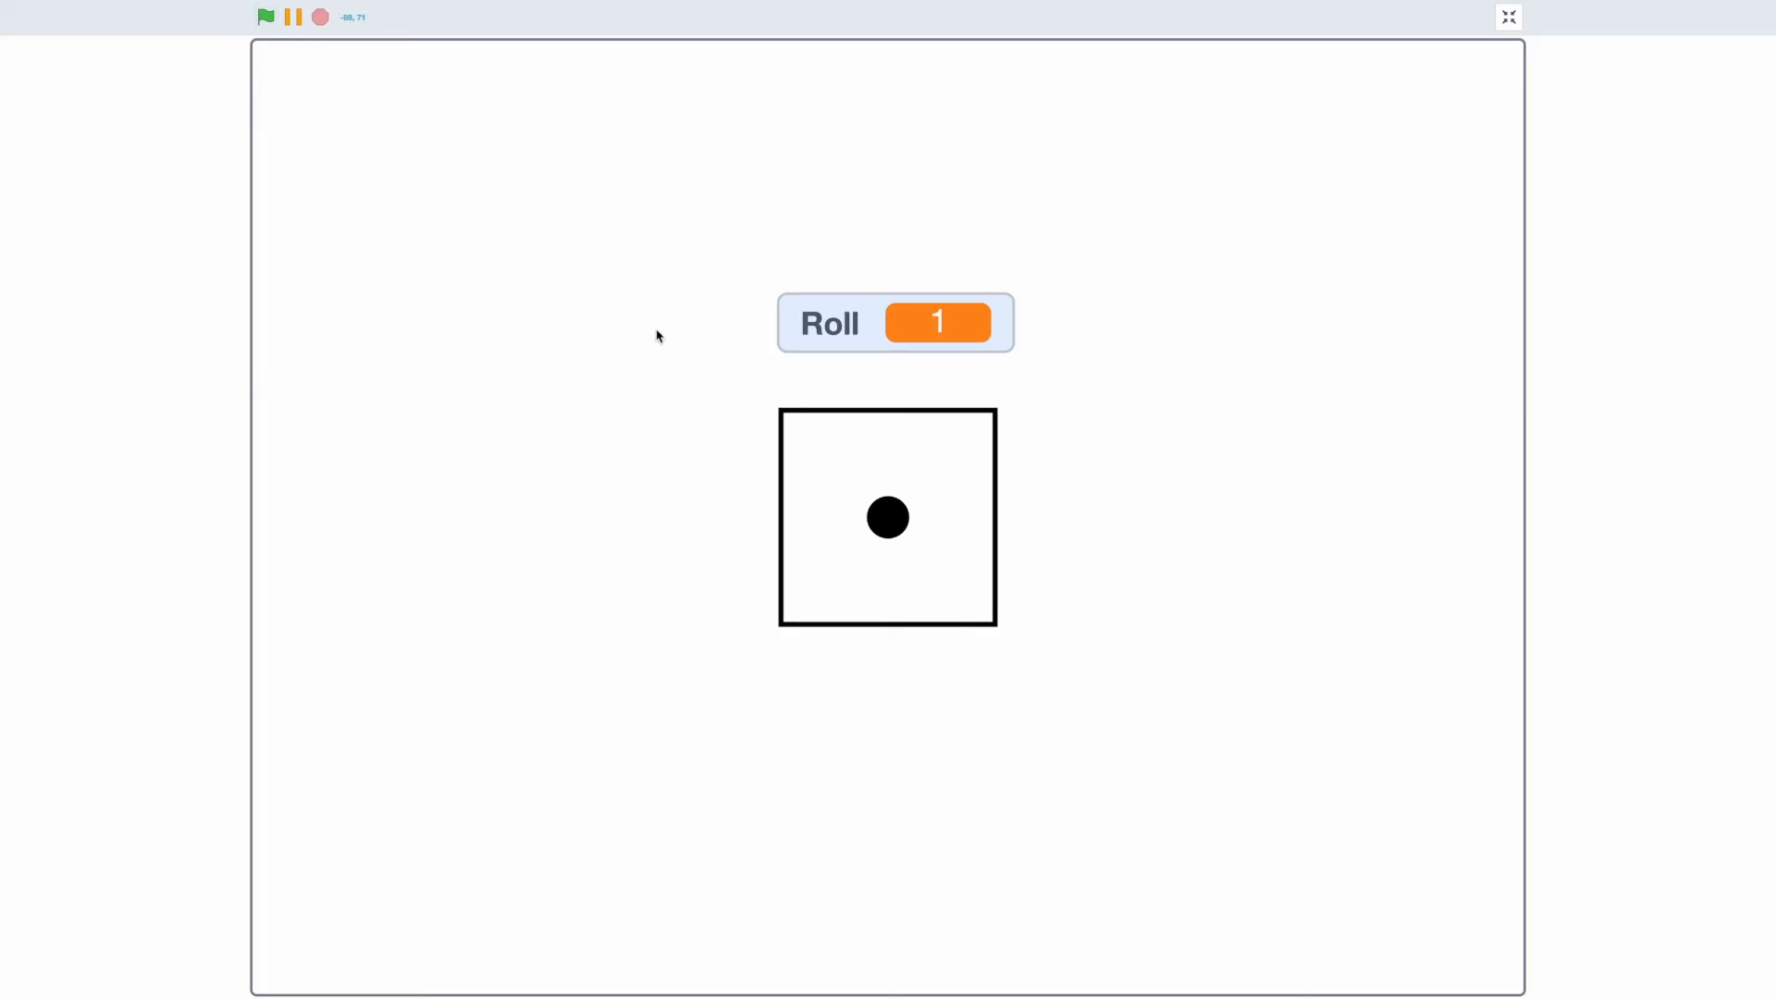
{"action": "mouse_move", "coordinate": [1482, 91]}
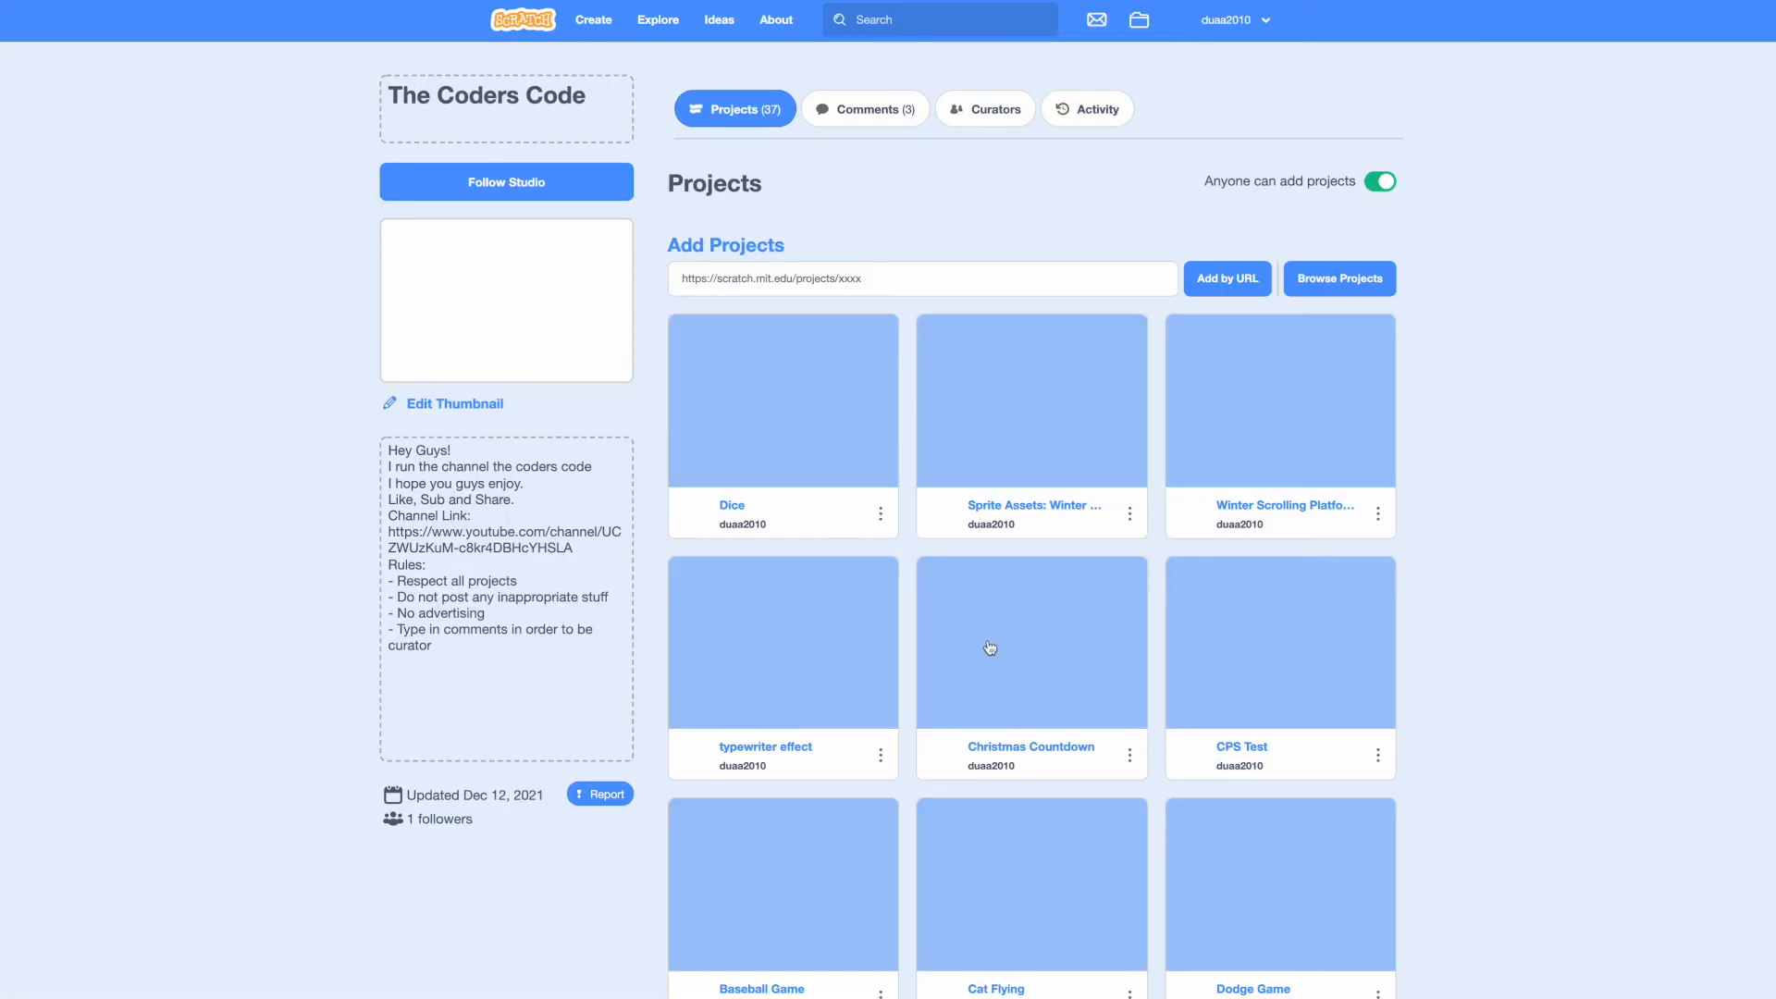
- Browse The Coders Code studio's project list, which includes Dice
{"action": "left_click", "coordinate": [505, 182]}
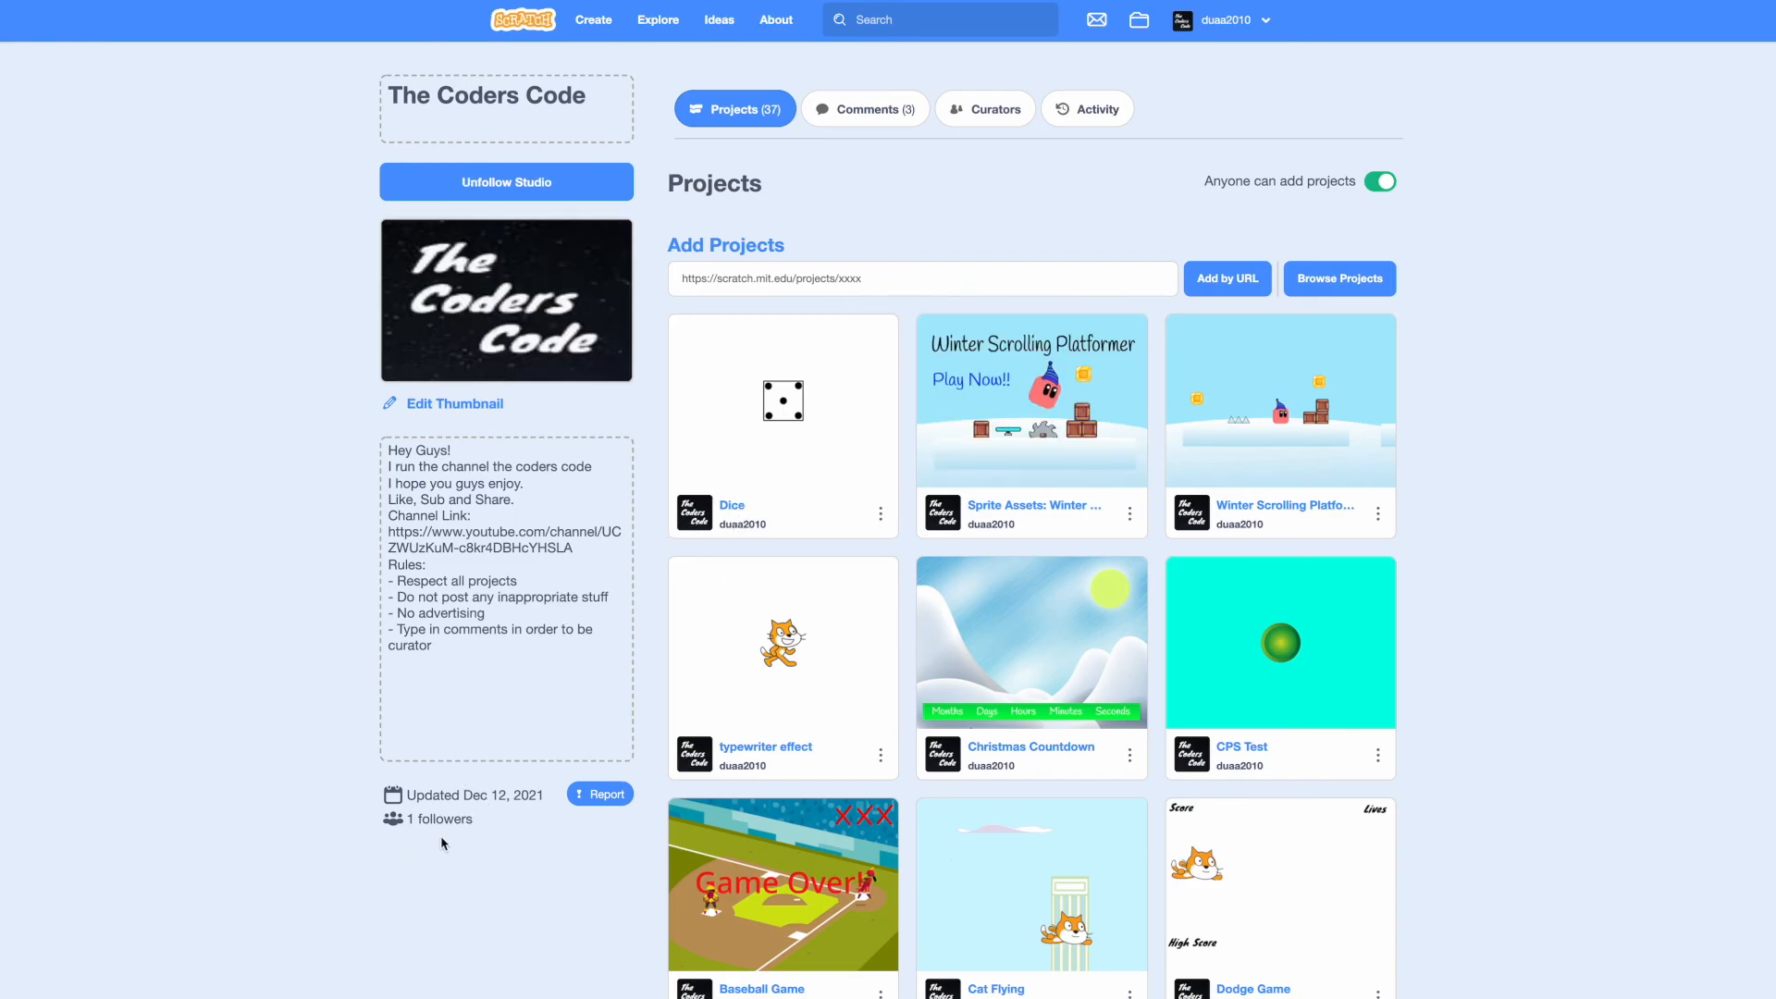
{"action": "scroll", "scroll_direction": "down", "scroll_amount": 3}
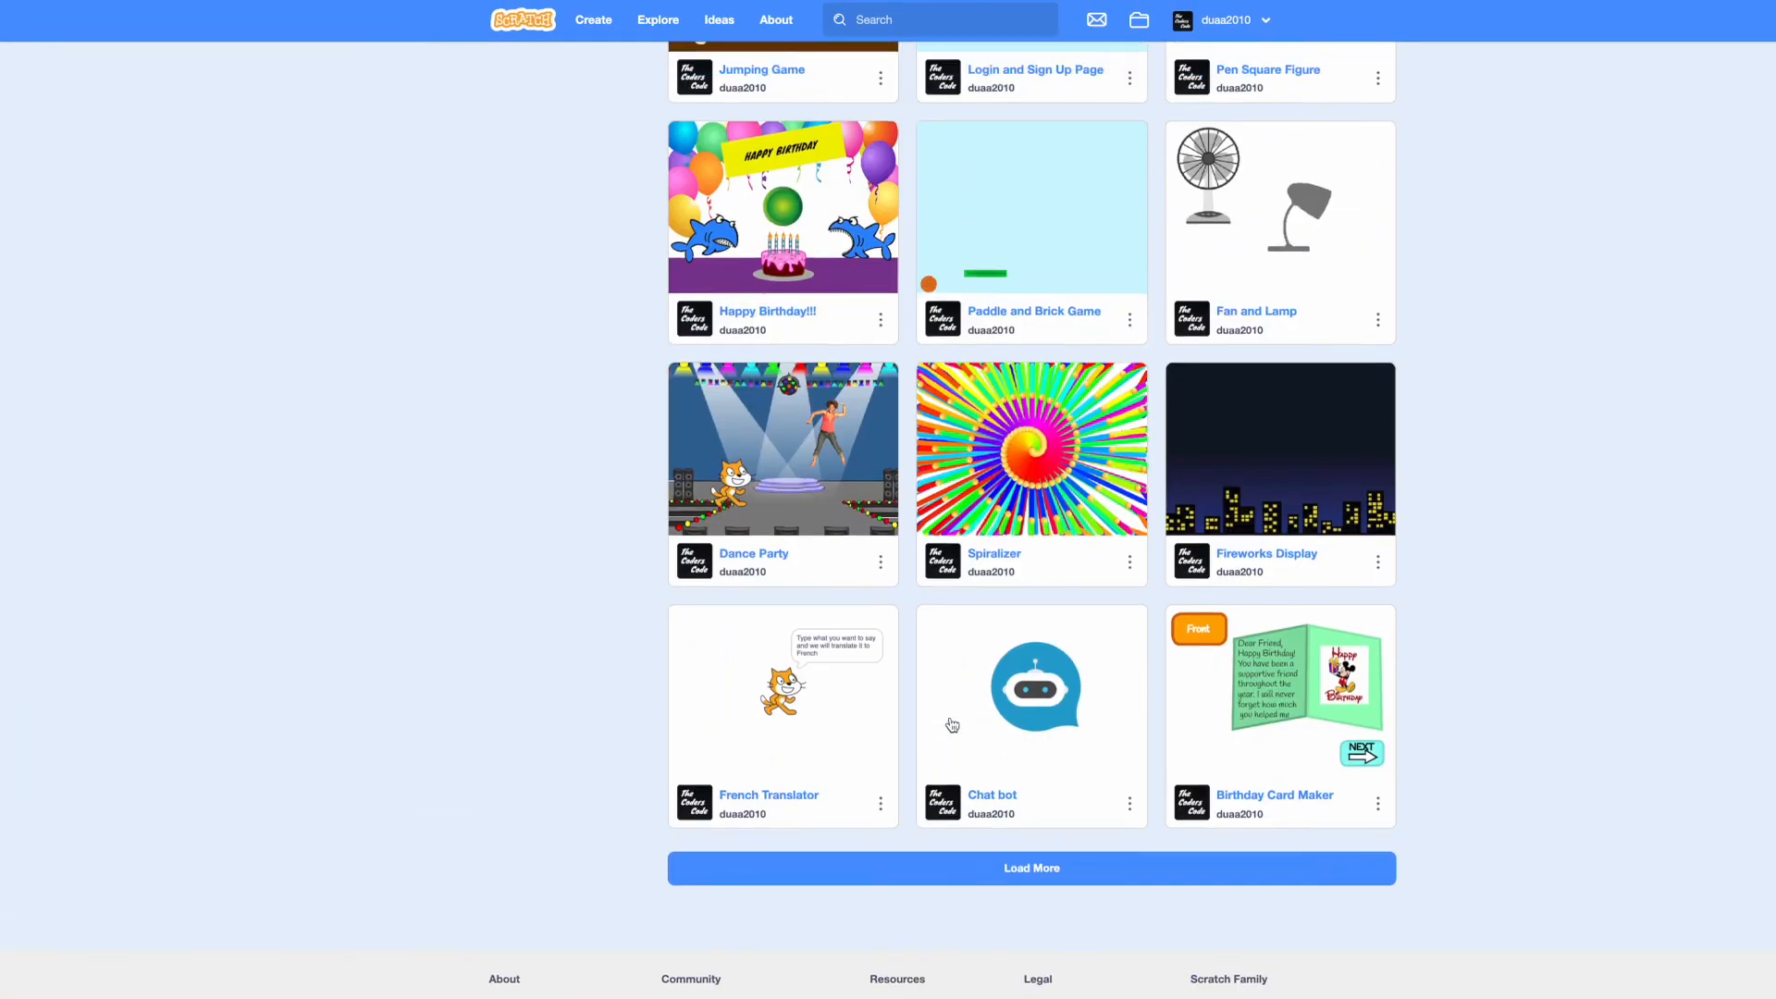